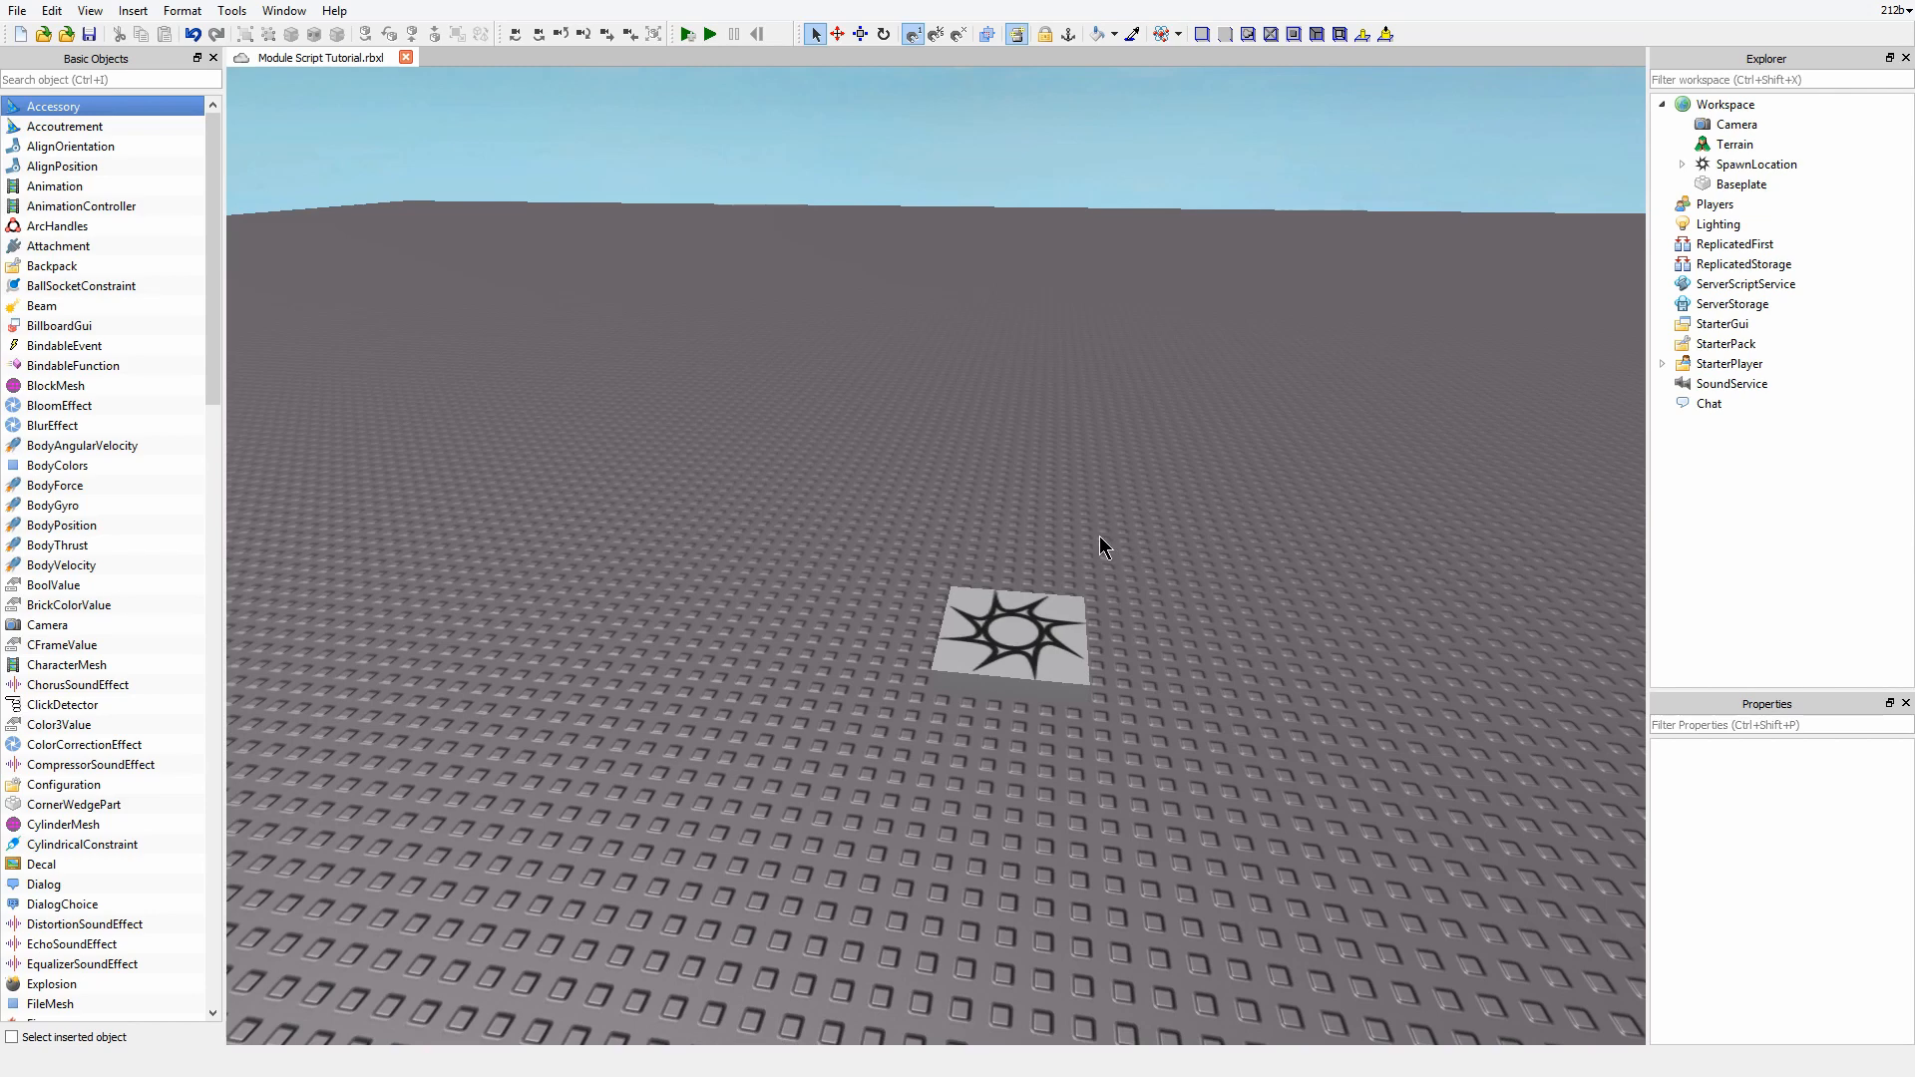
pyautogui.moveTo(1057, 608)
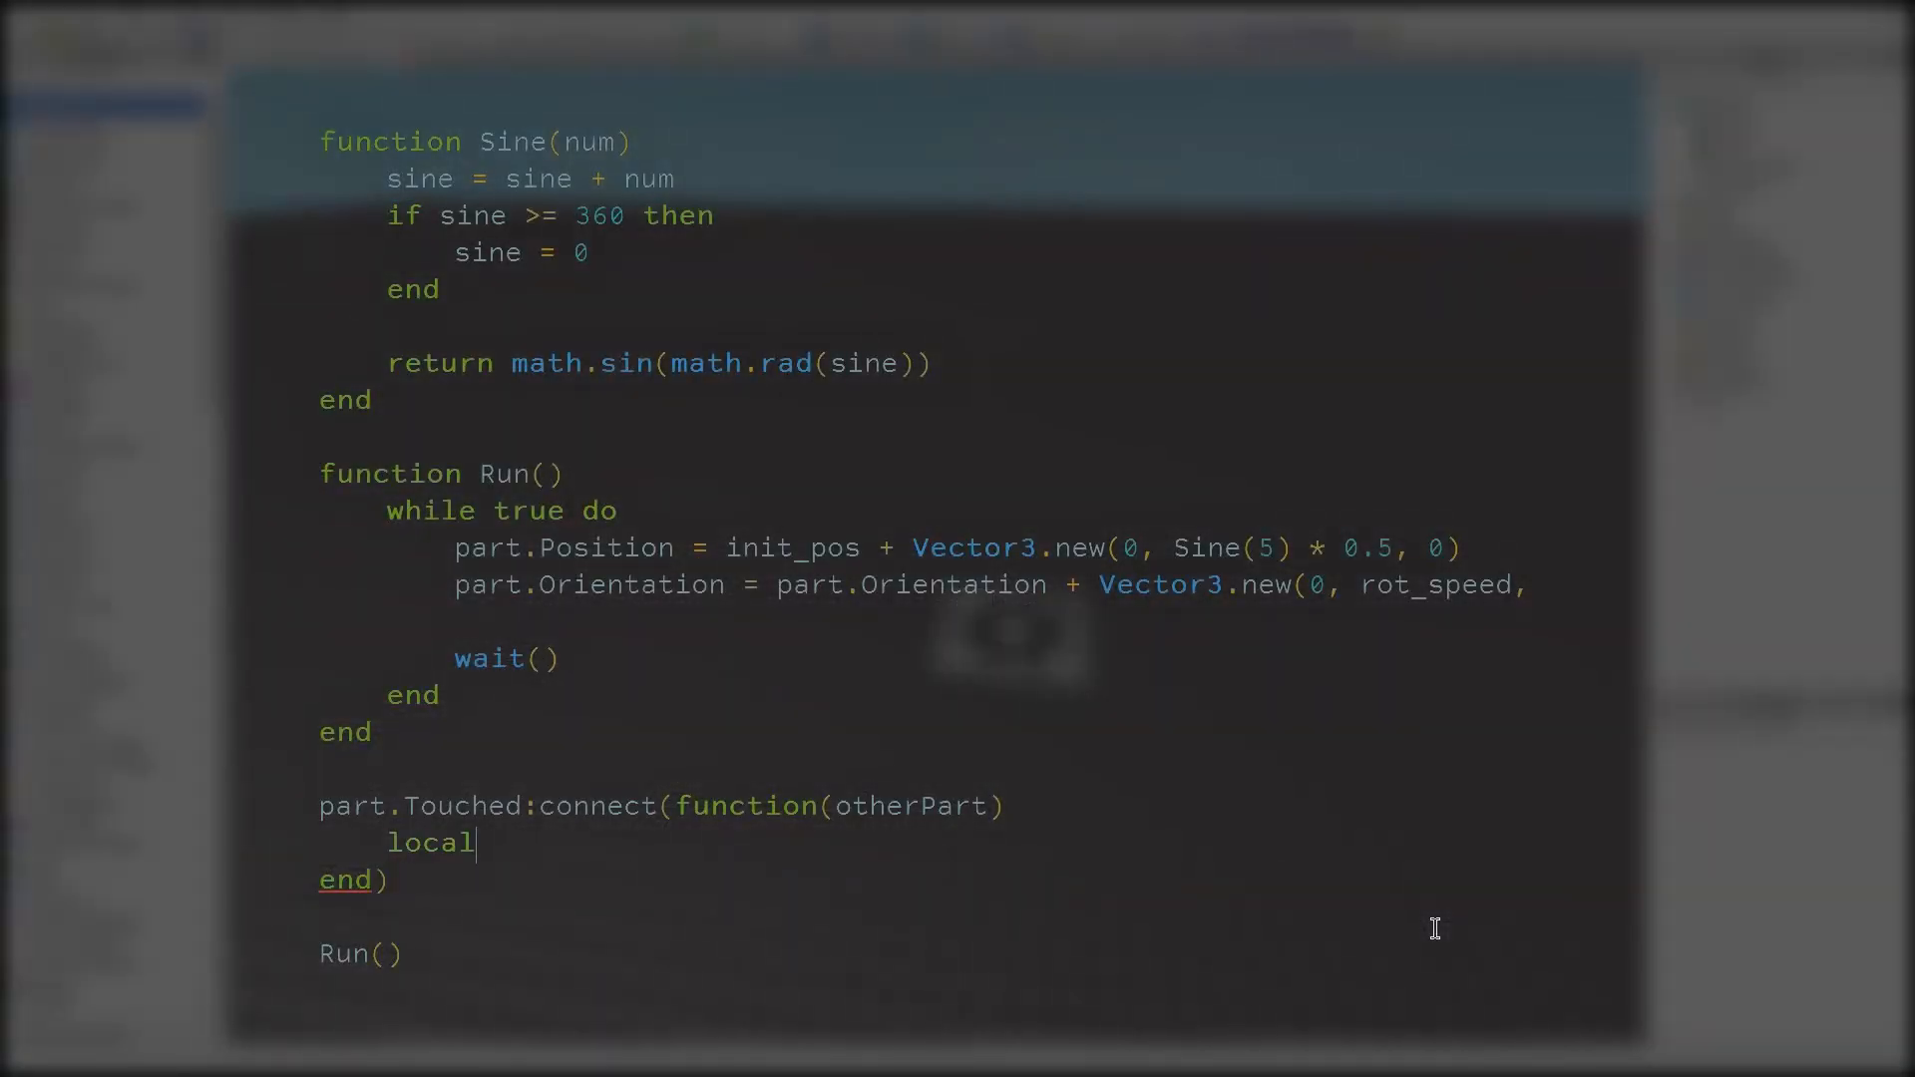
# Step: In the Touched handler, store otherPart.Parent:FindFirstChild("Humanoid") as local human
pyautogui.write('human = otherPart.Parent:FindFIr')
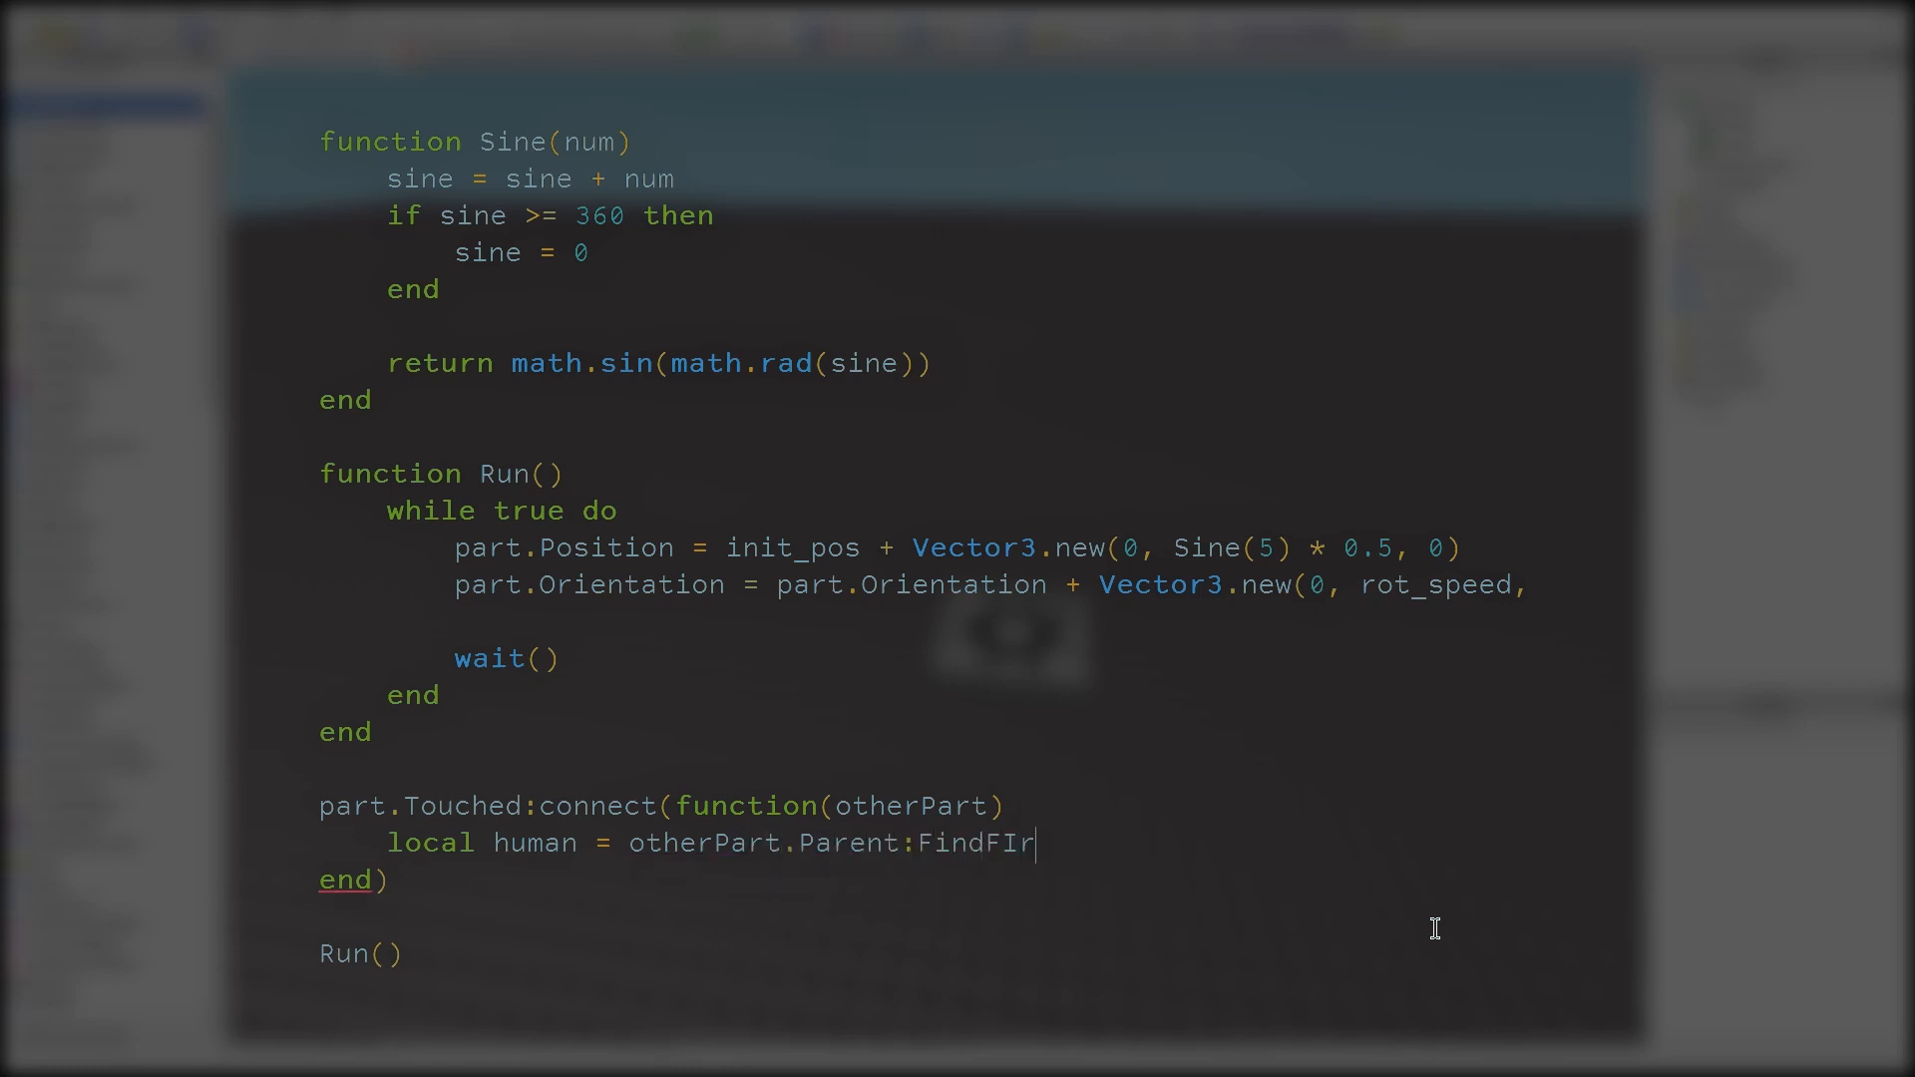
pyautogui.write('stChild(')
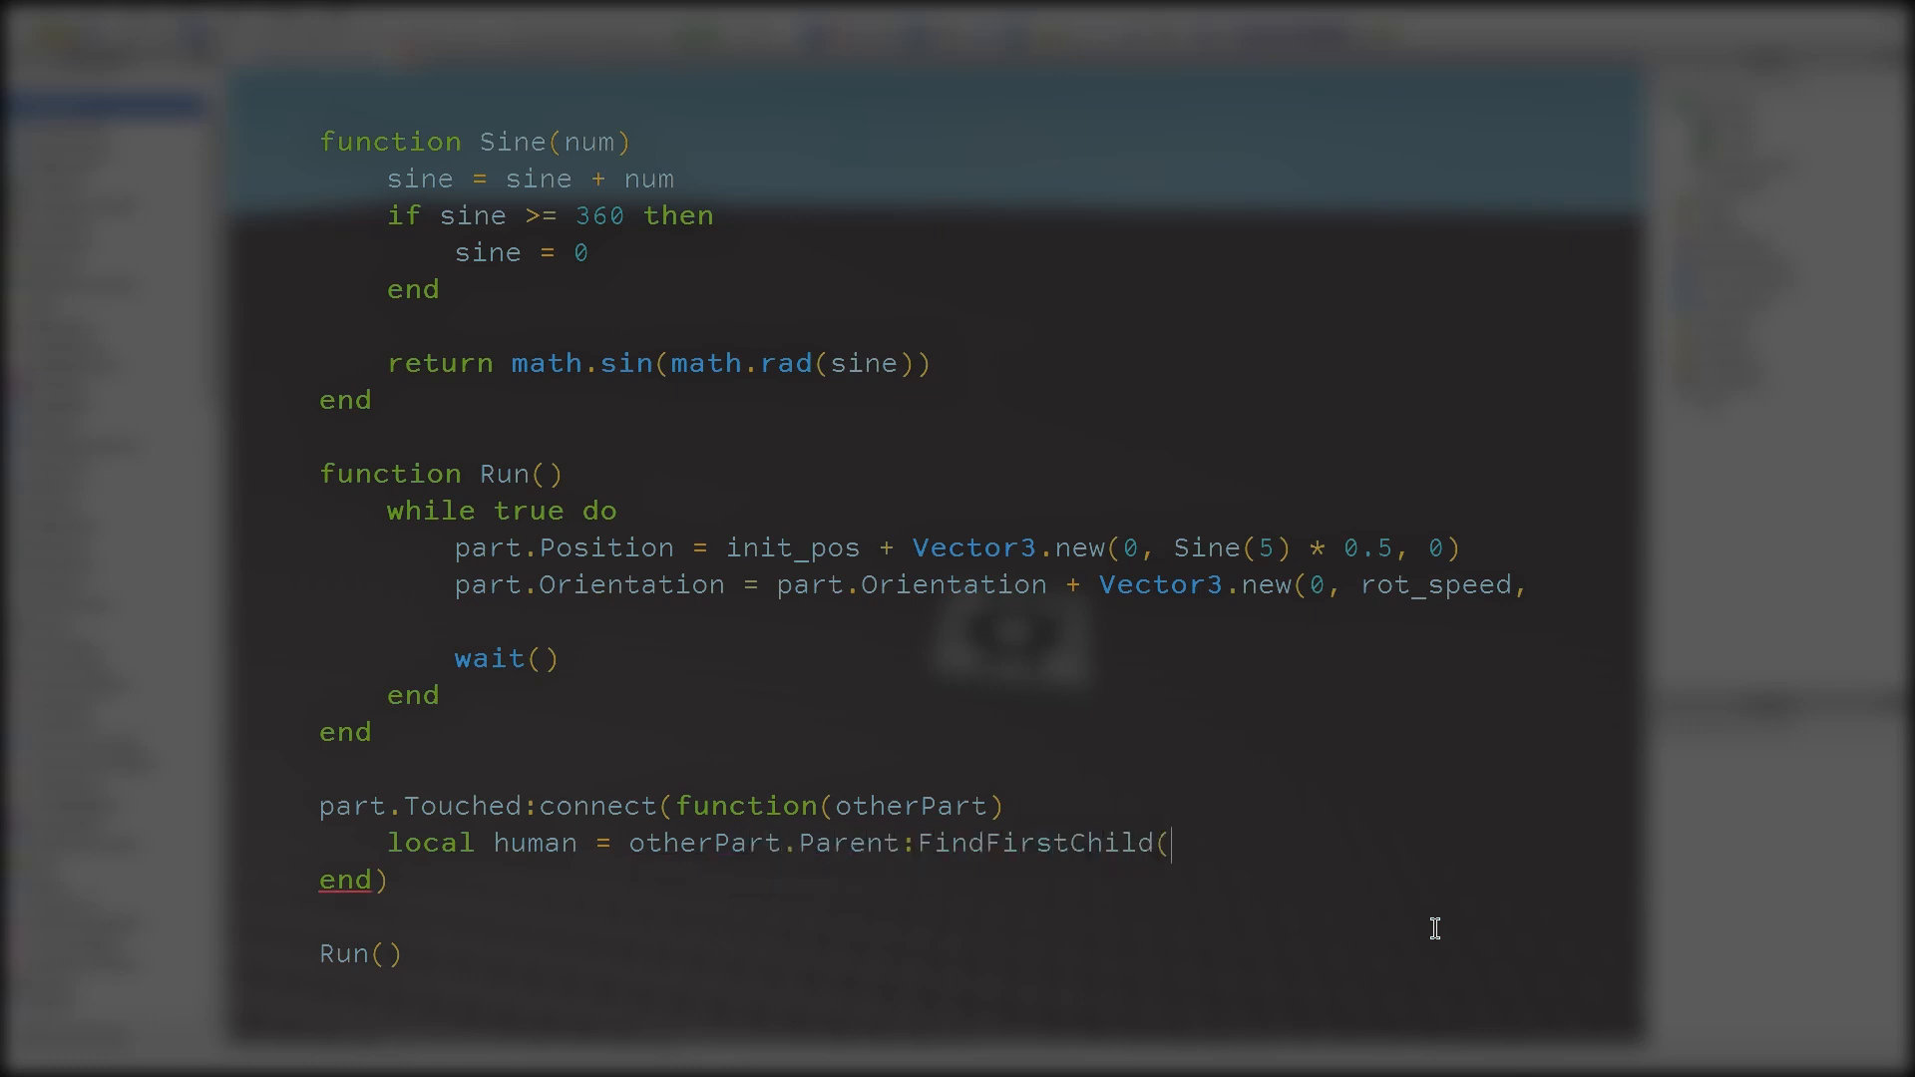
pyautogui.write('"Humanoid")')
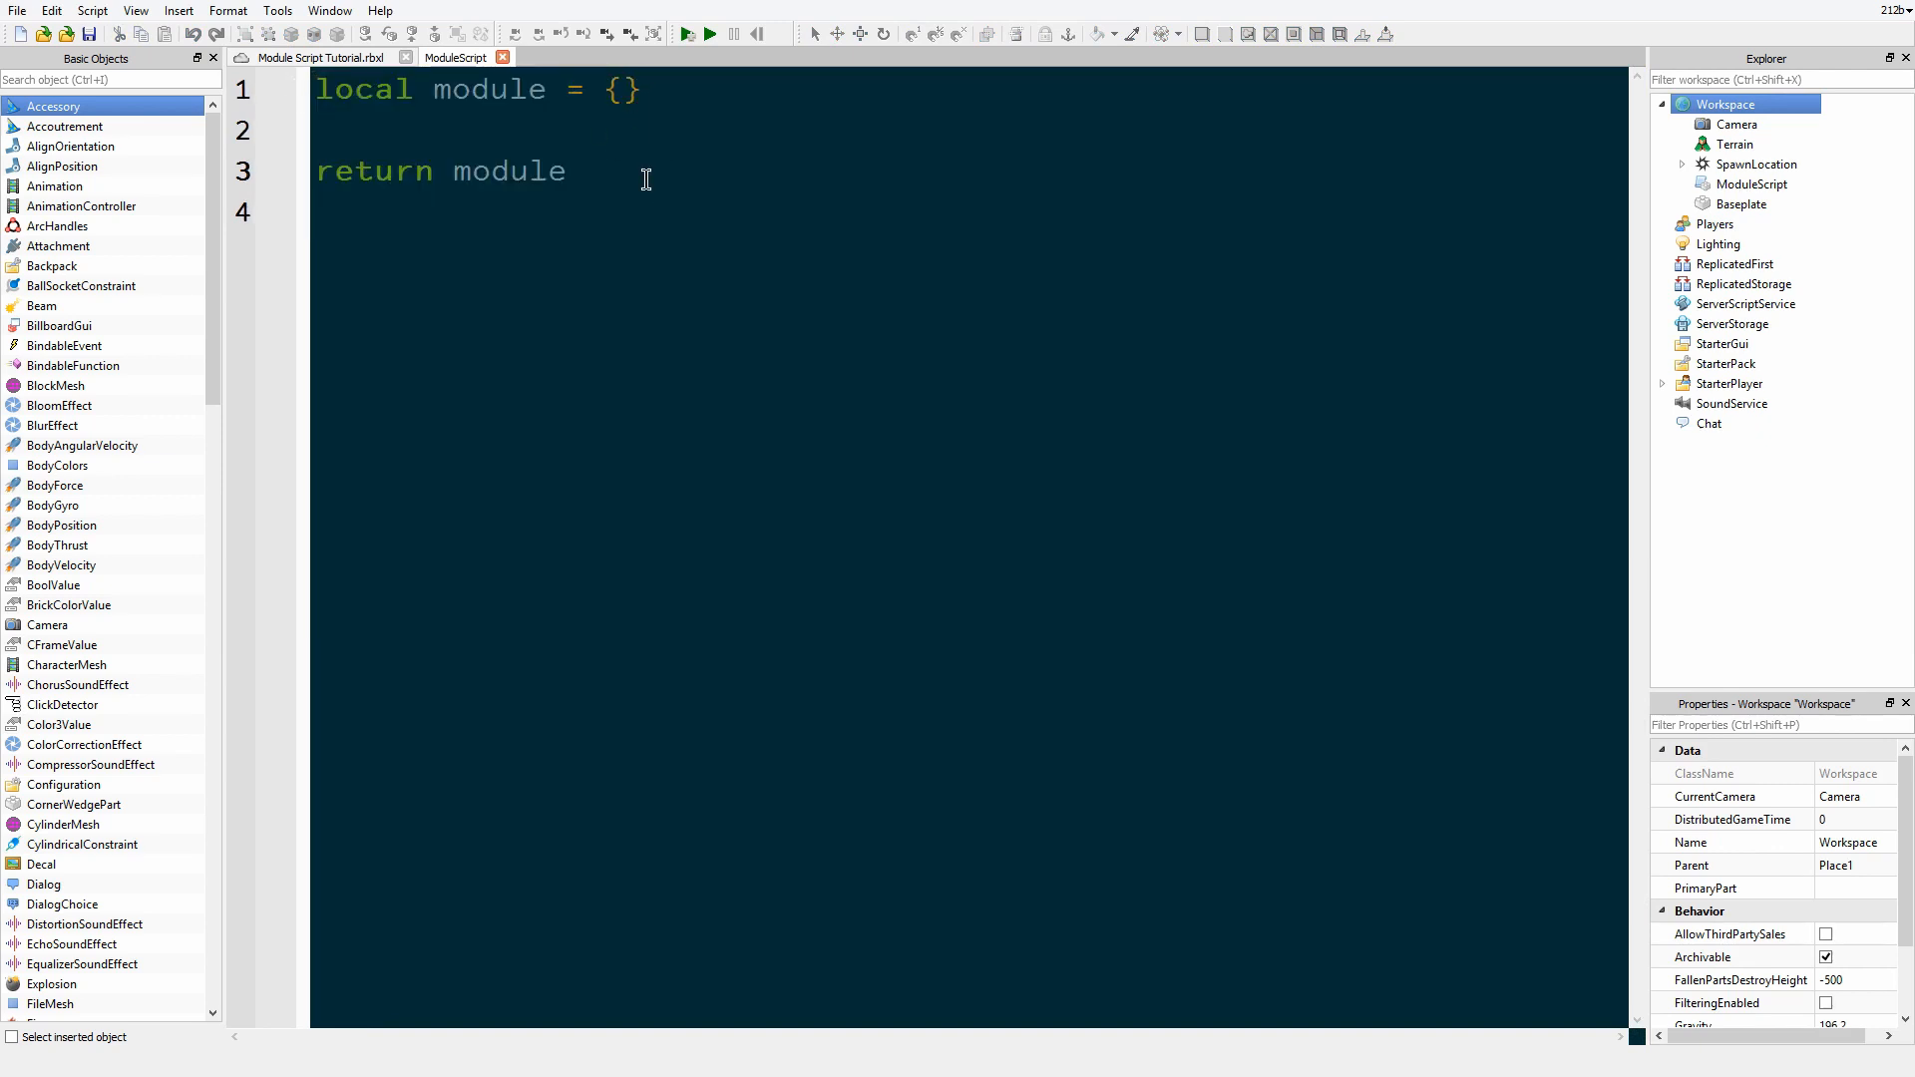
# Step: Highlight 'module' and the returned module table in the new ModuleScript template
pyautogui.doubleClick(620, 89)
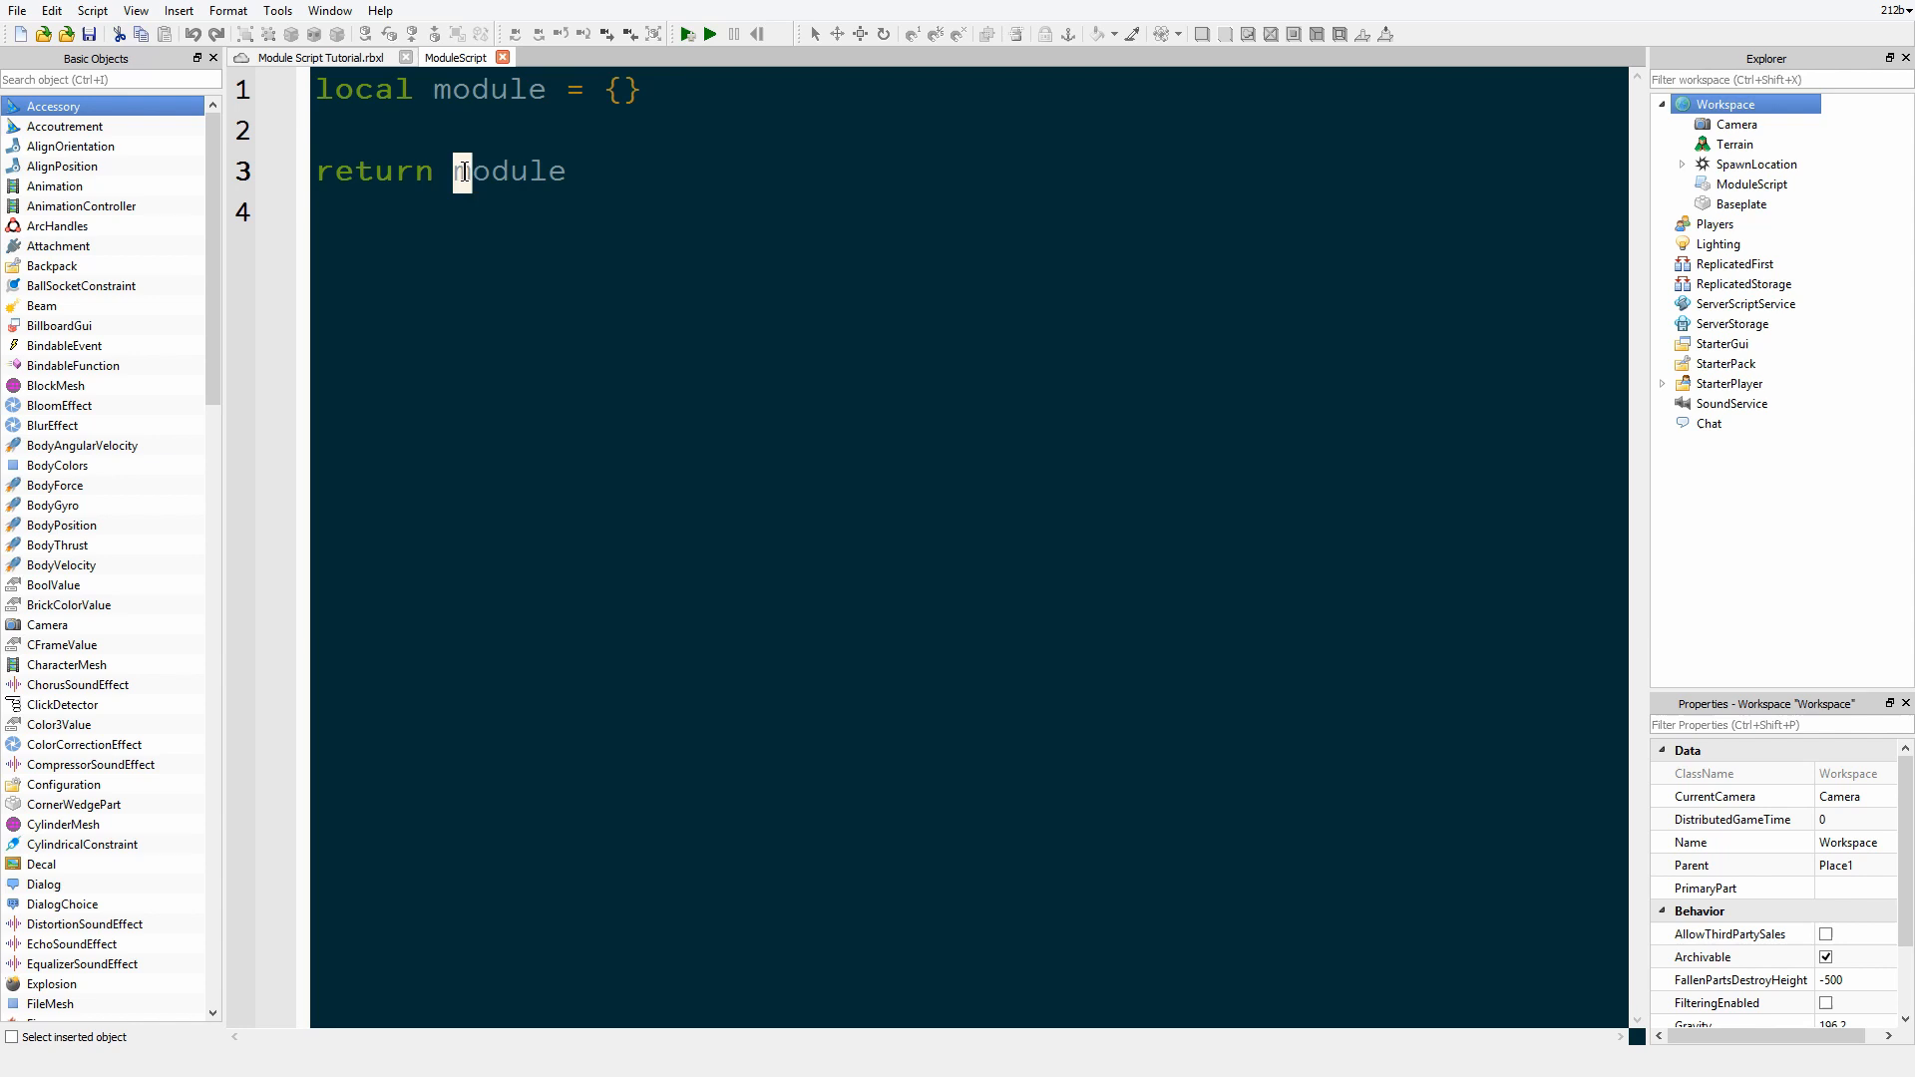
pyautogui.doubleClick(507, 170)
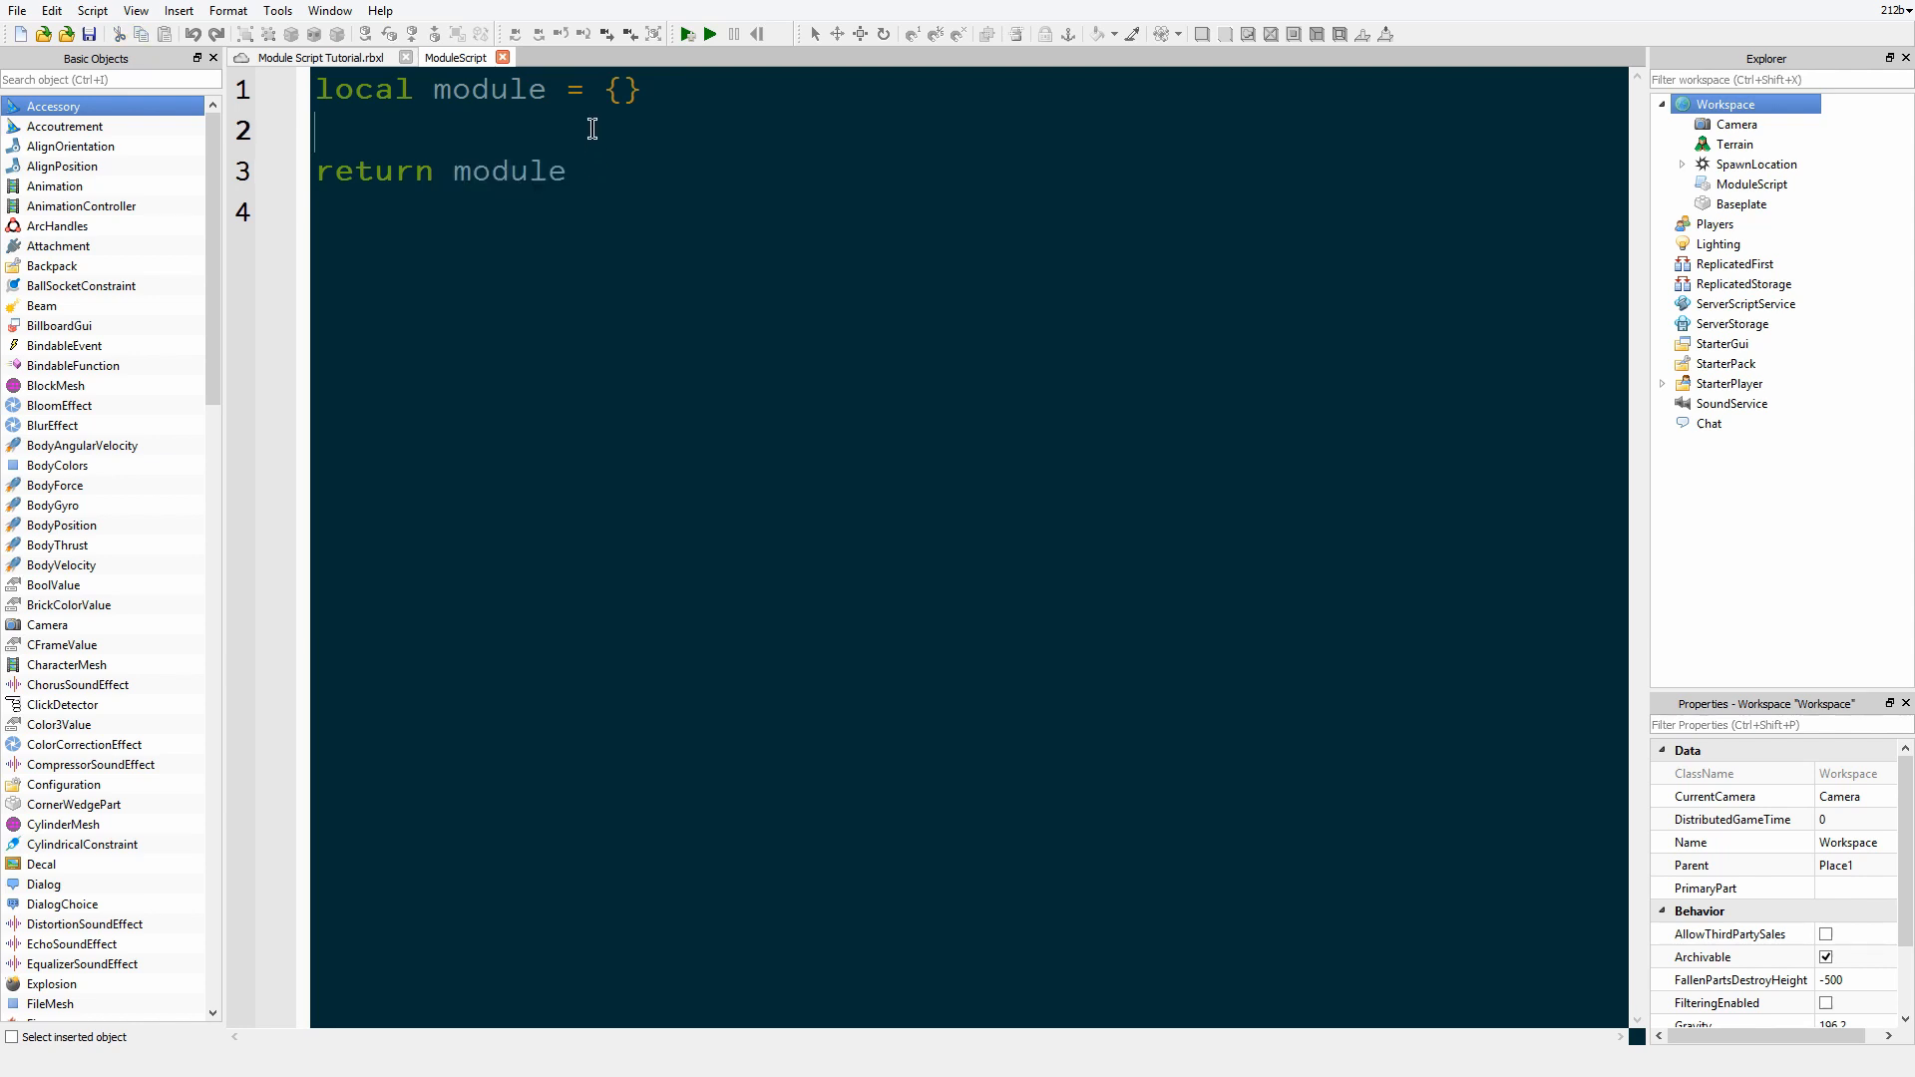
# Step: Declare function module.GetHumanoid(otherPart) in the ModuleScript
pyautogui.press('enter')
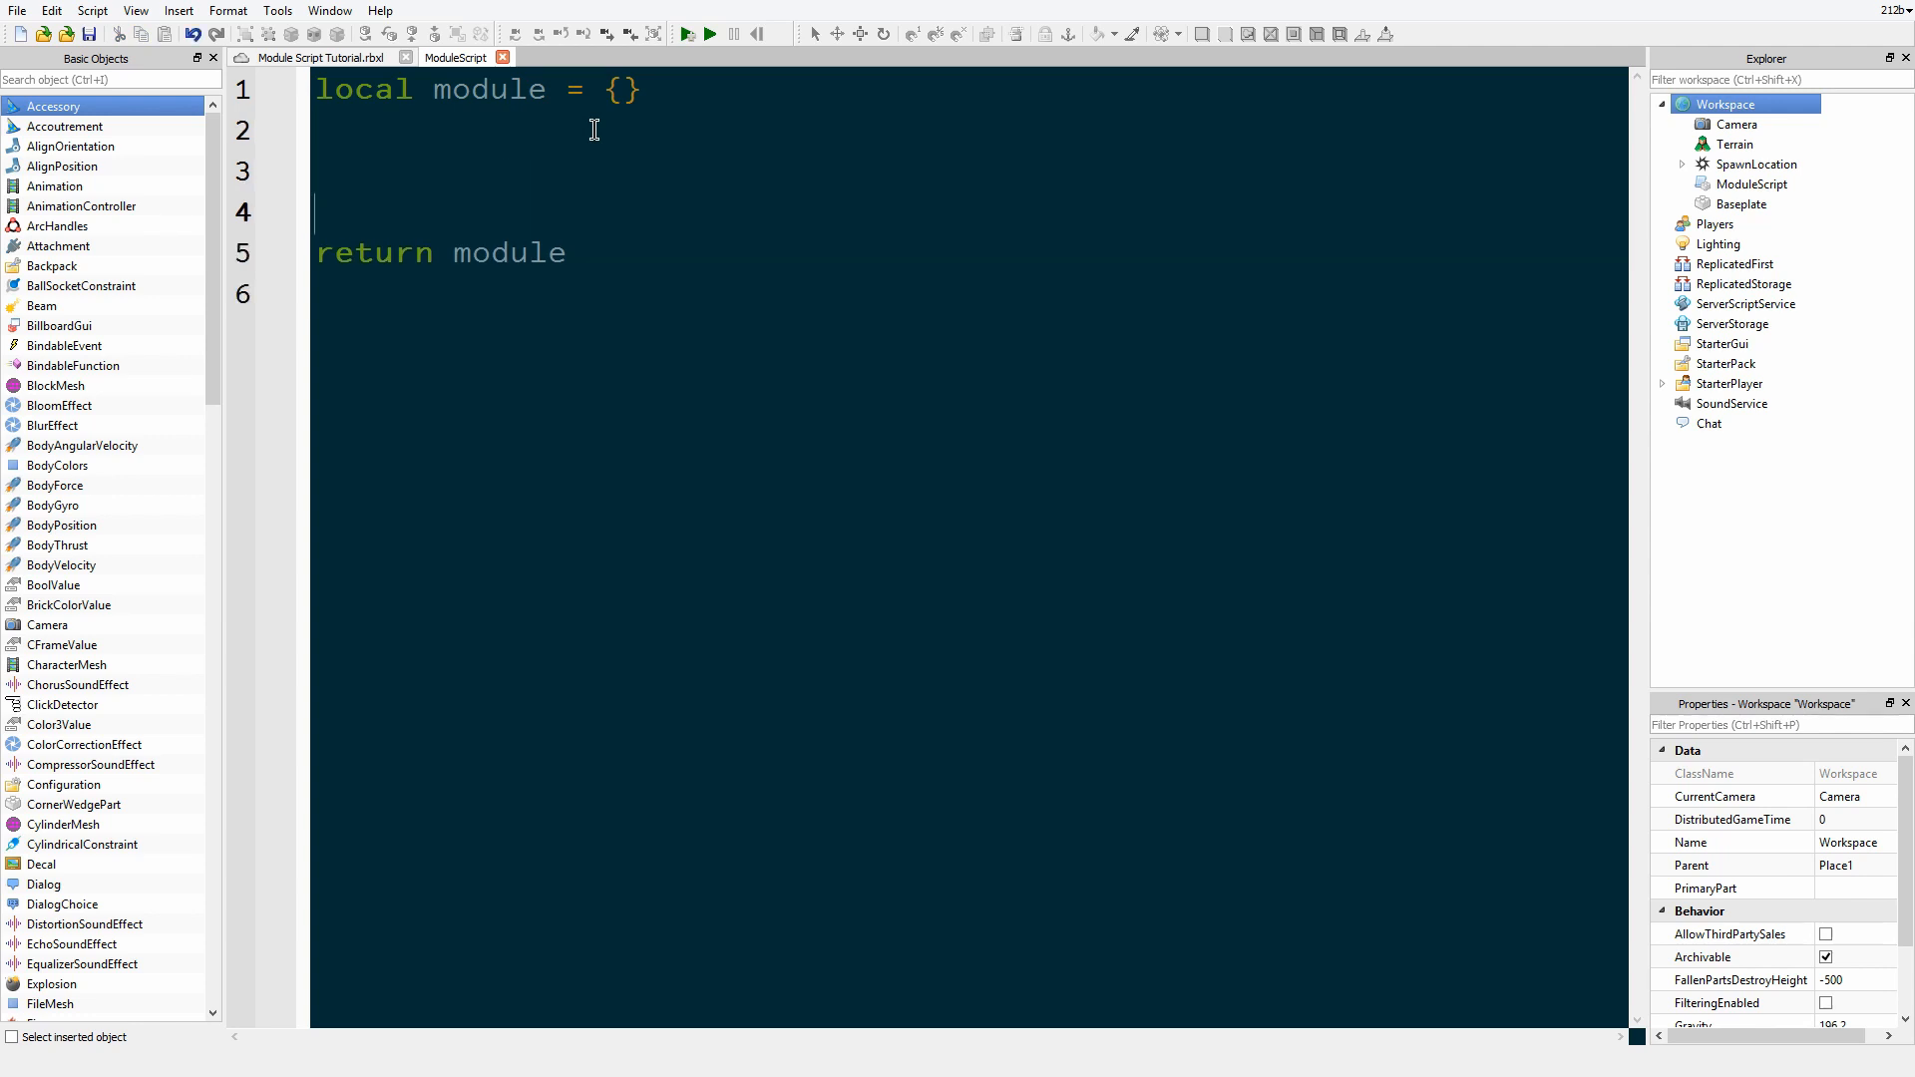
pyautogui.write('function')
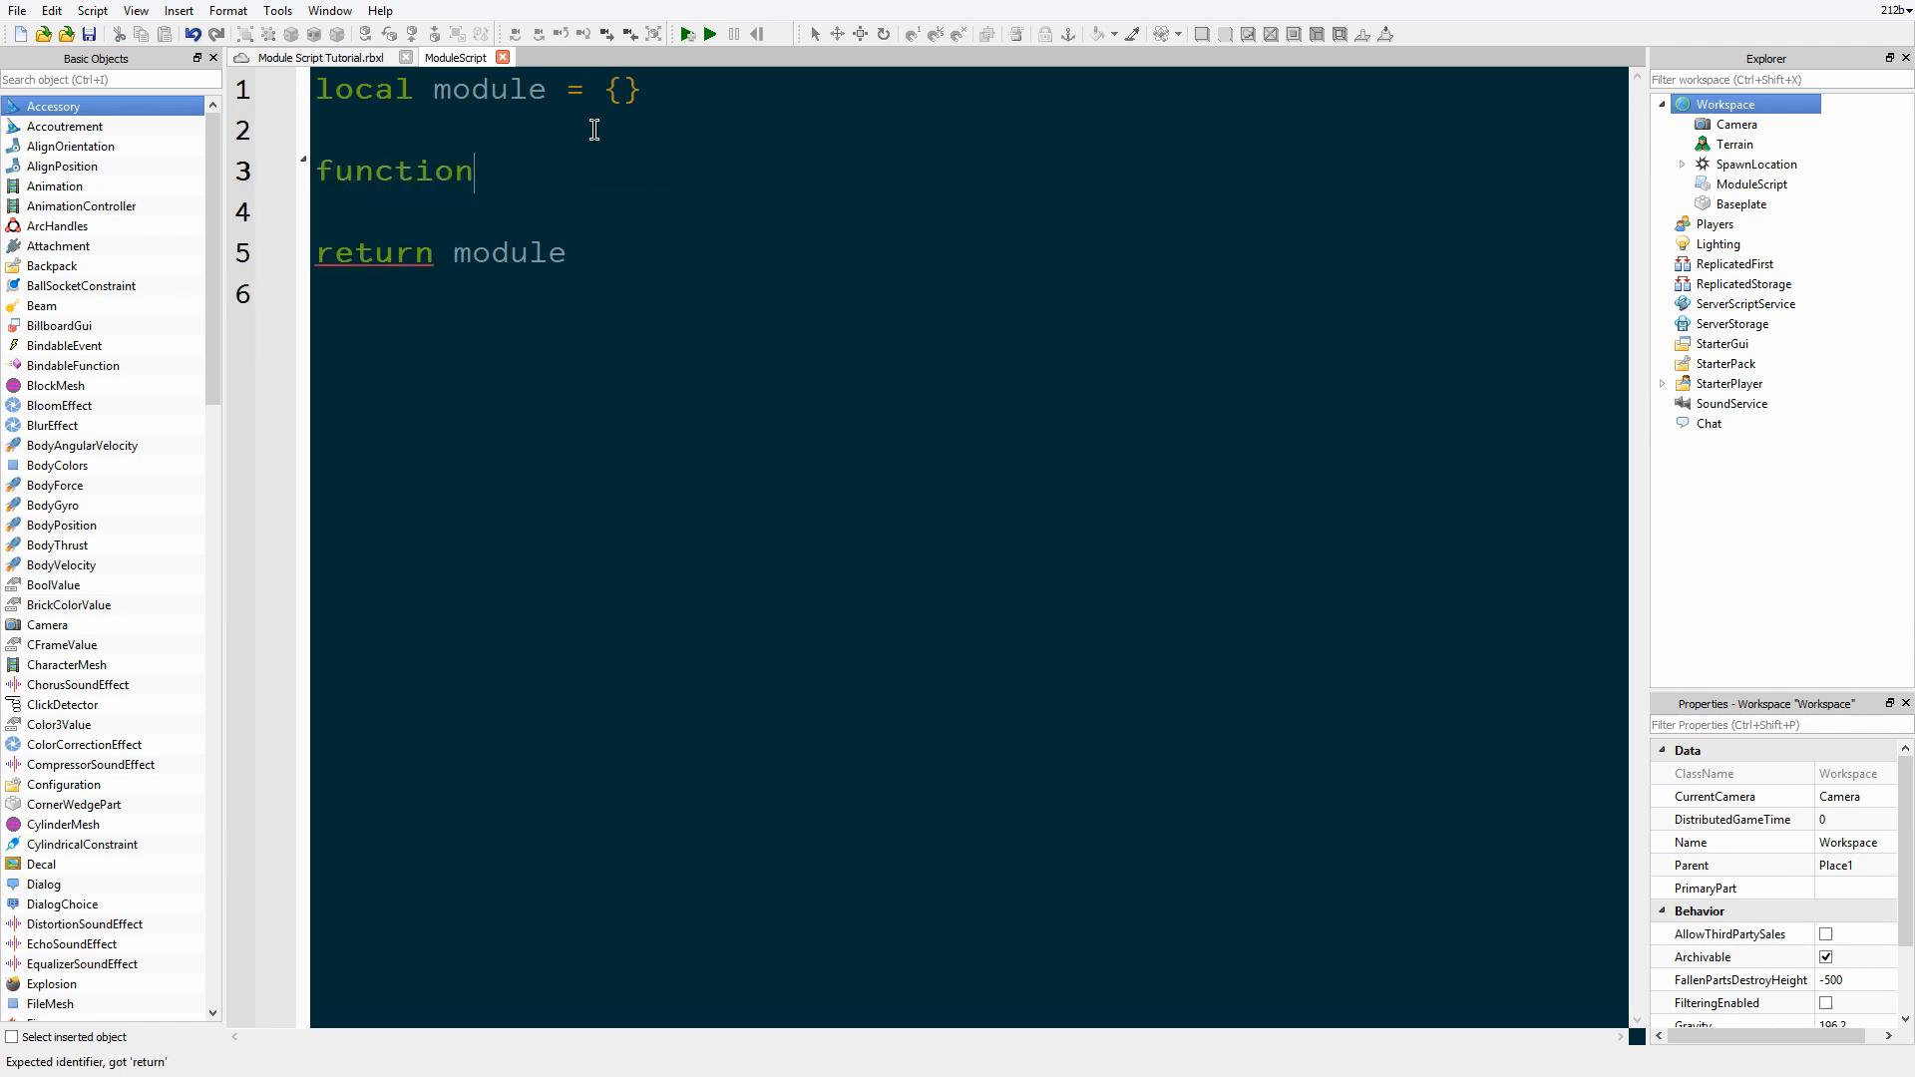
pyautogui.write('module.')
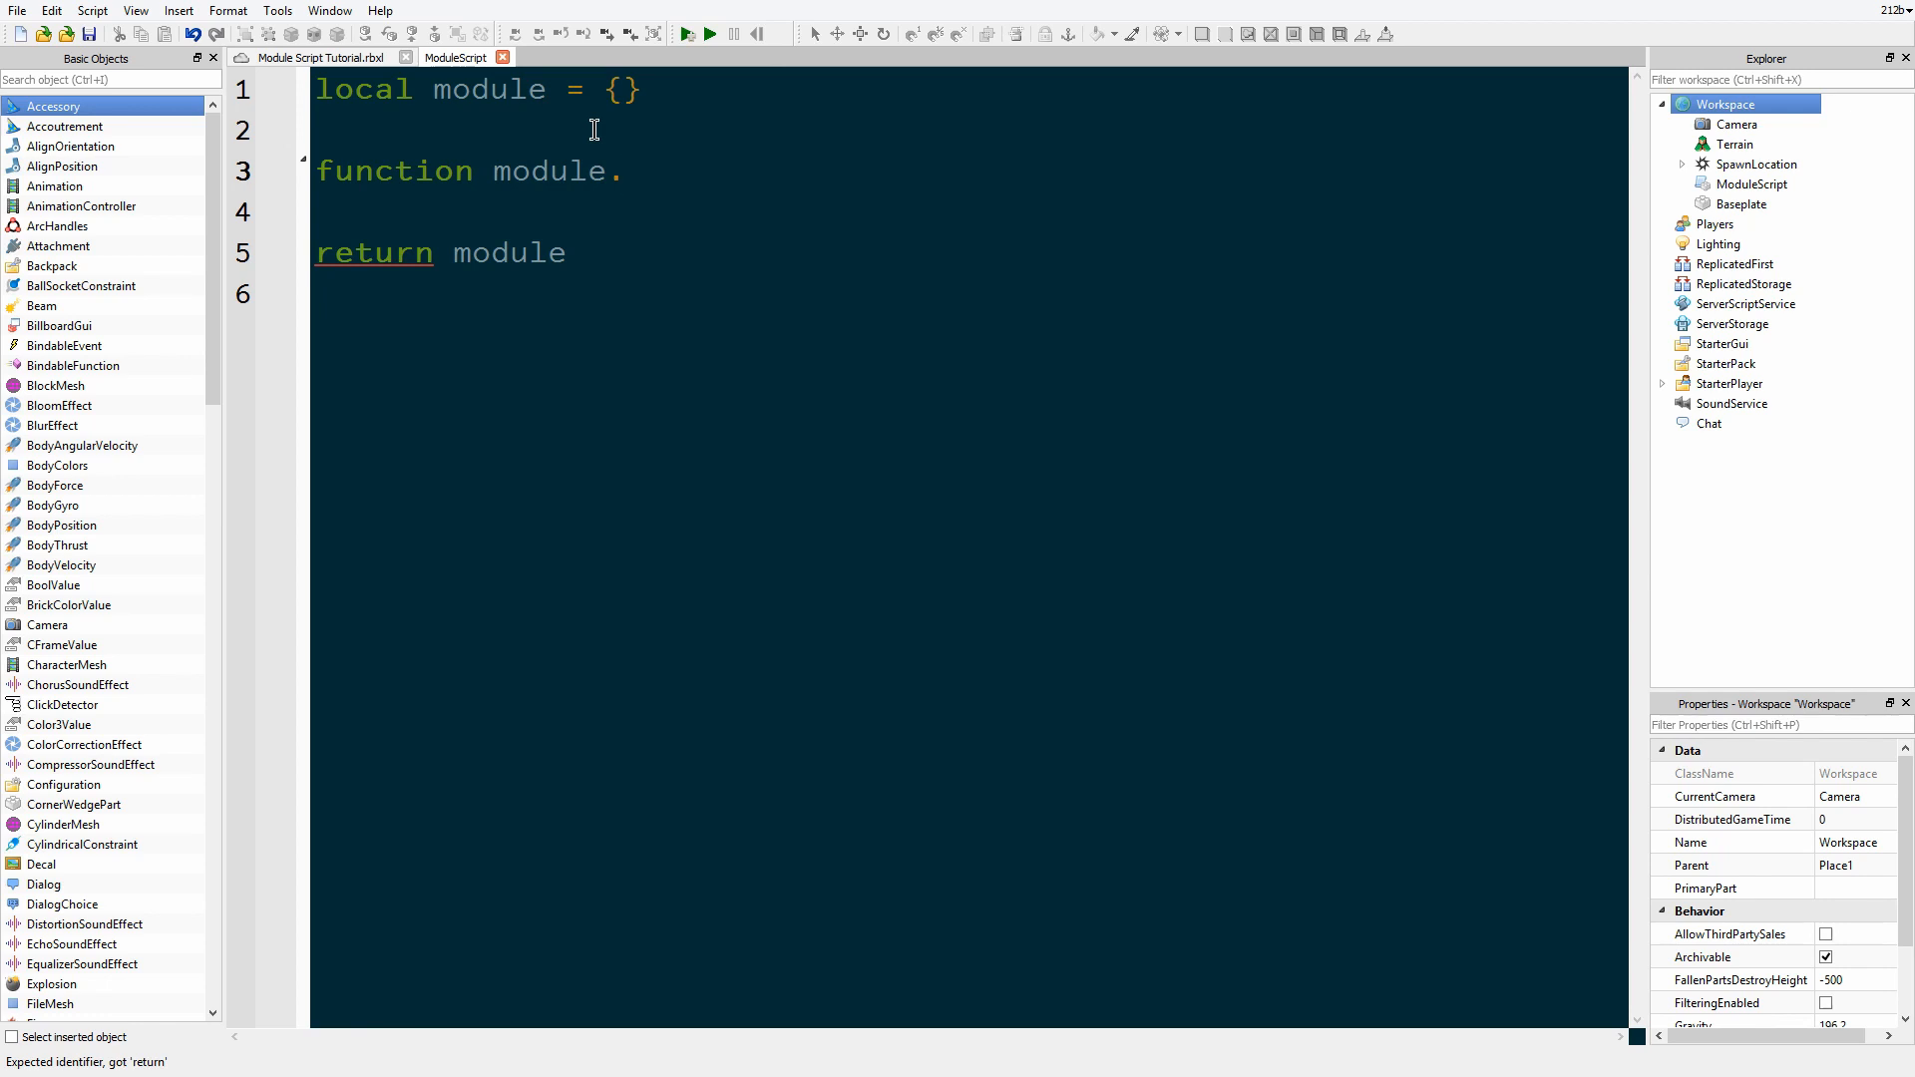
pyautogui.write('GetHuma')
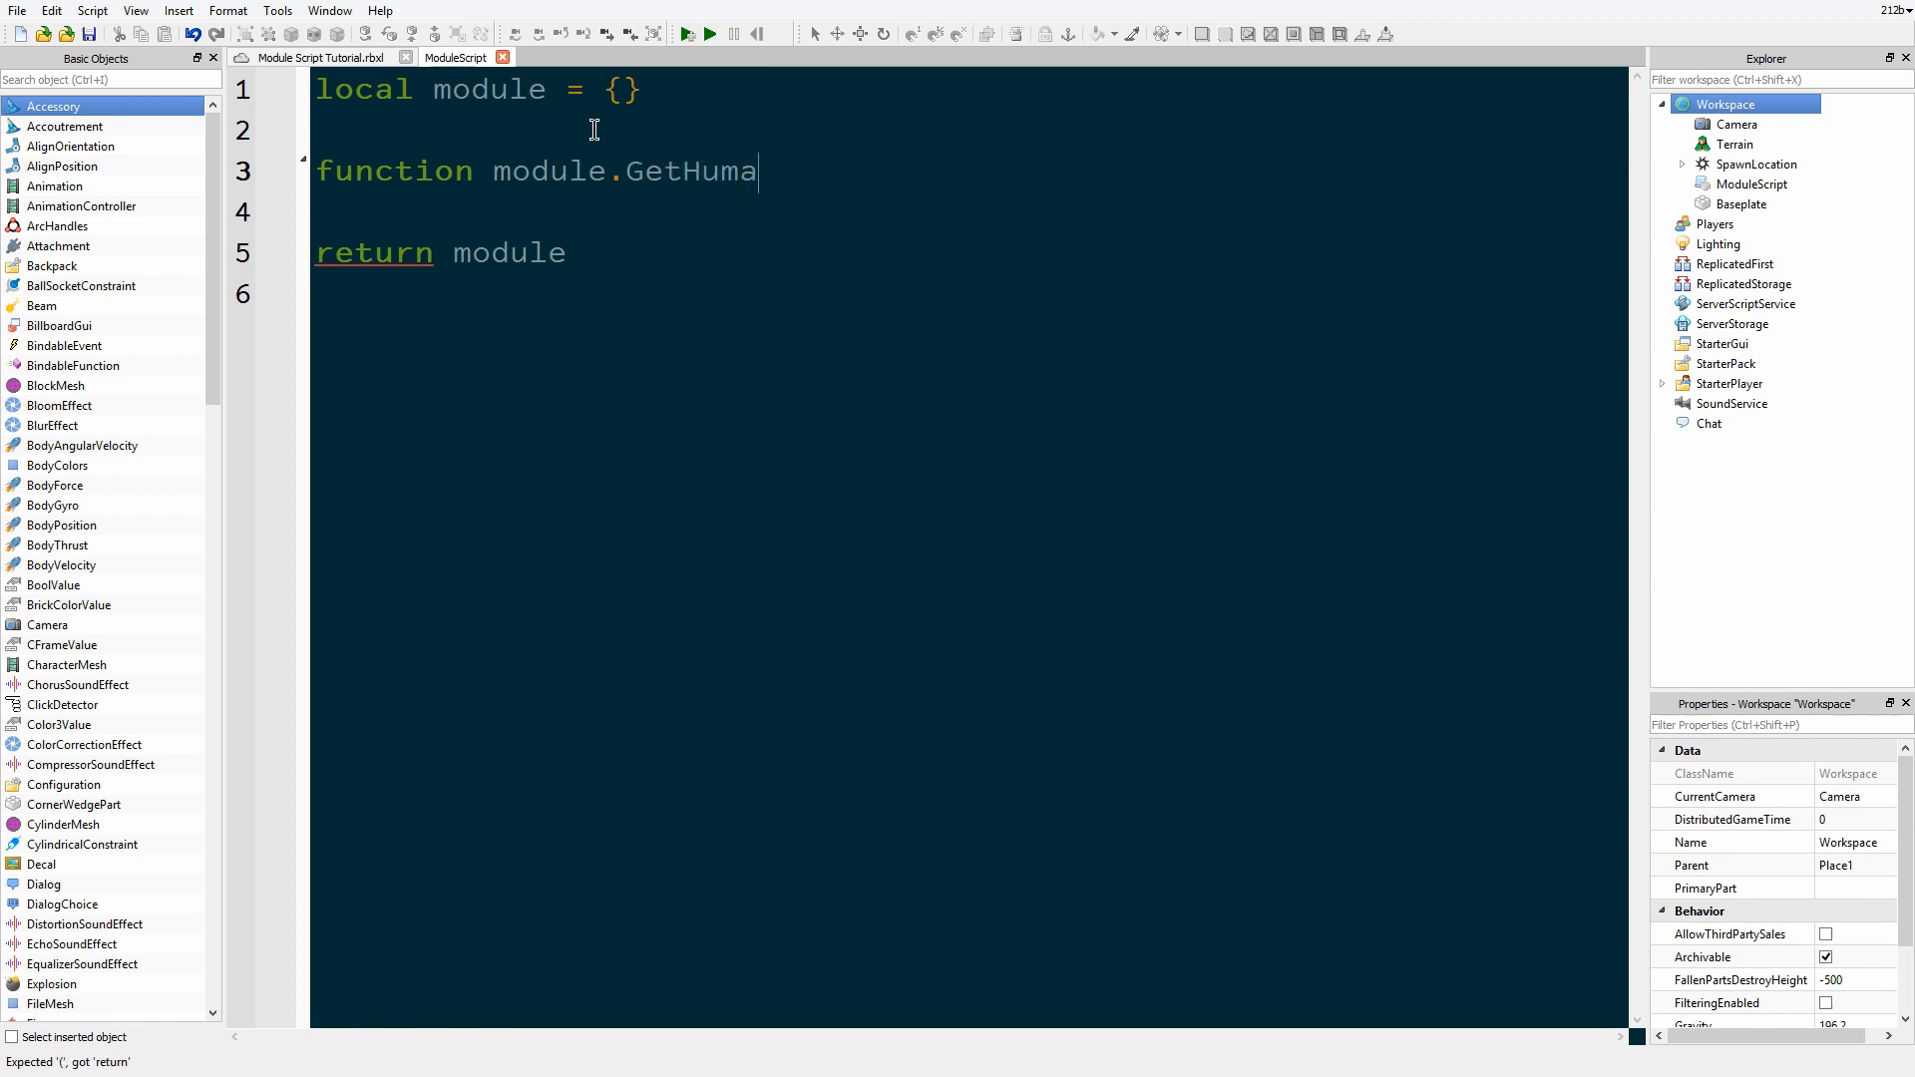
pyautogui.write('noid()')
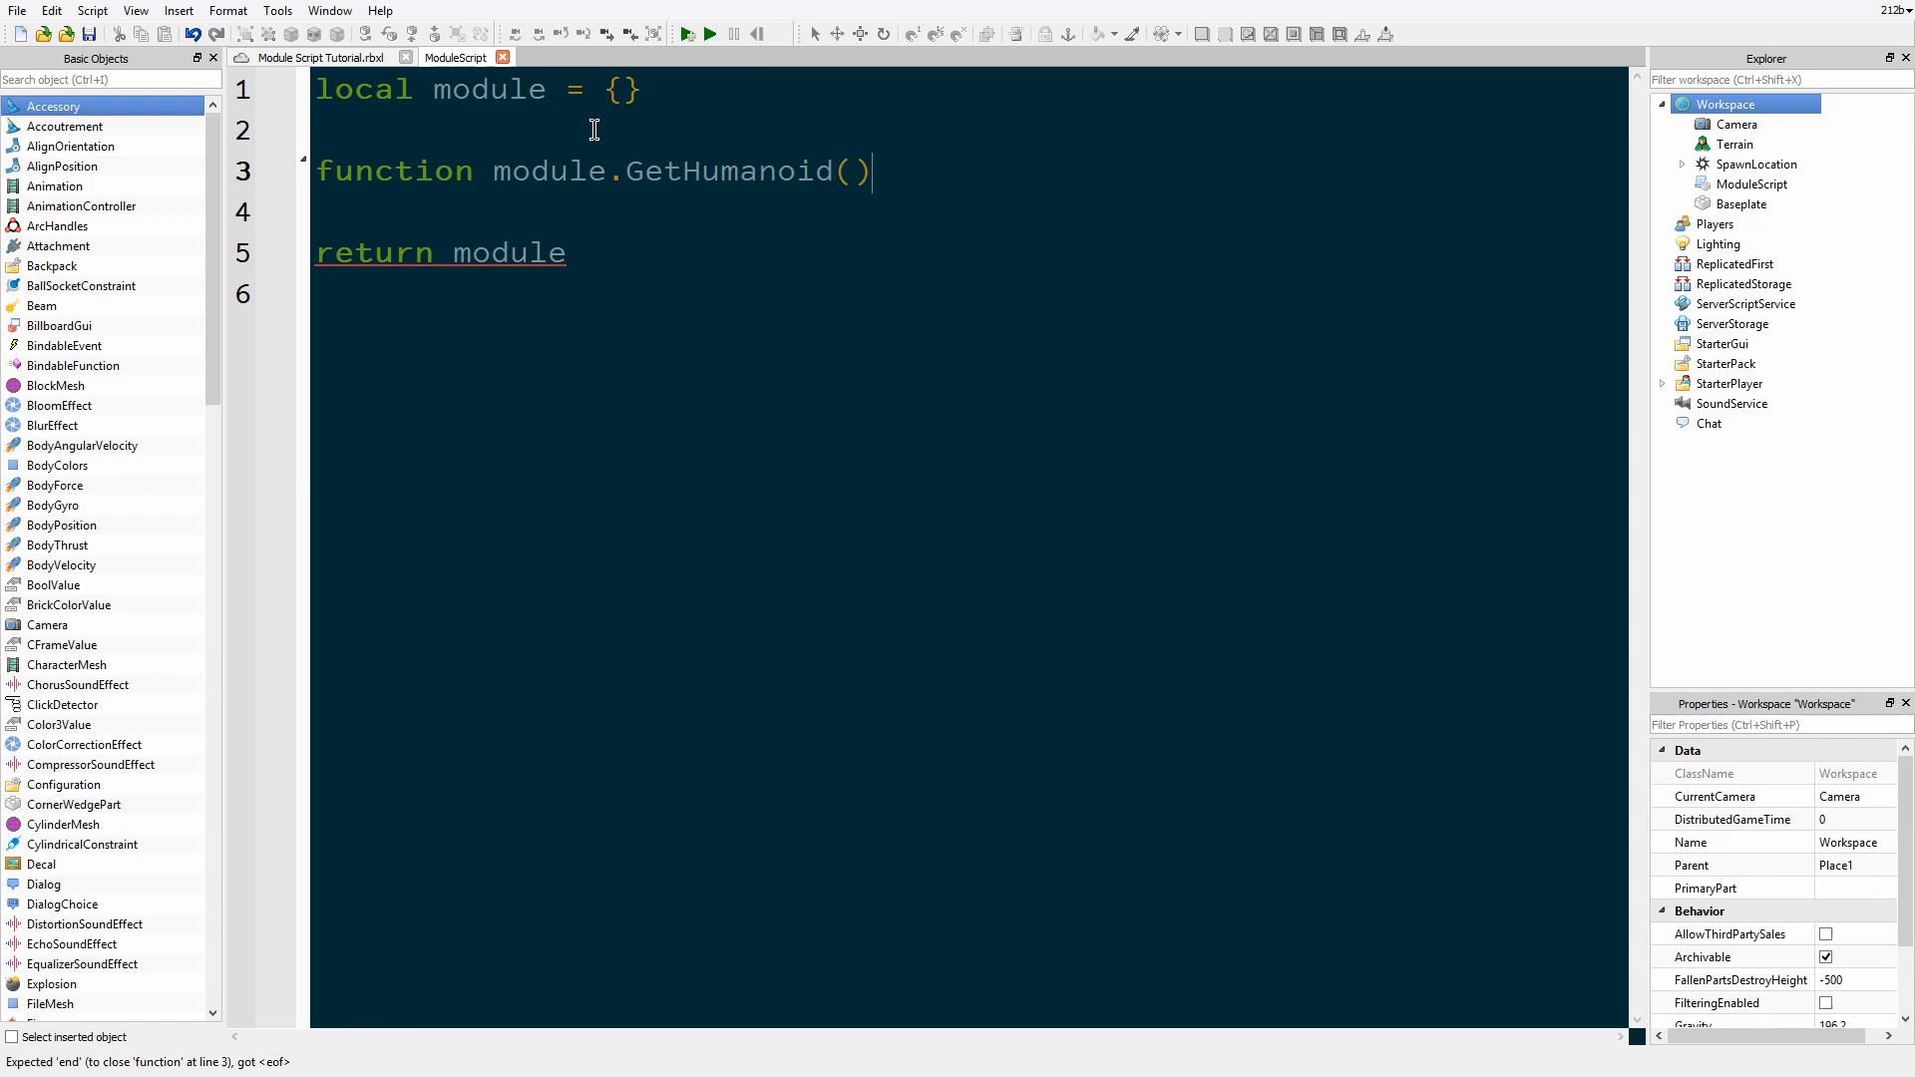
pyautogui.write('other')
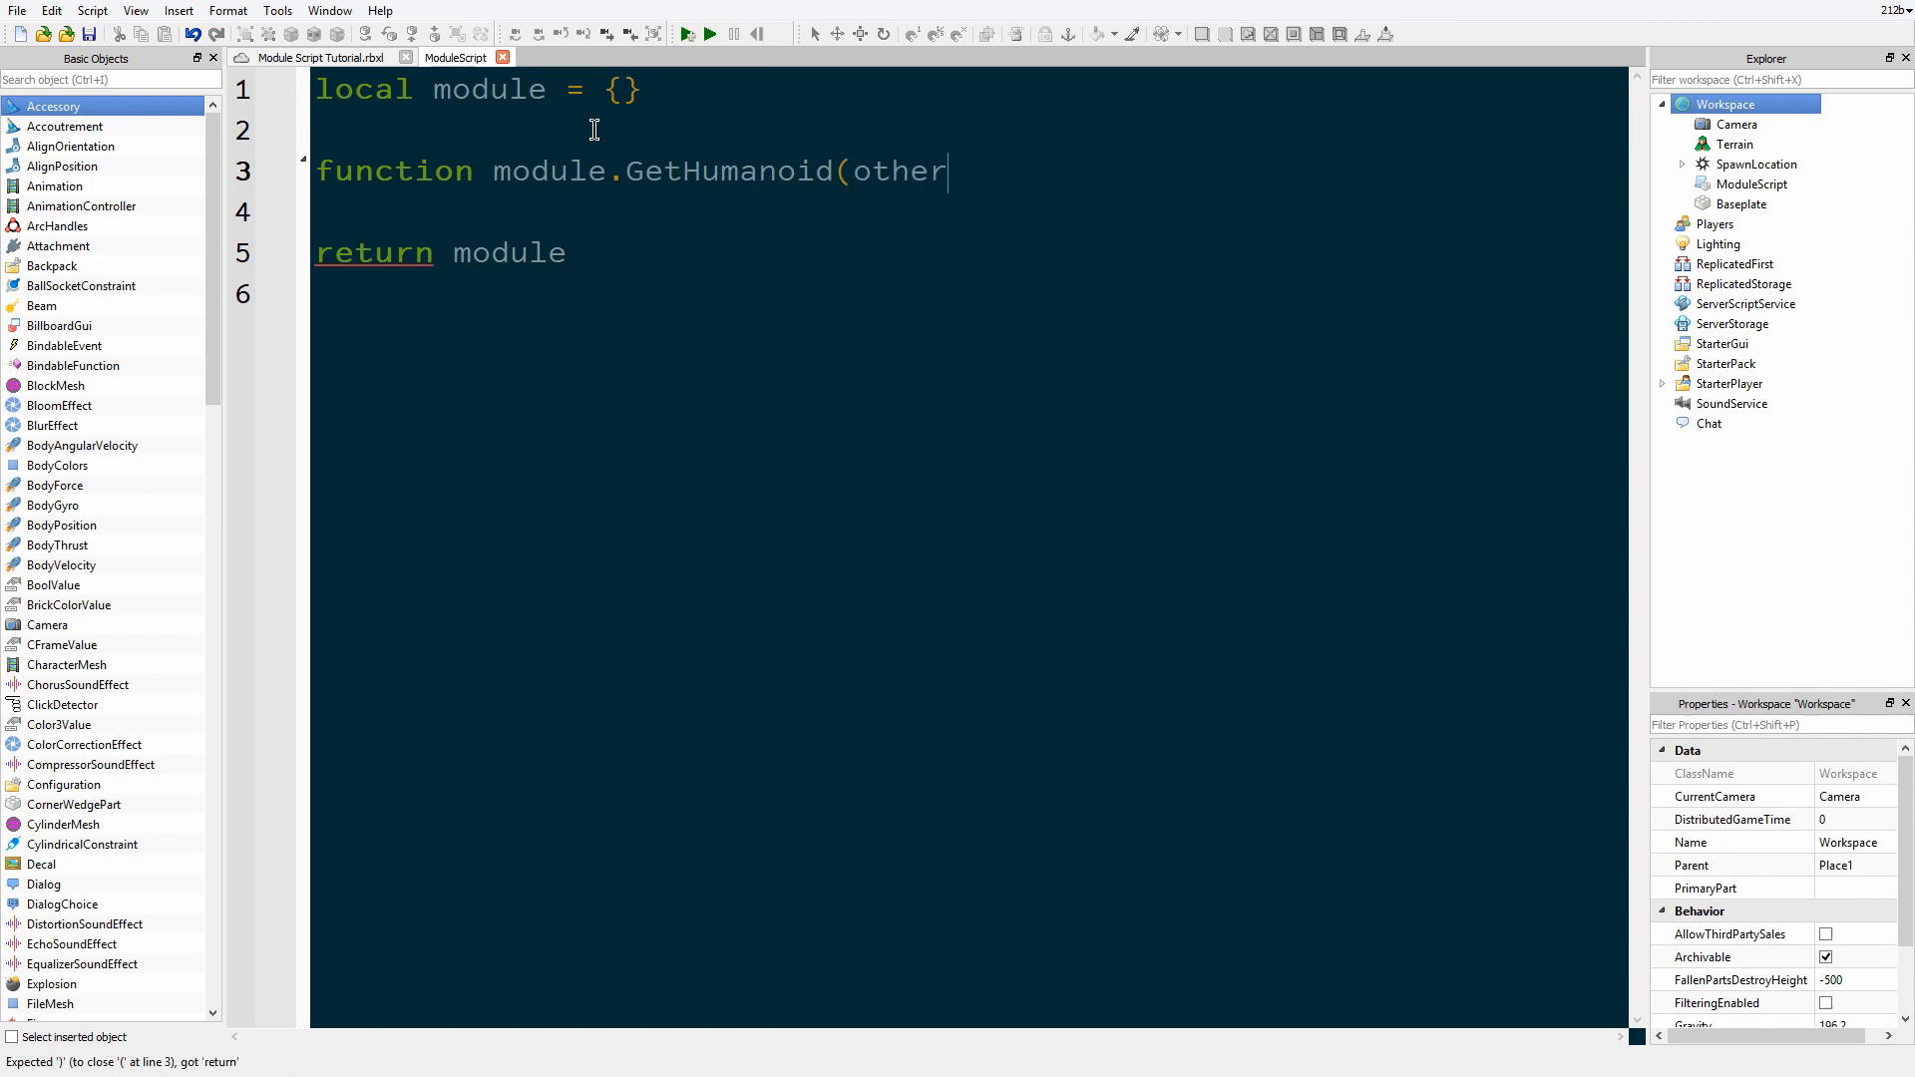
pyautogui.write('Part)')
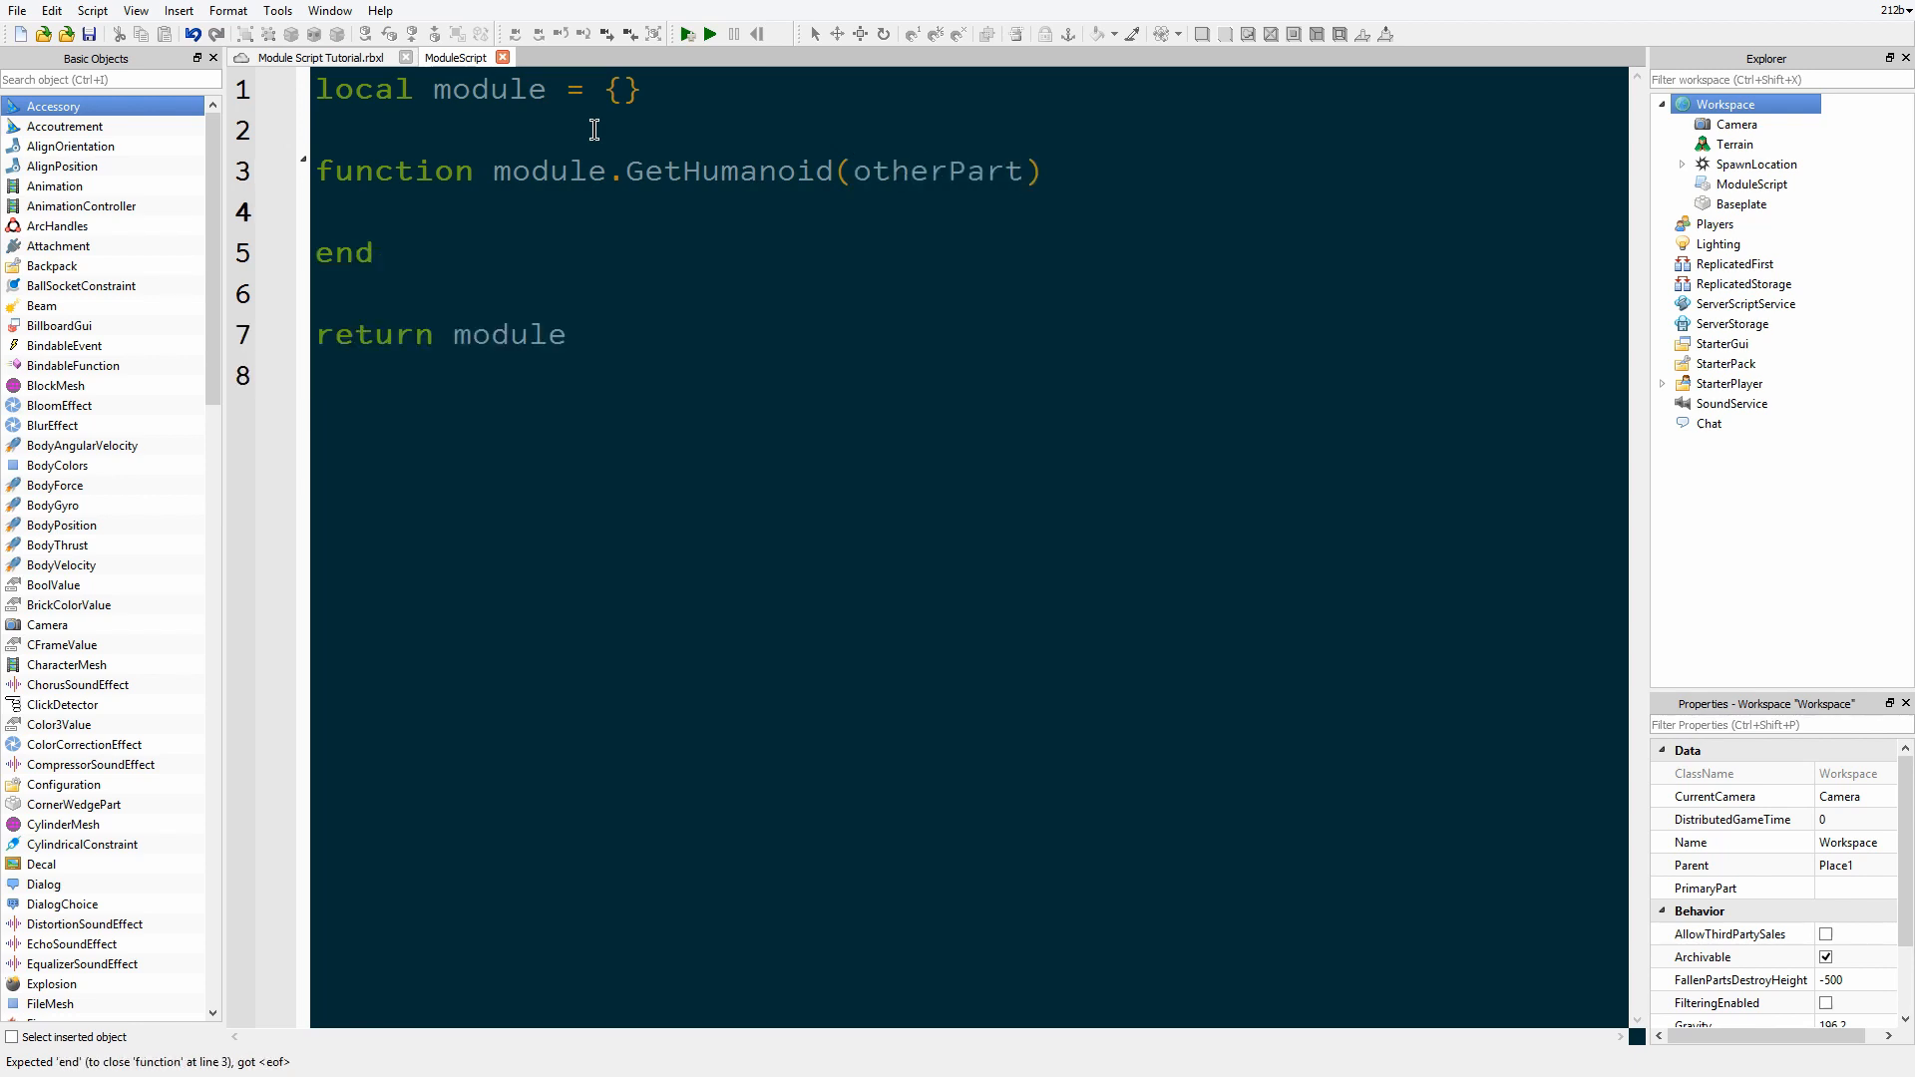
# Step: Have GetHumanoid return otherPart.Parent:FindFirstChild("Humanoid"), then select the whole function
pyautogui.write('loc')
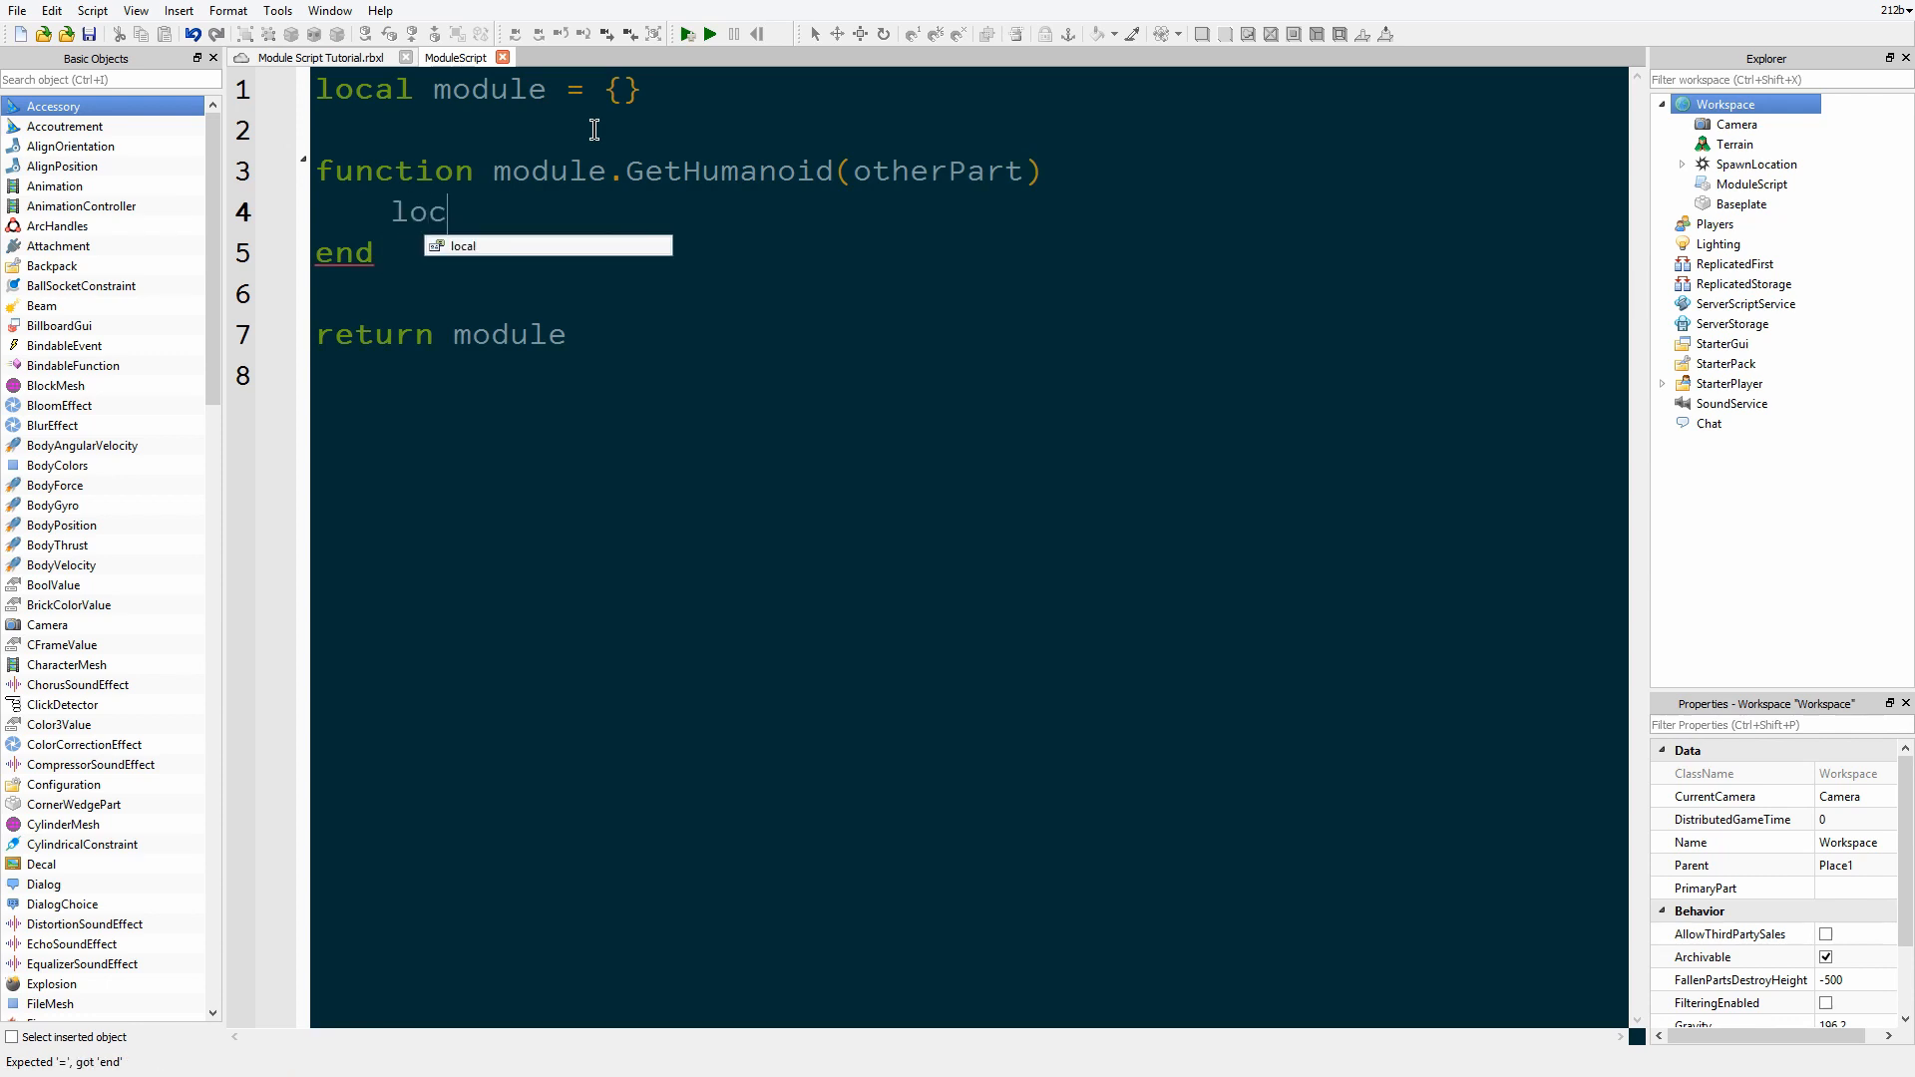
pyautogui.write('al human =')
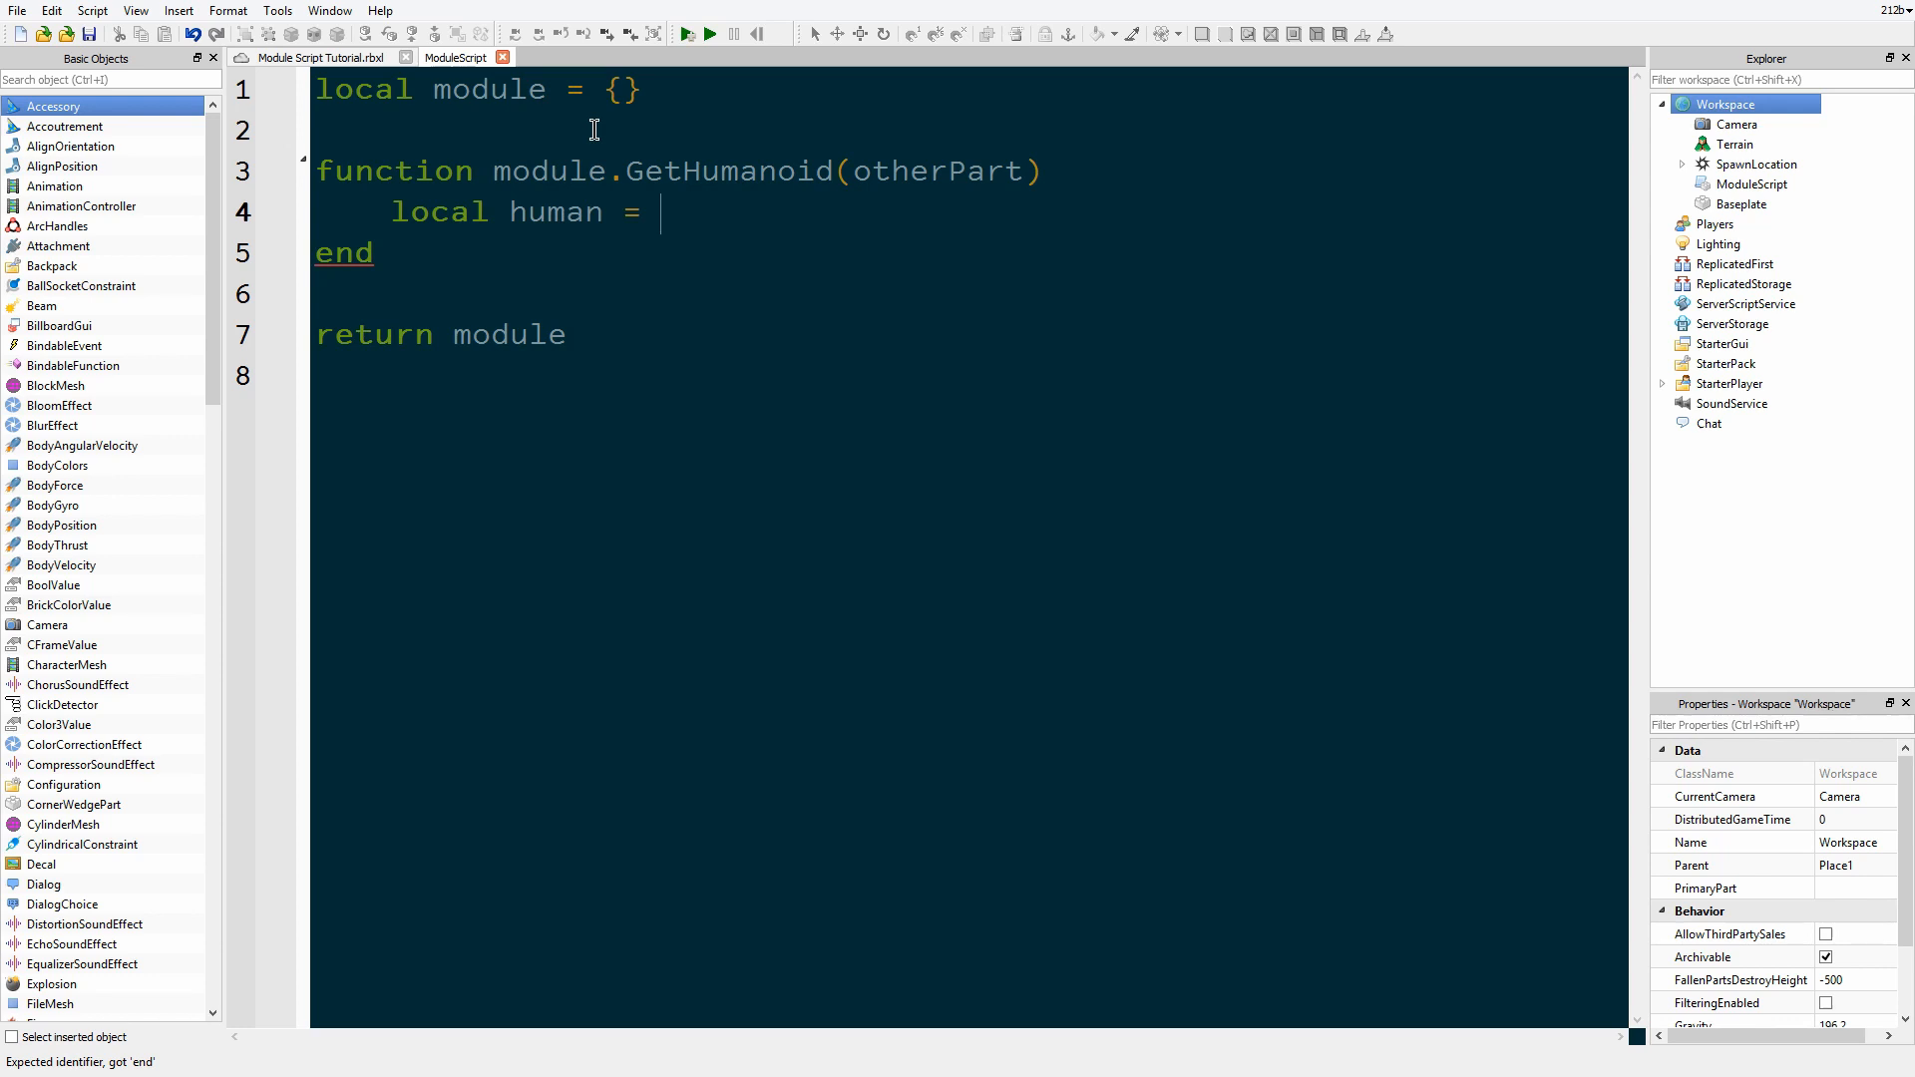
pyautogui.write('otherPa')
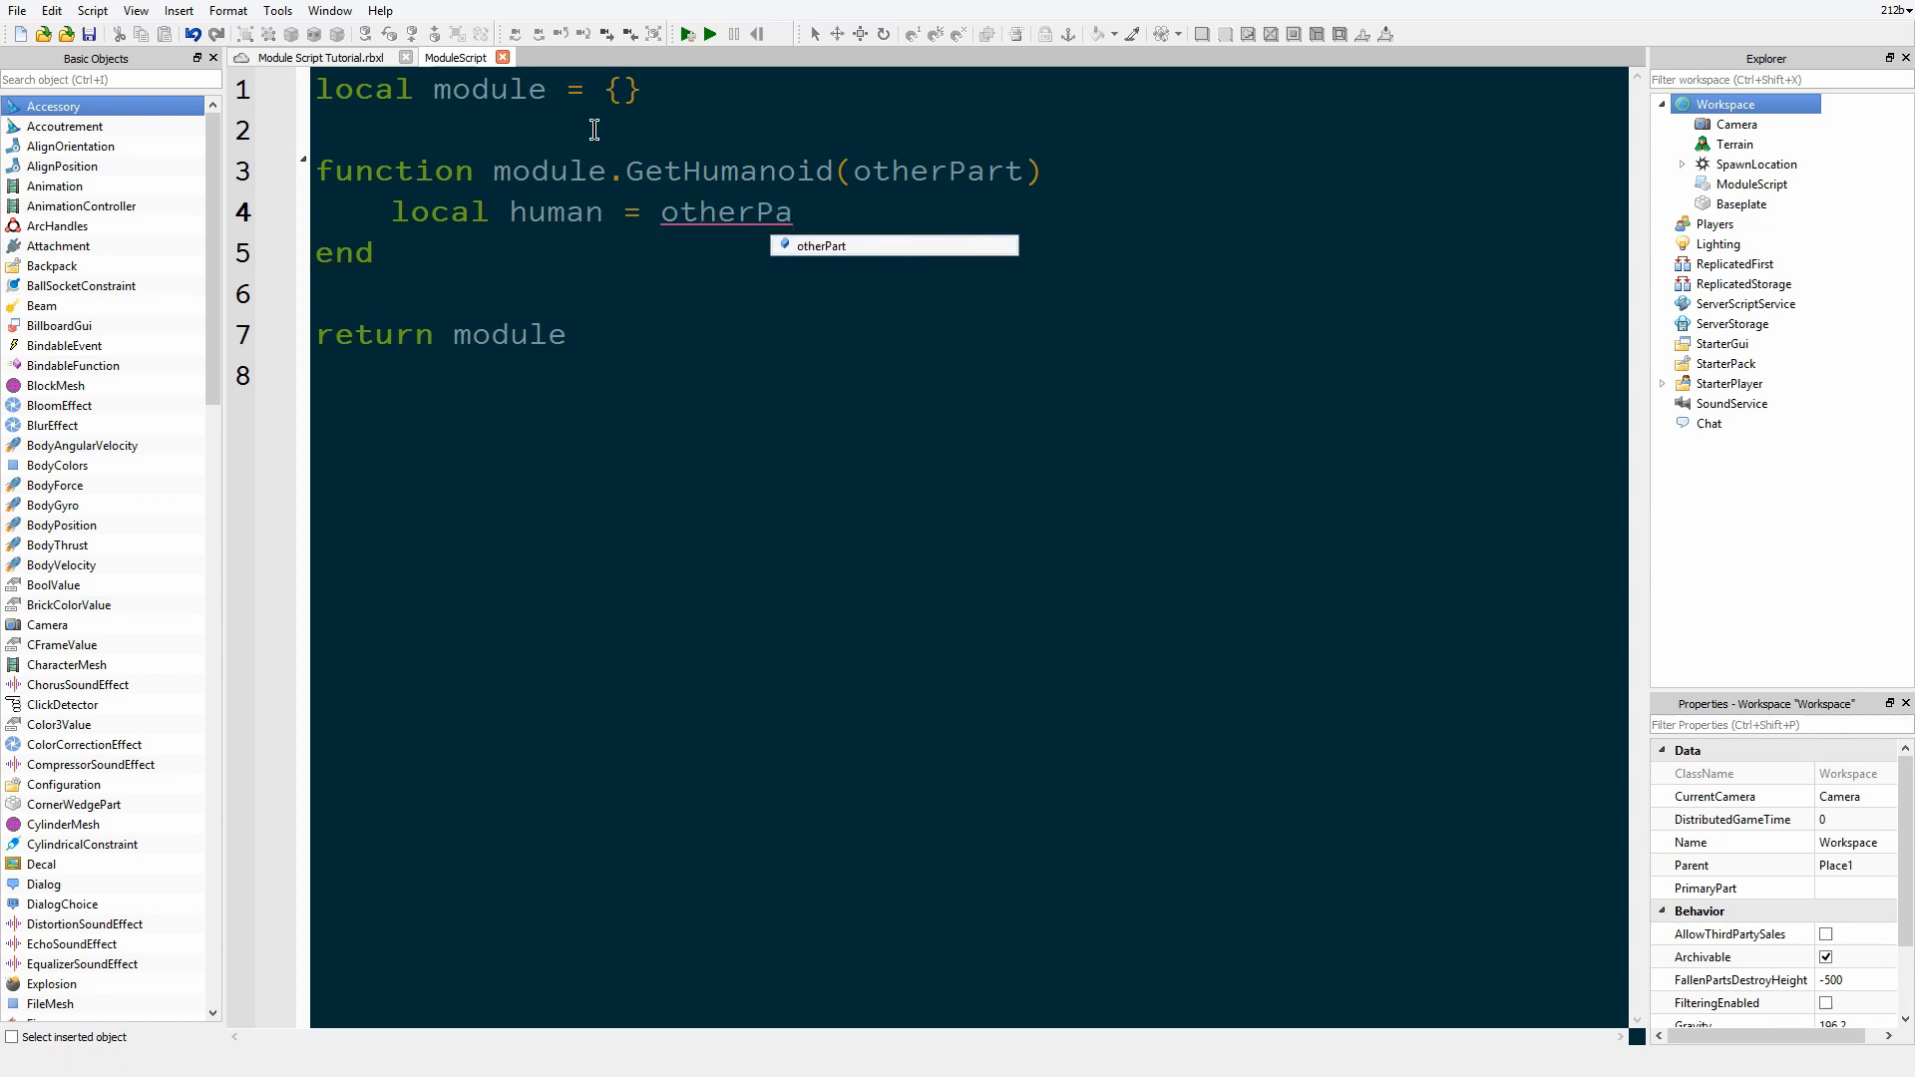
pyautogui.write('rt.Parent:F')
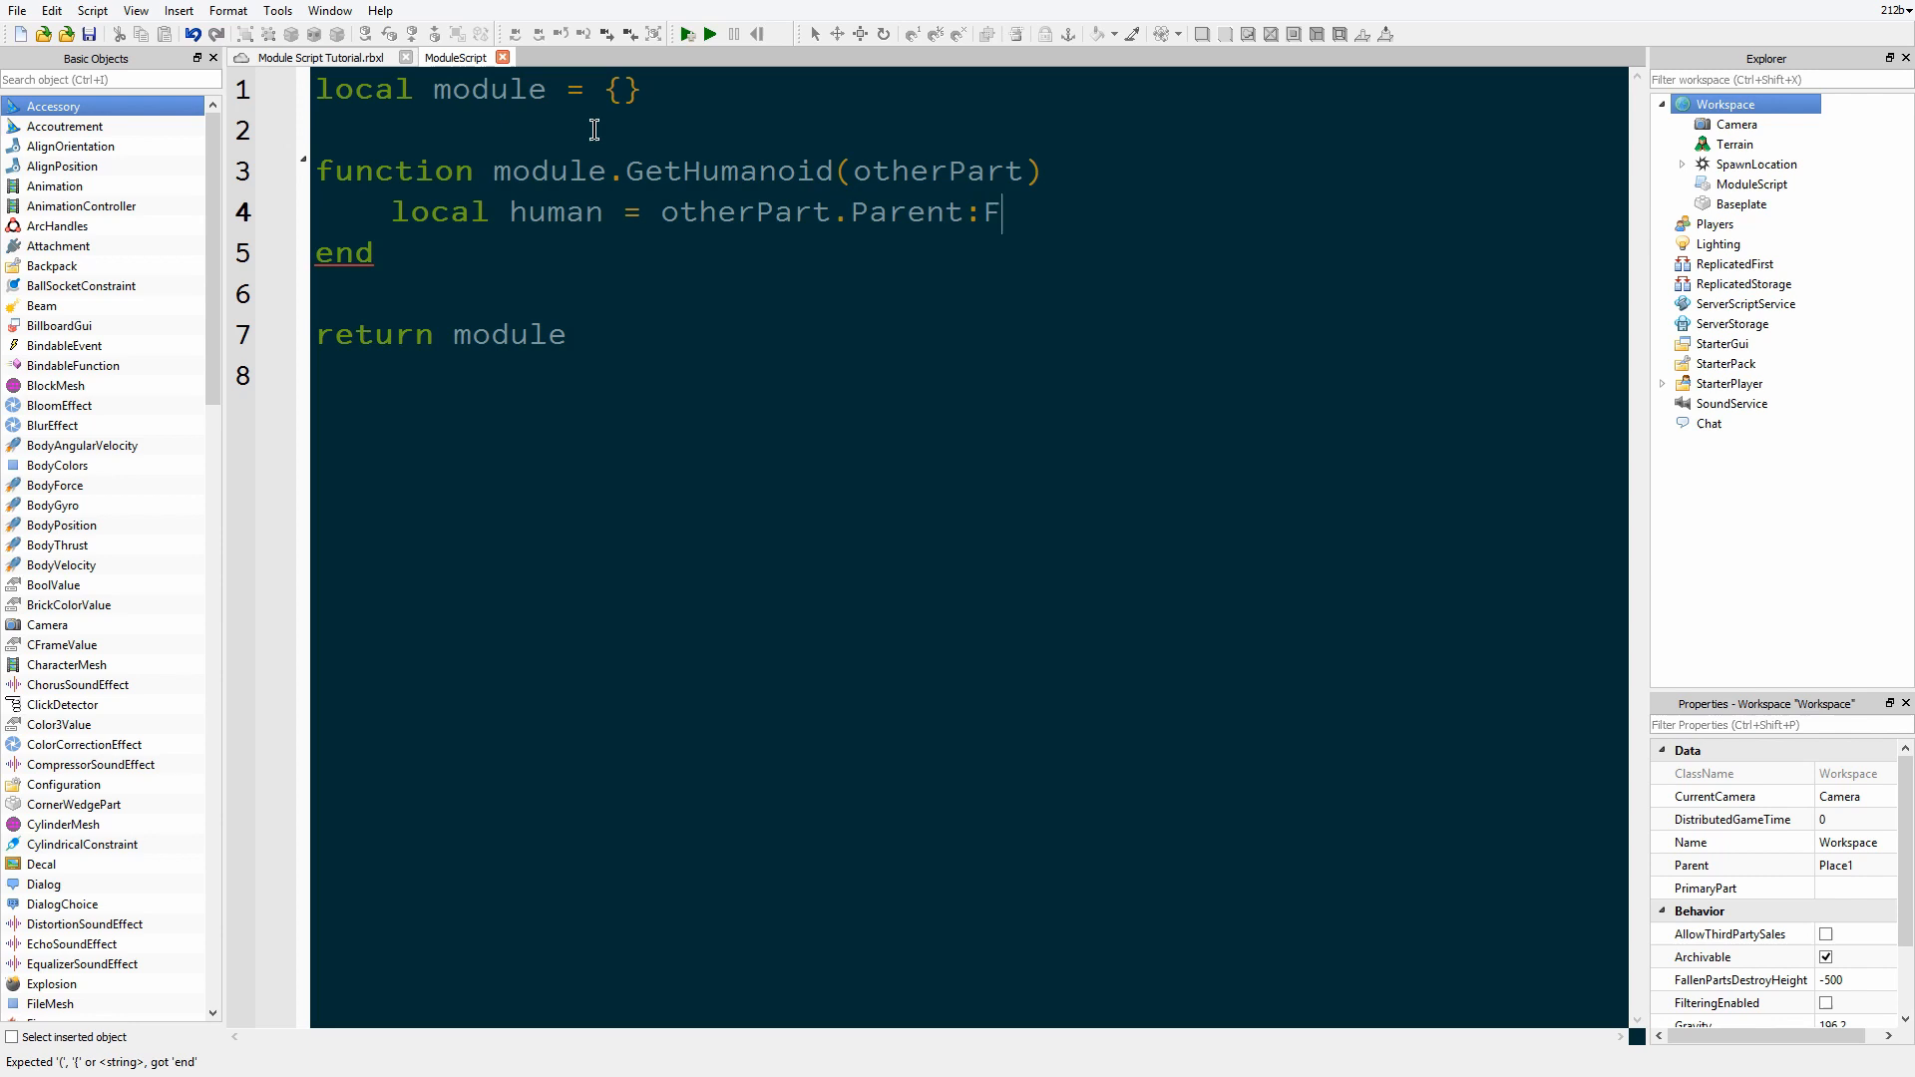
pyautogui.write('indFirstChild')
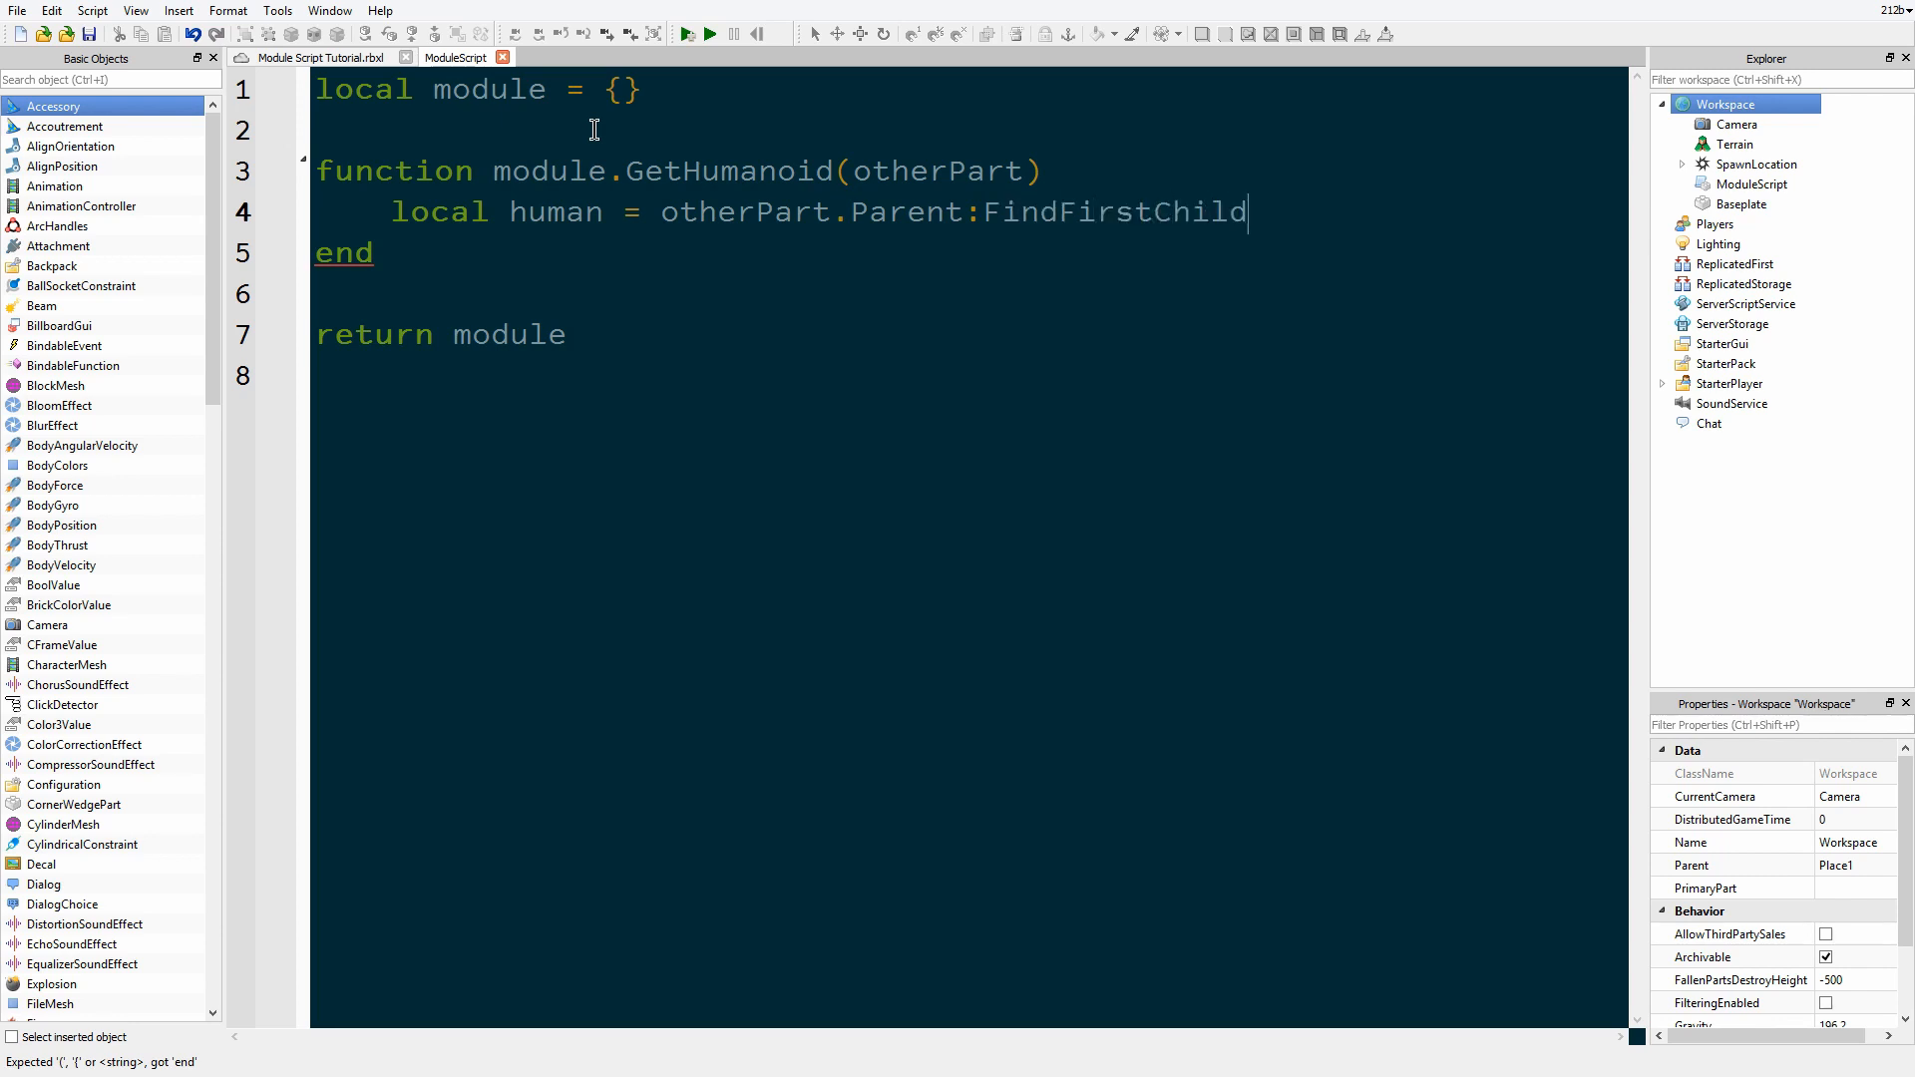
pyautogui.write('("Humanoid")')
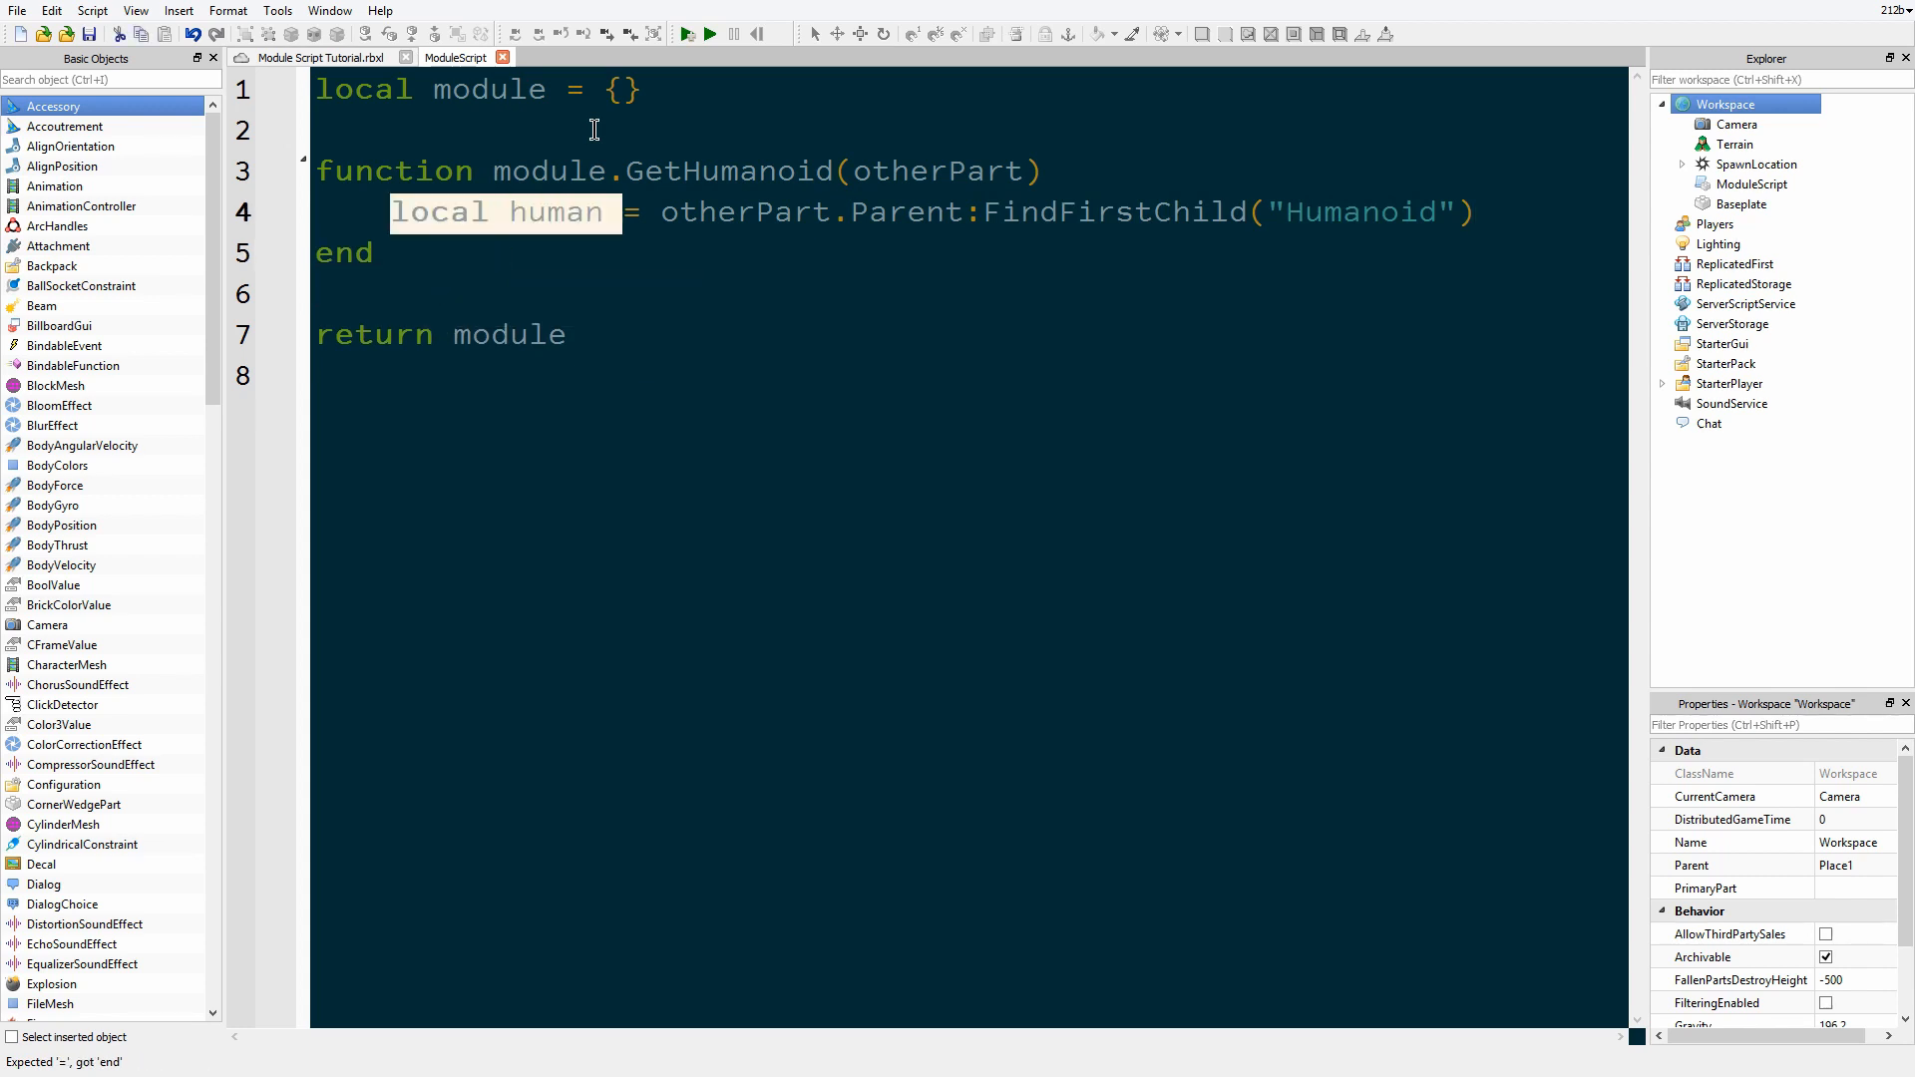
pyautogui.write('return')
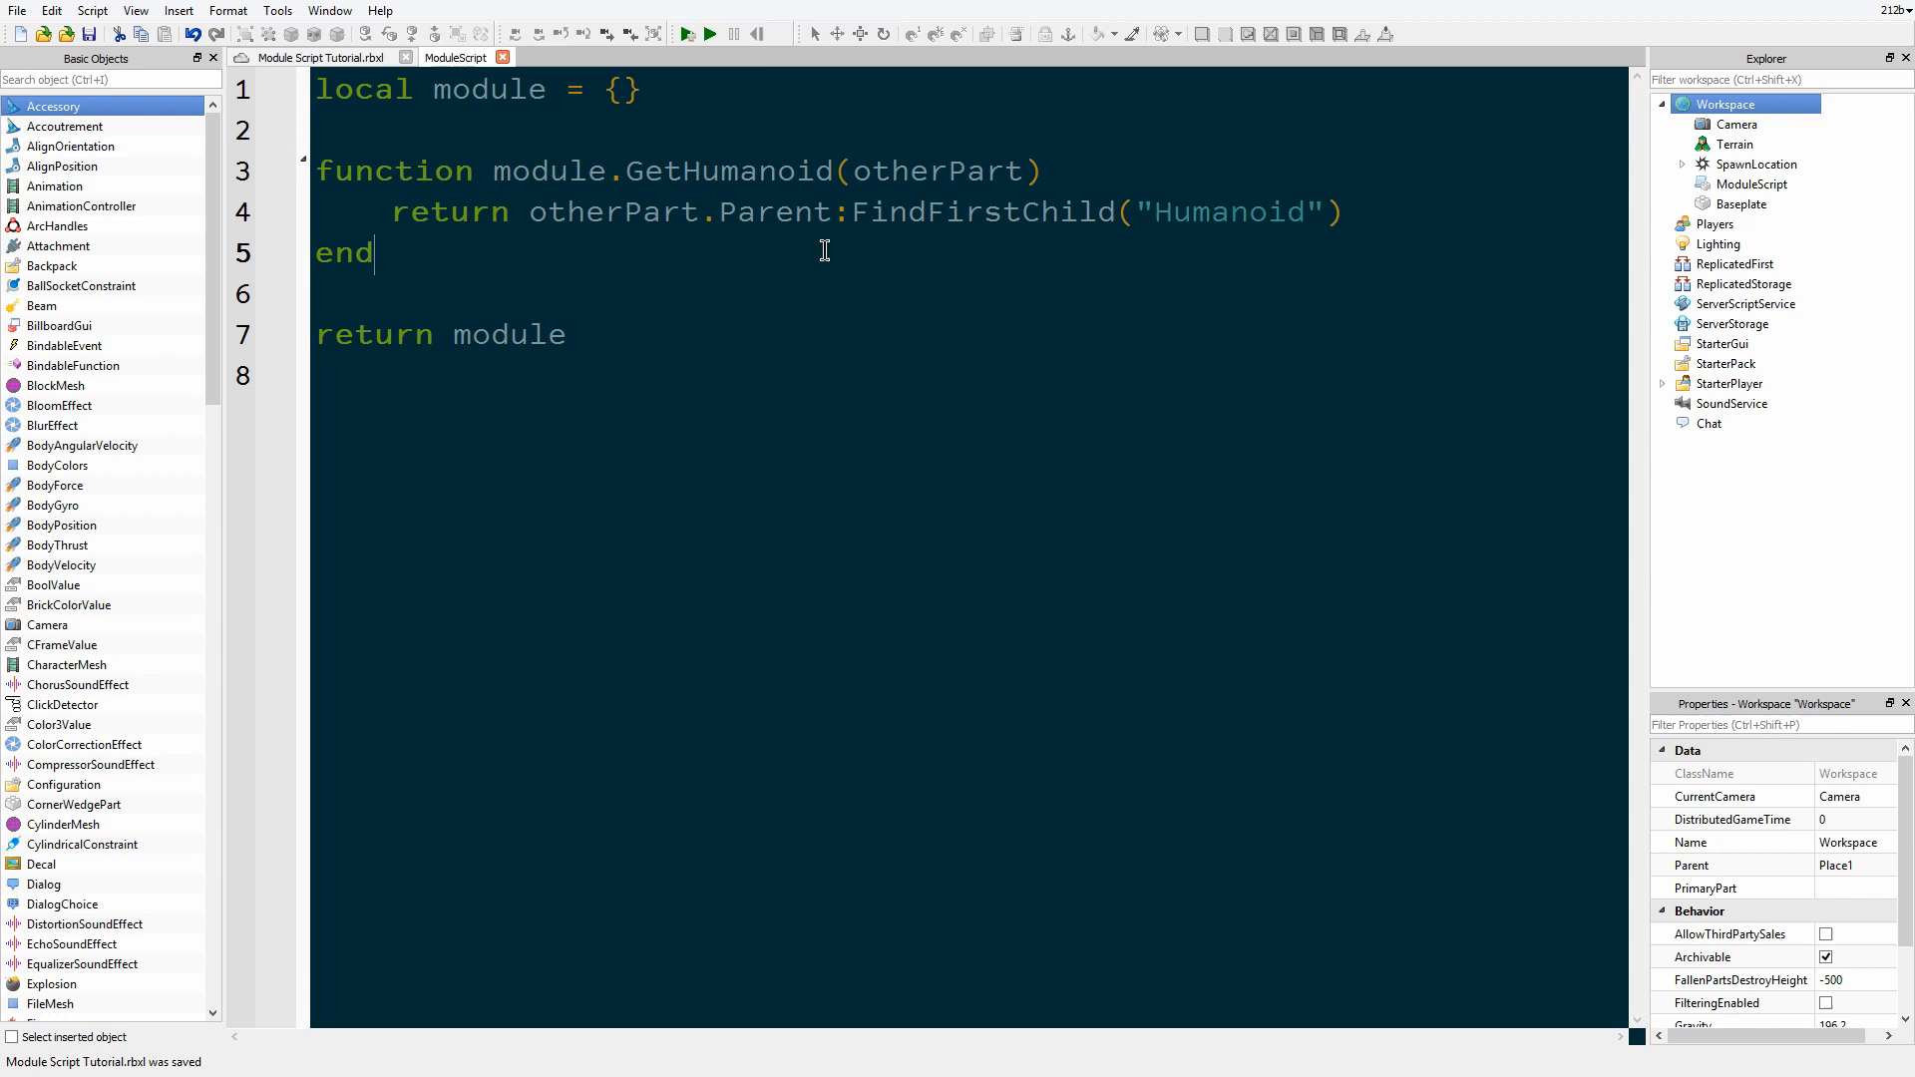
pyautogui.moveTo(315, 170); pyautogui.dragTo(375, 254)
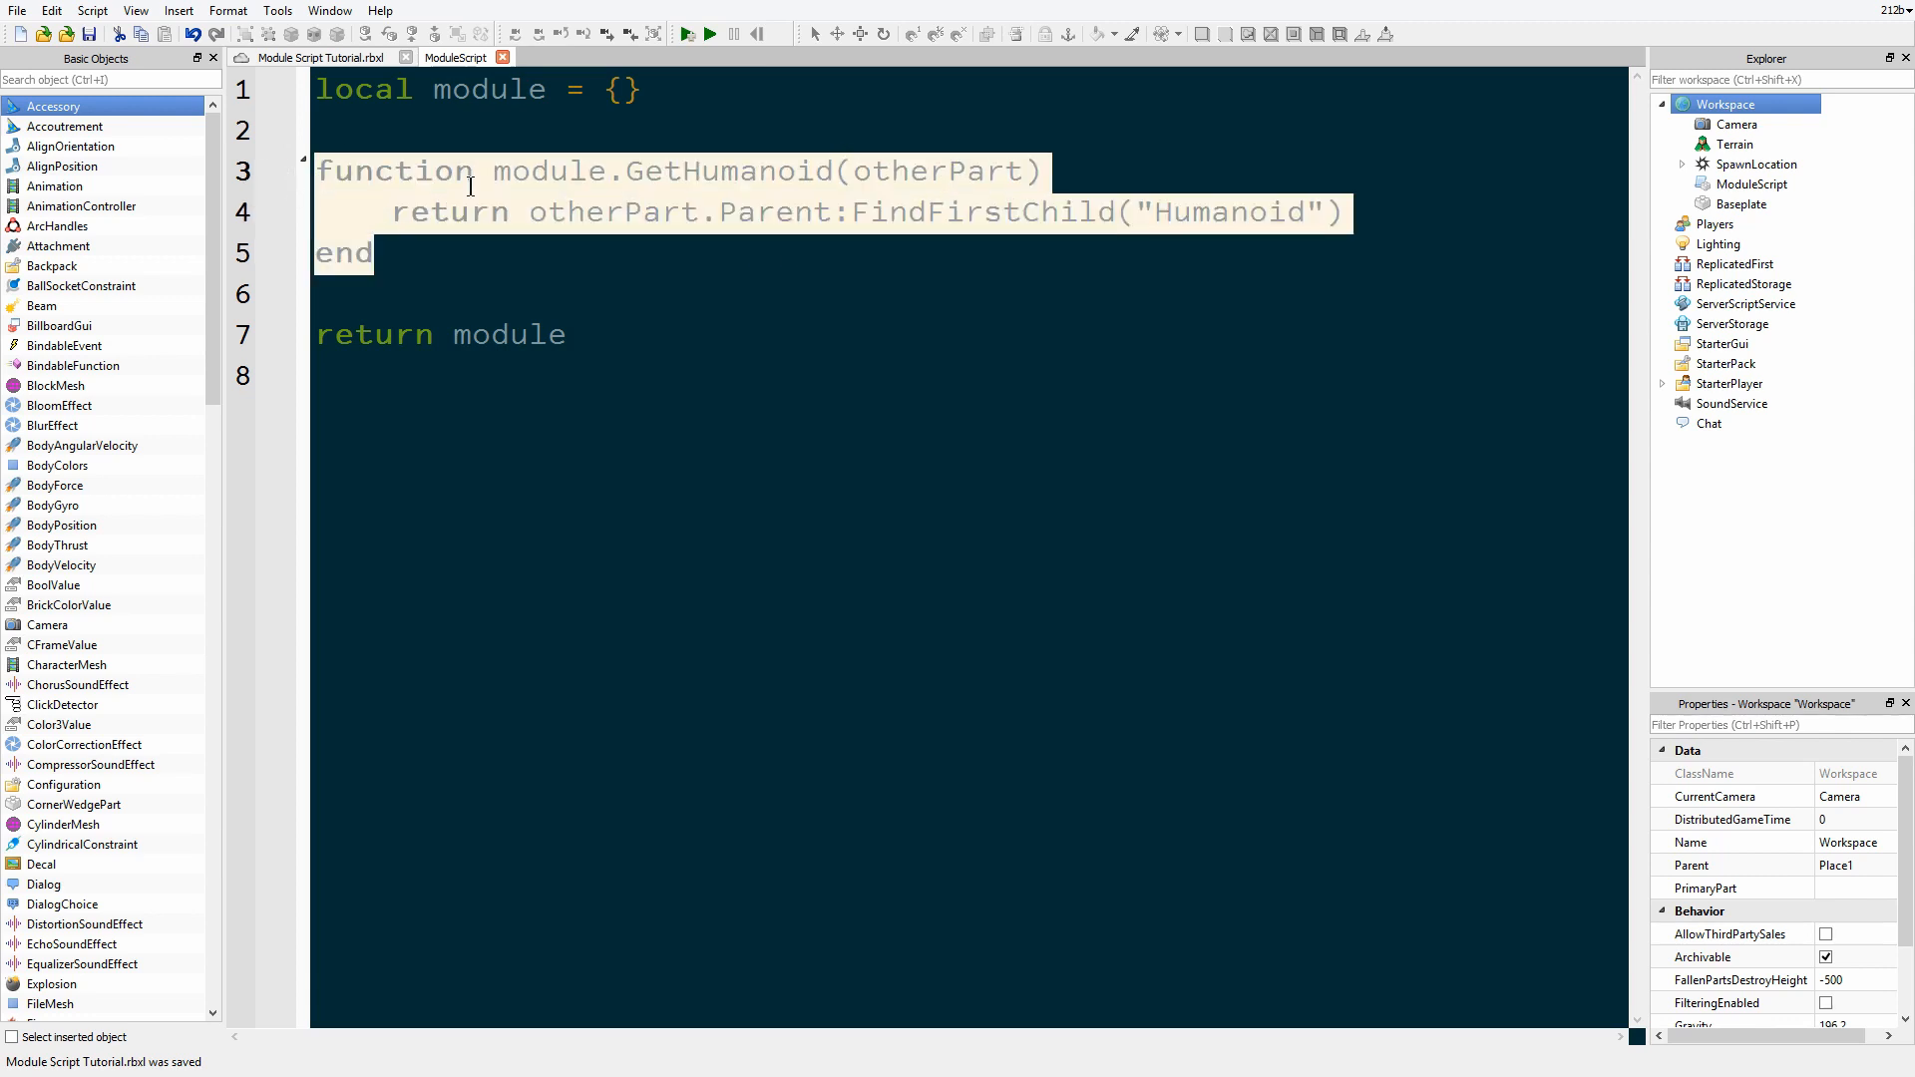
pyautogui.moveTo(1035, 257)
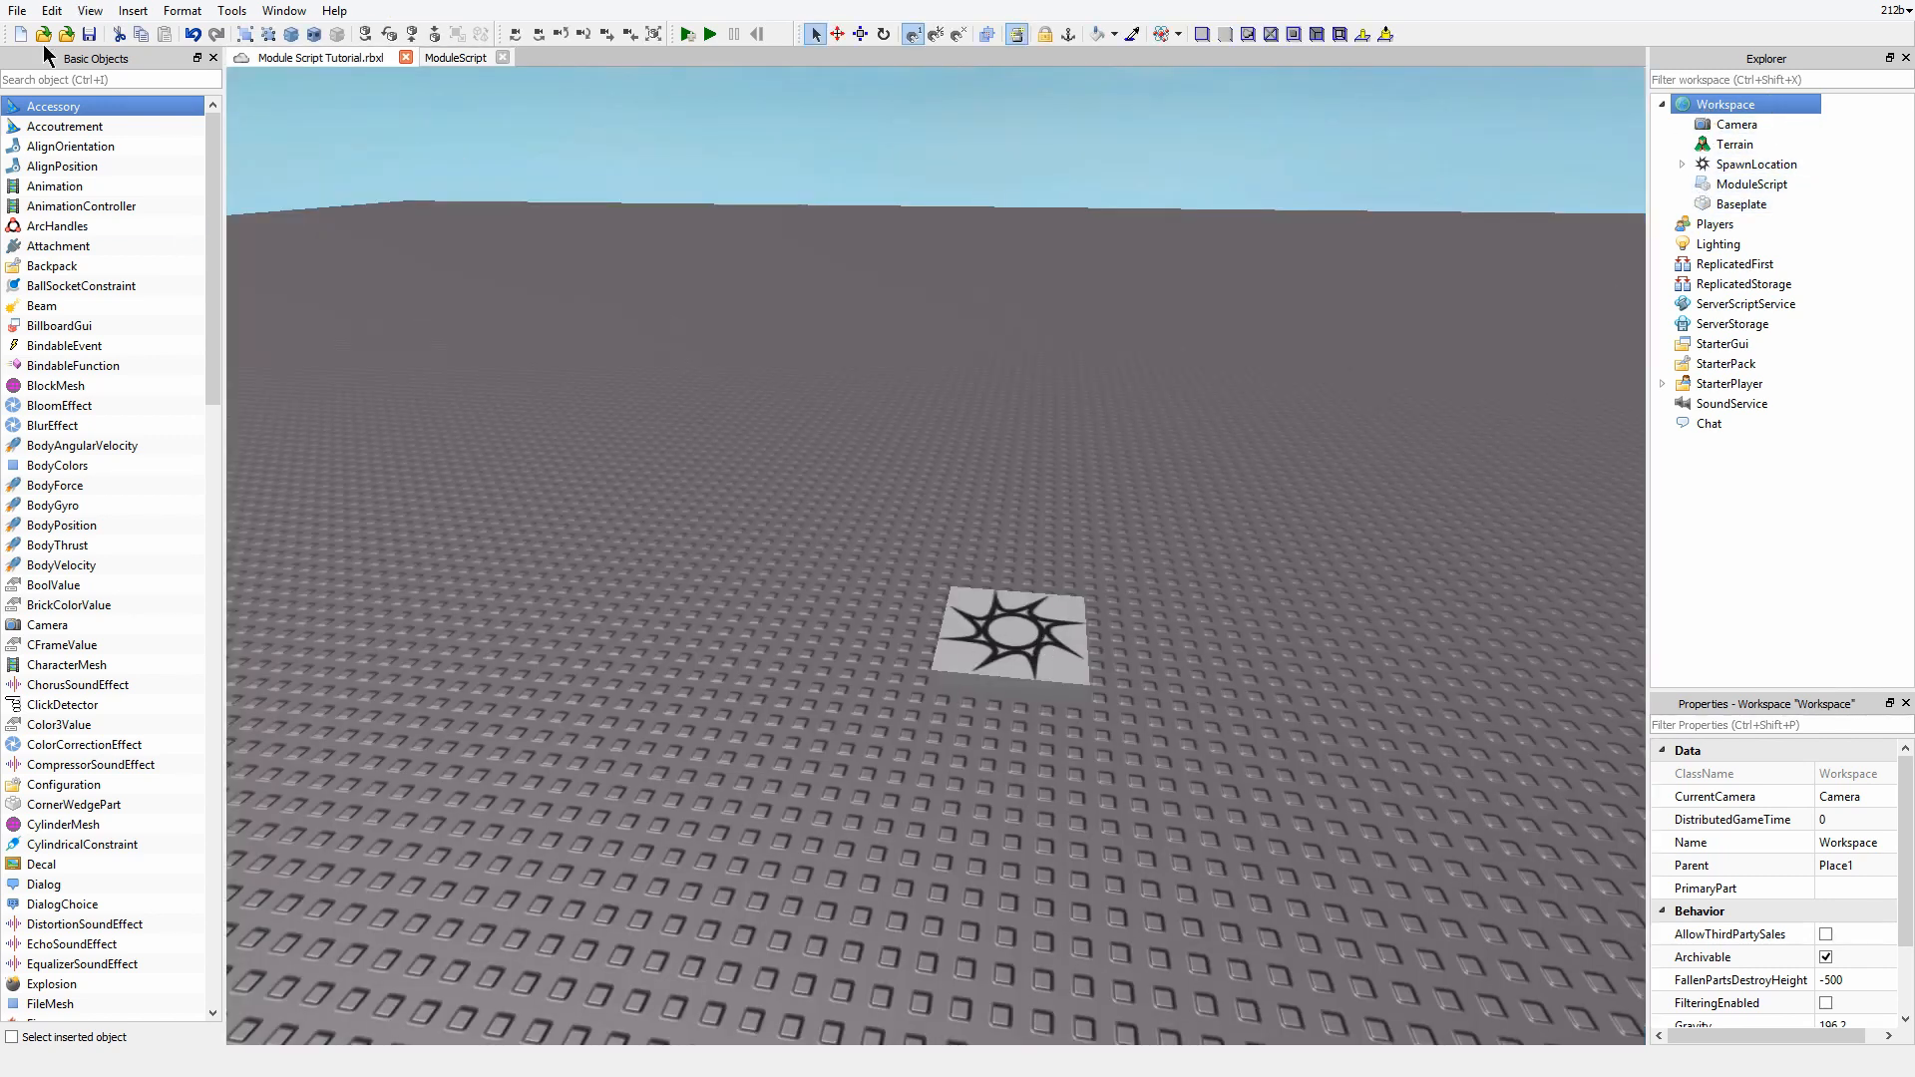
# Step: Insert a new Part into Workspace and add a Script inside it
pyautogui.write('part')
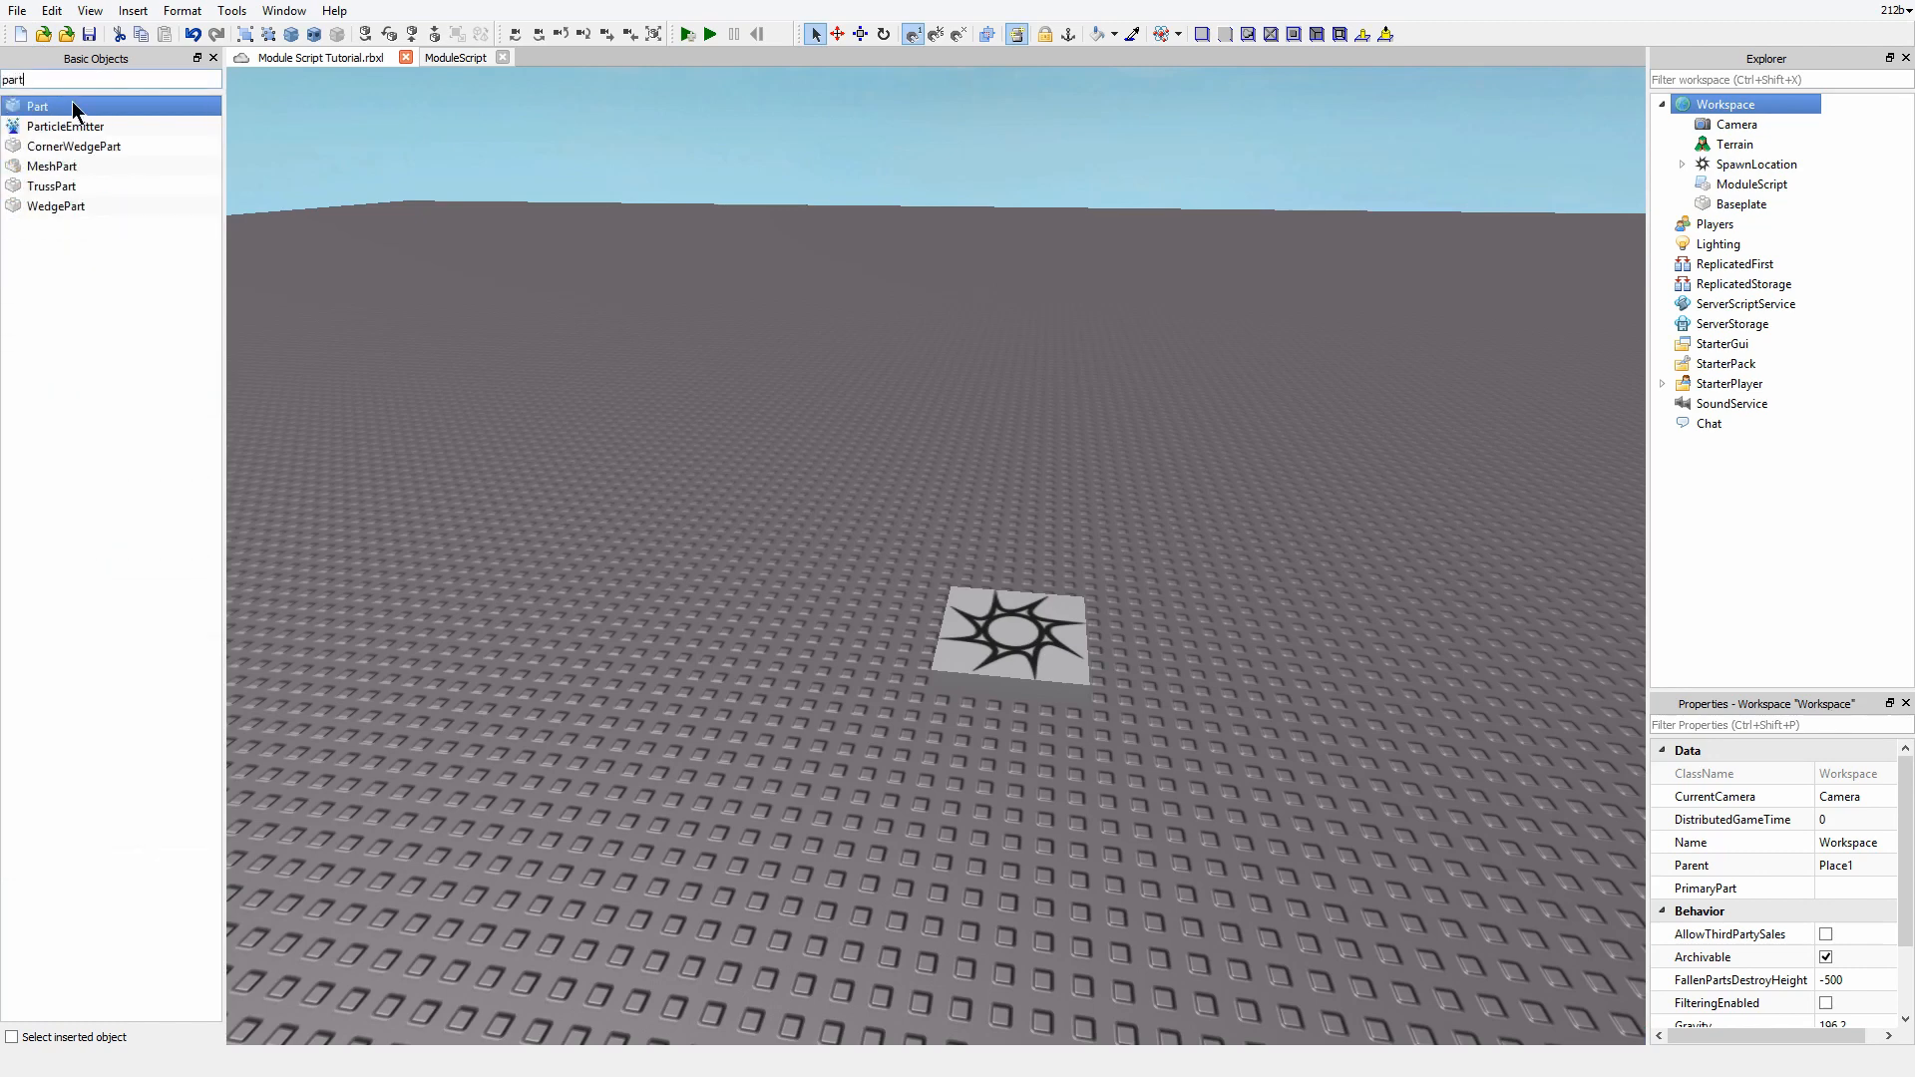
pyautogui.click(37, 106)
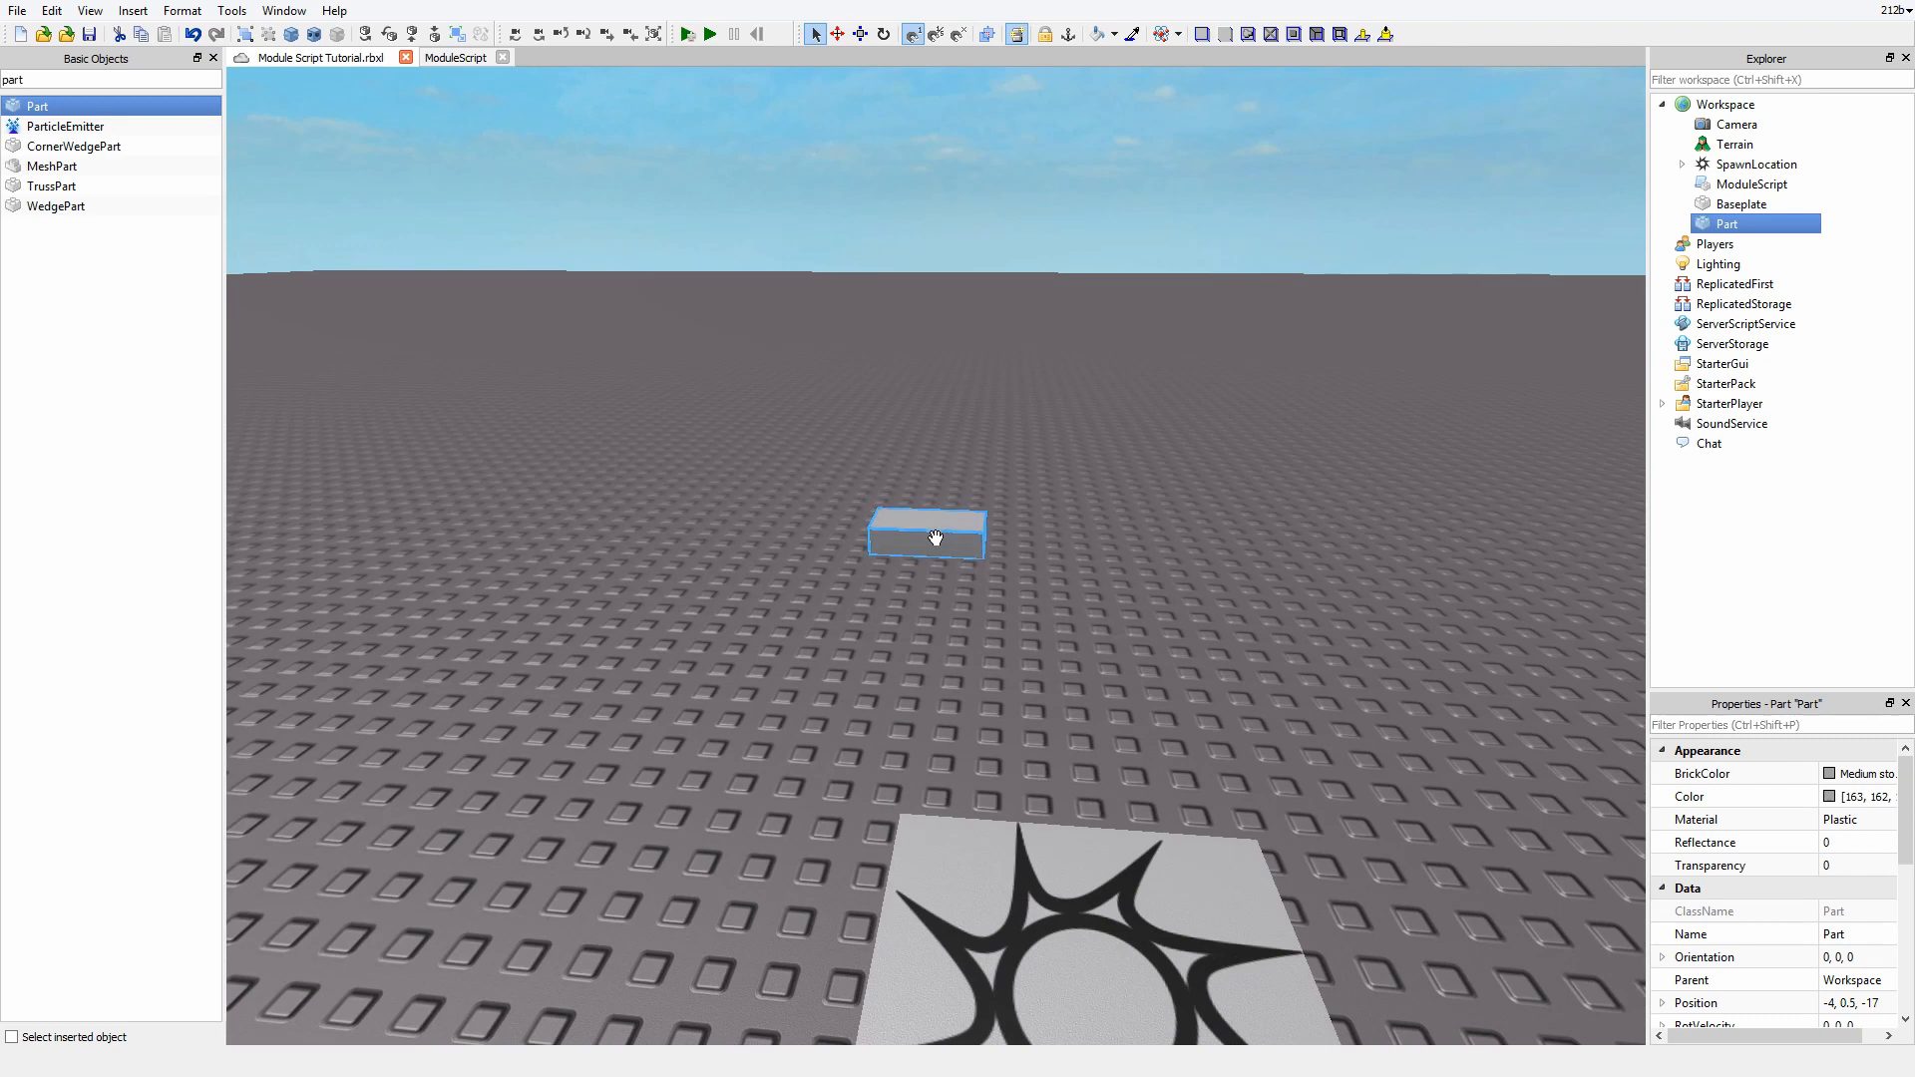
pyautogui.moveTo(937, 464)
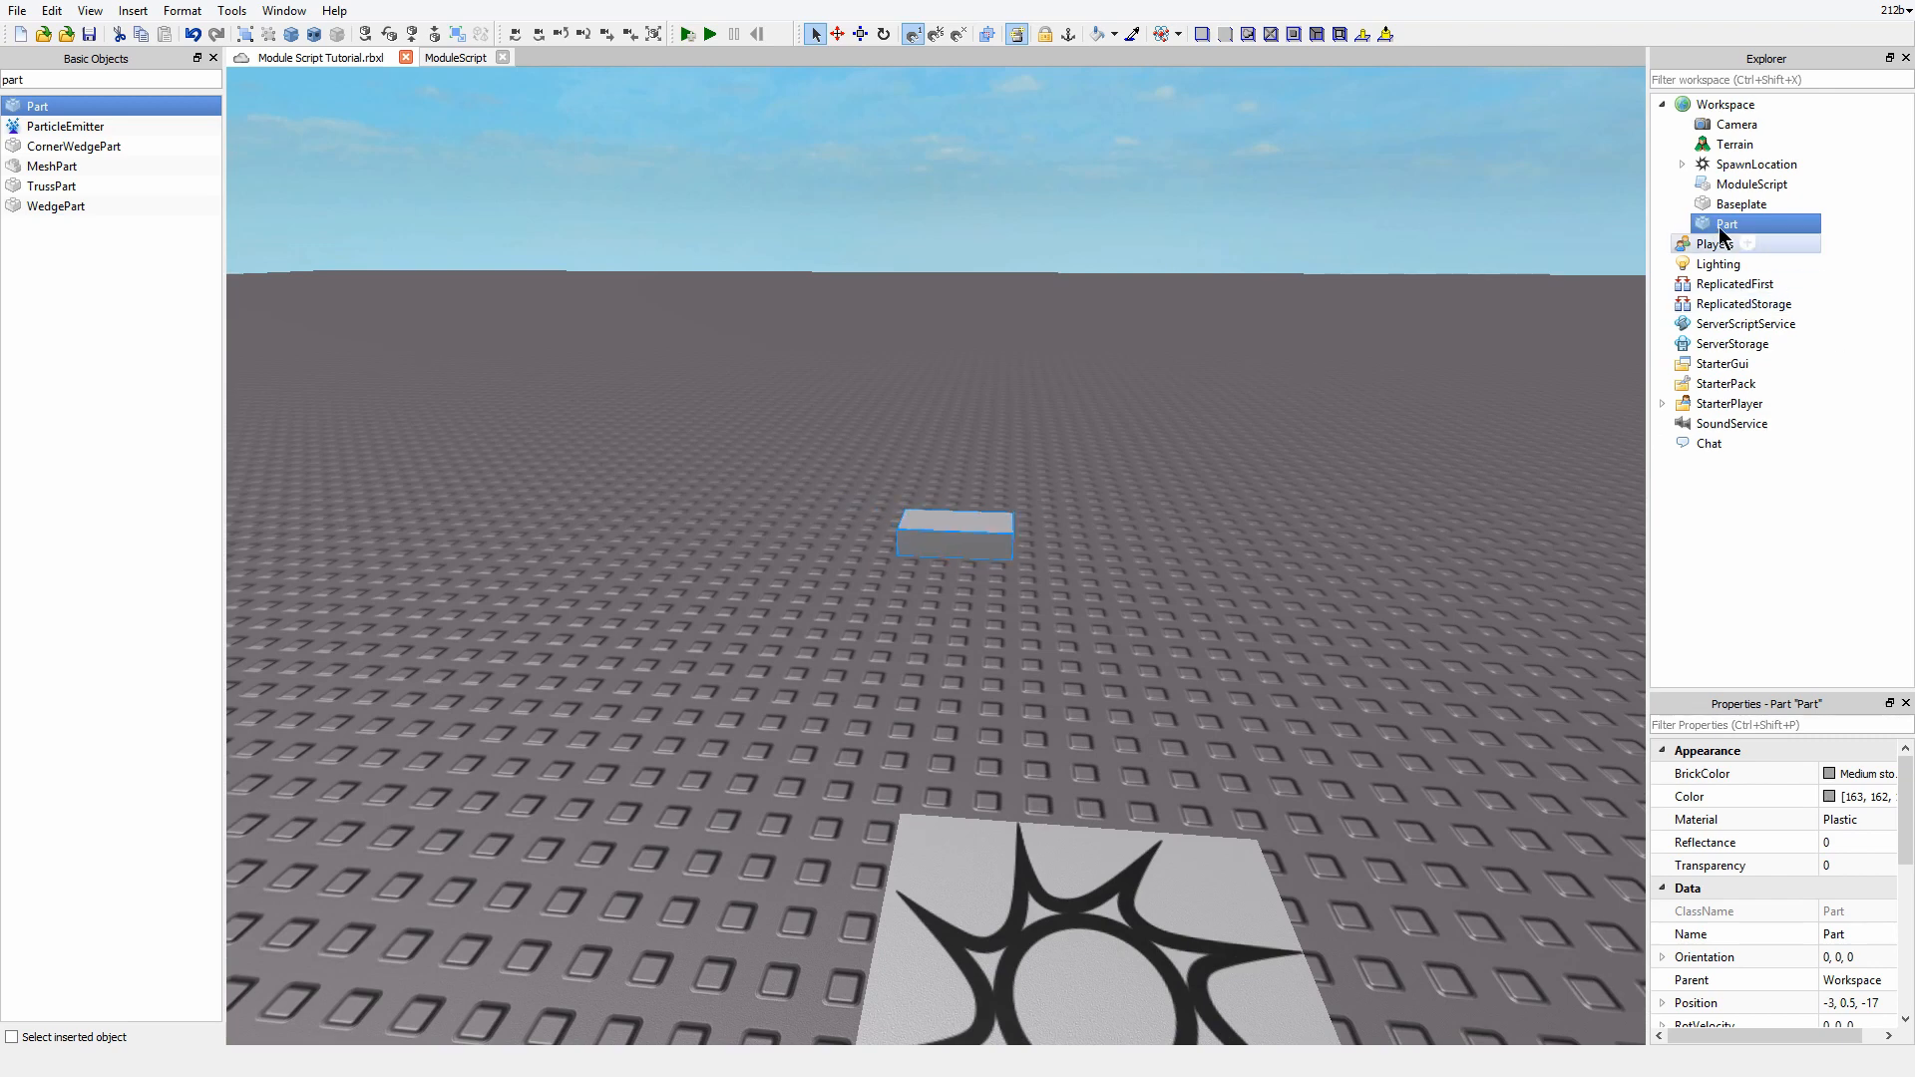
pyautogui.rightClick(1726, 223)
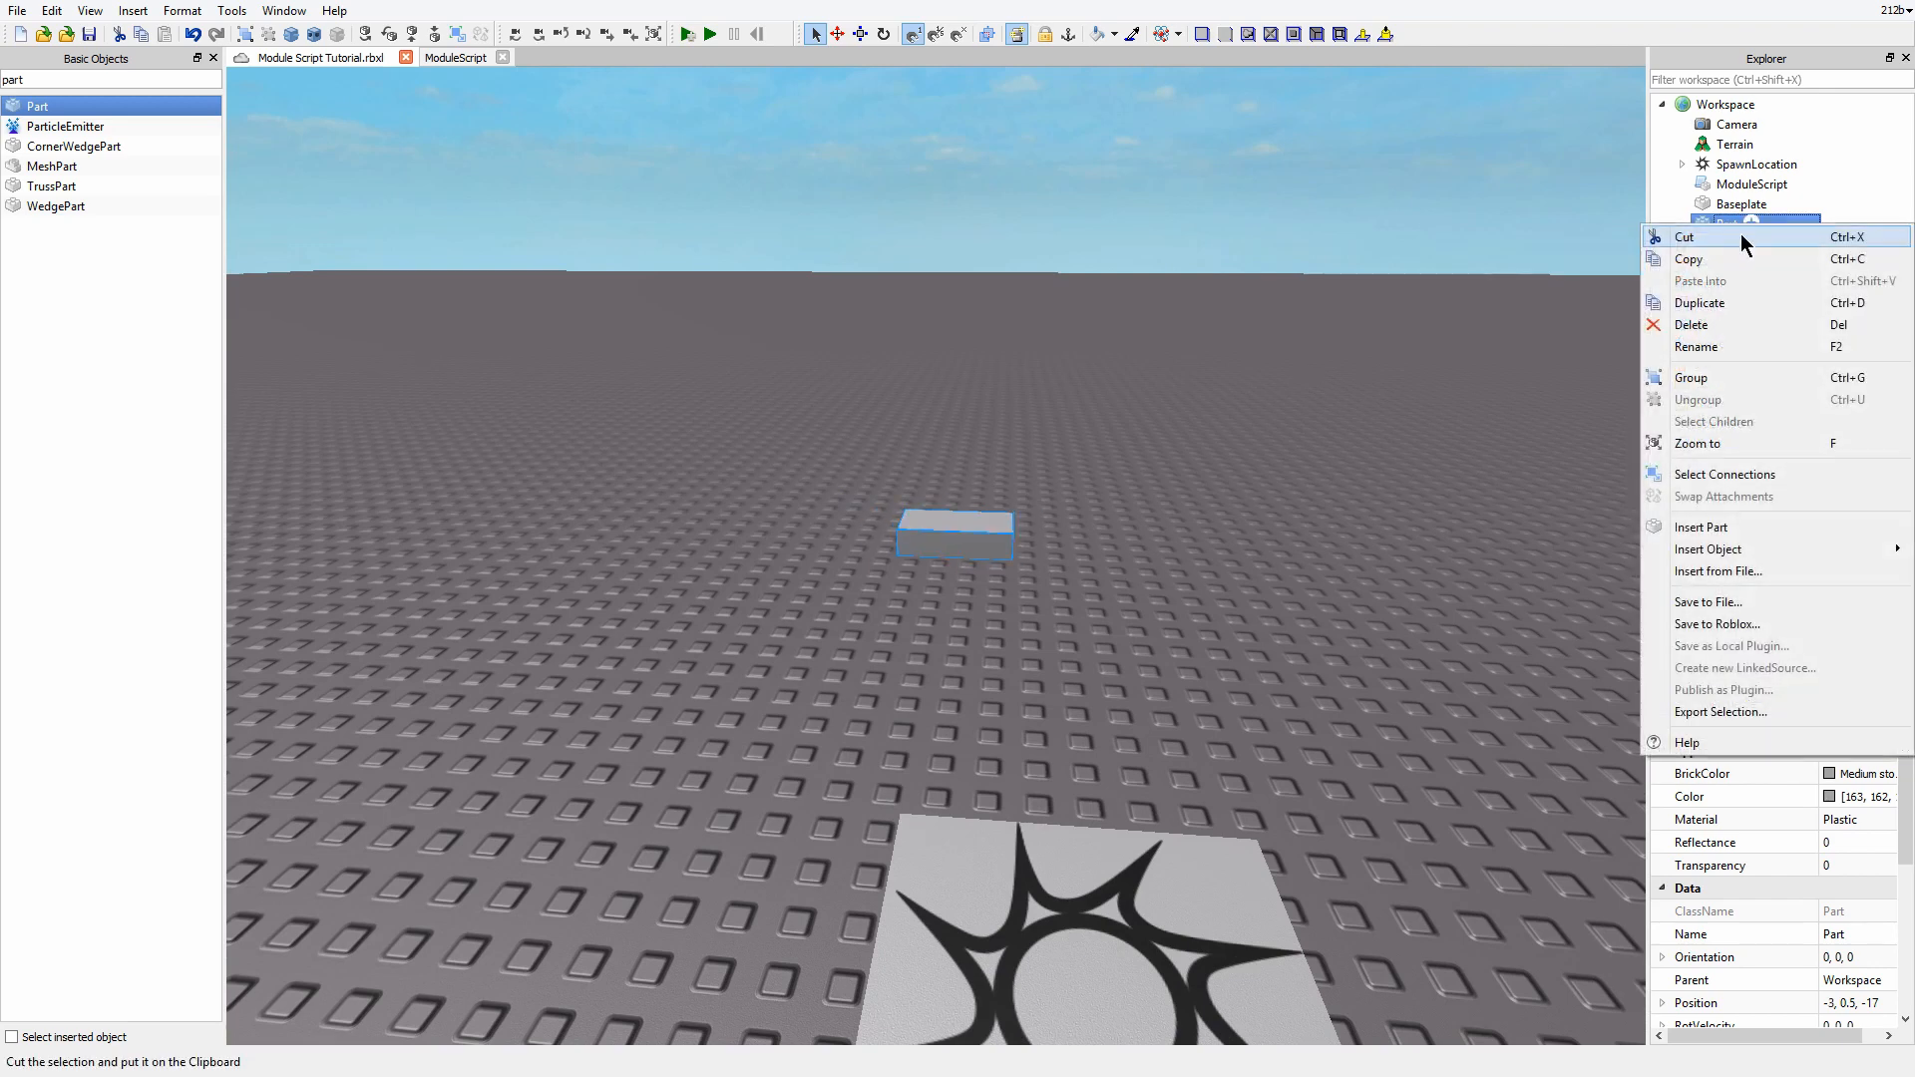
pyautogui.click(1709, 548)
pyautogui.write('part')
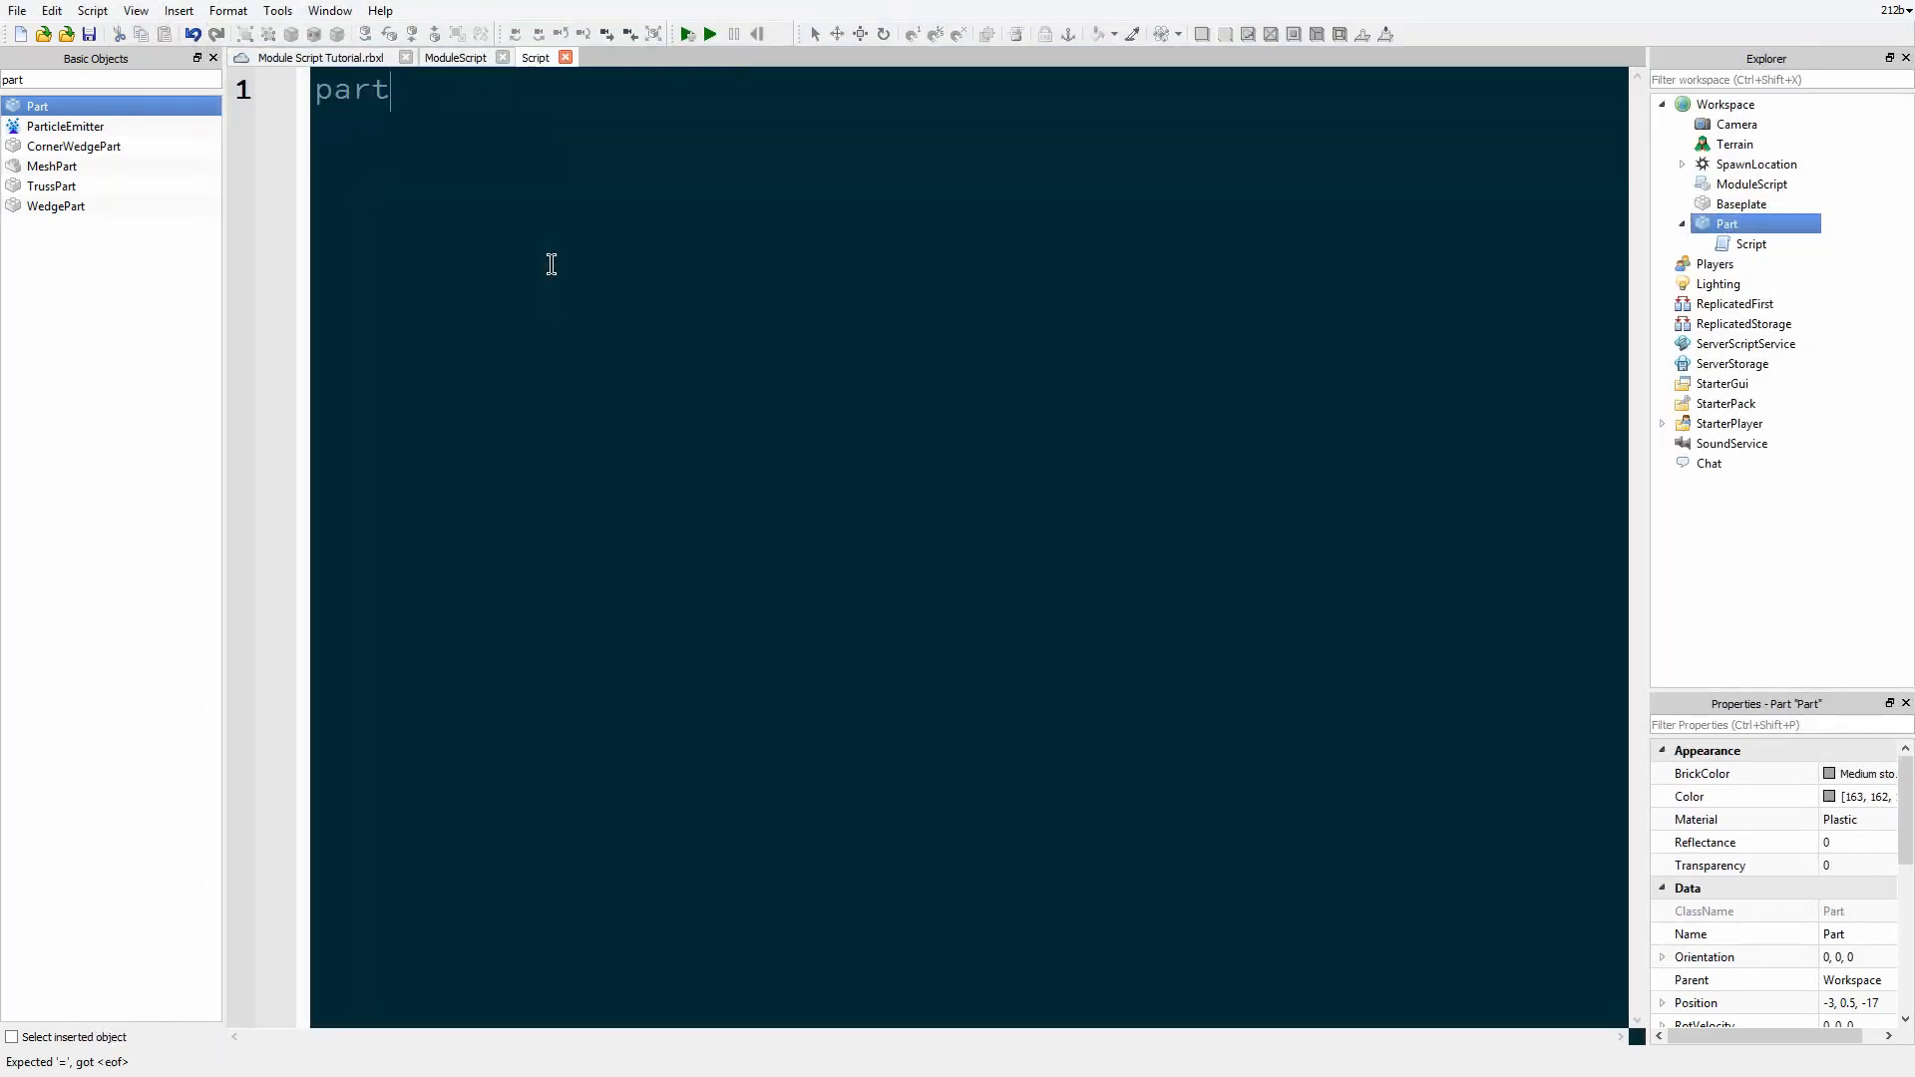
# Step: Connect script.Parent.Touched to a function(otherPart) closed with end)
pyautogui.write('= script.Parent')
pyautogui.write('part')
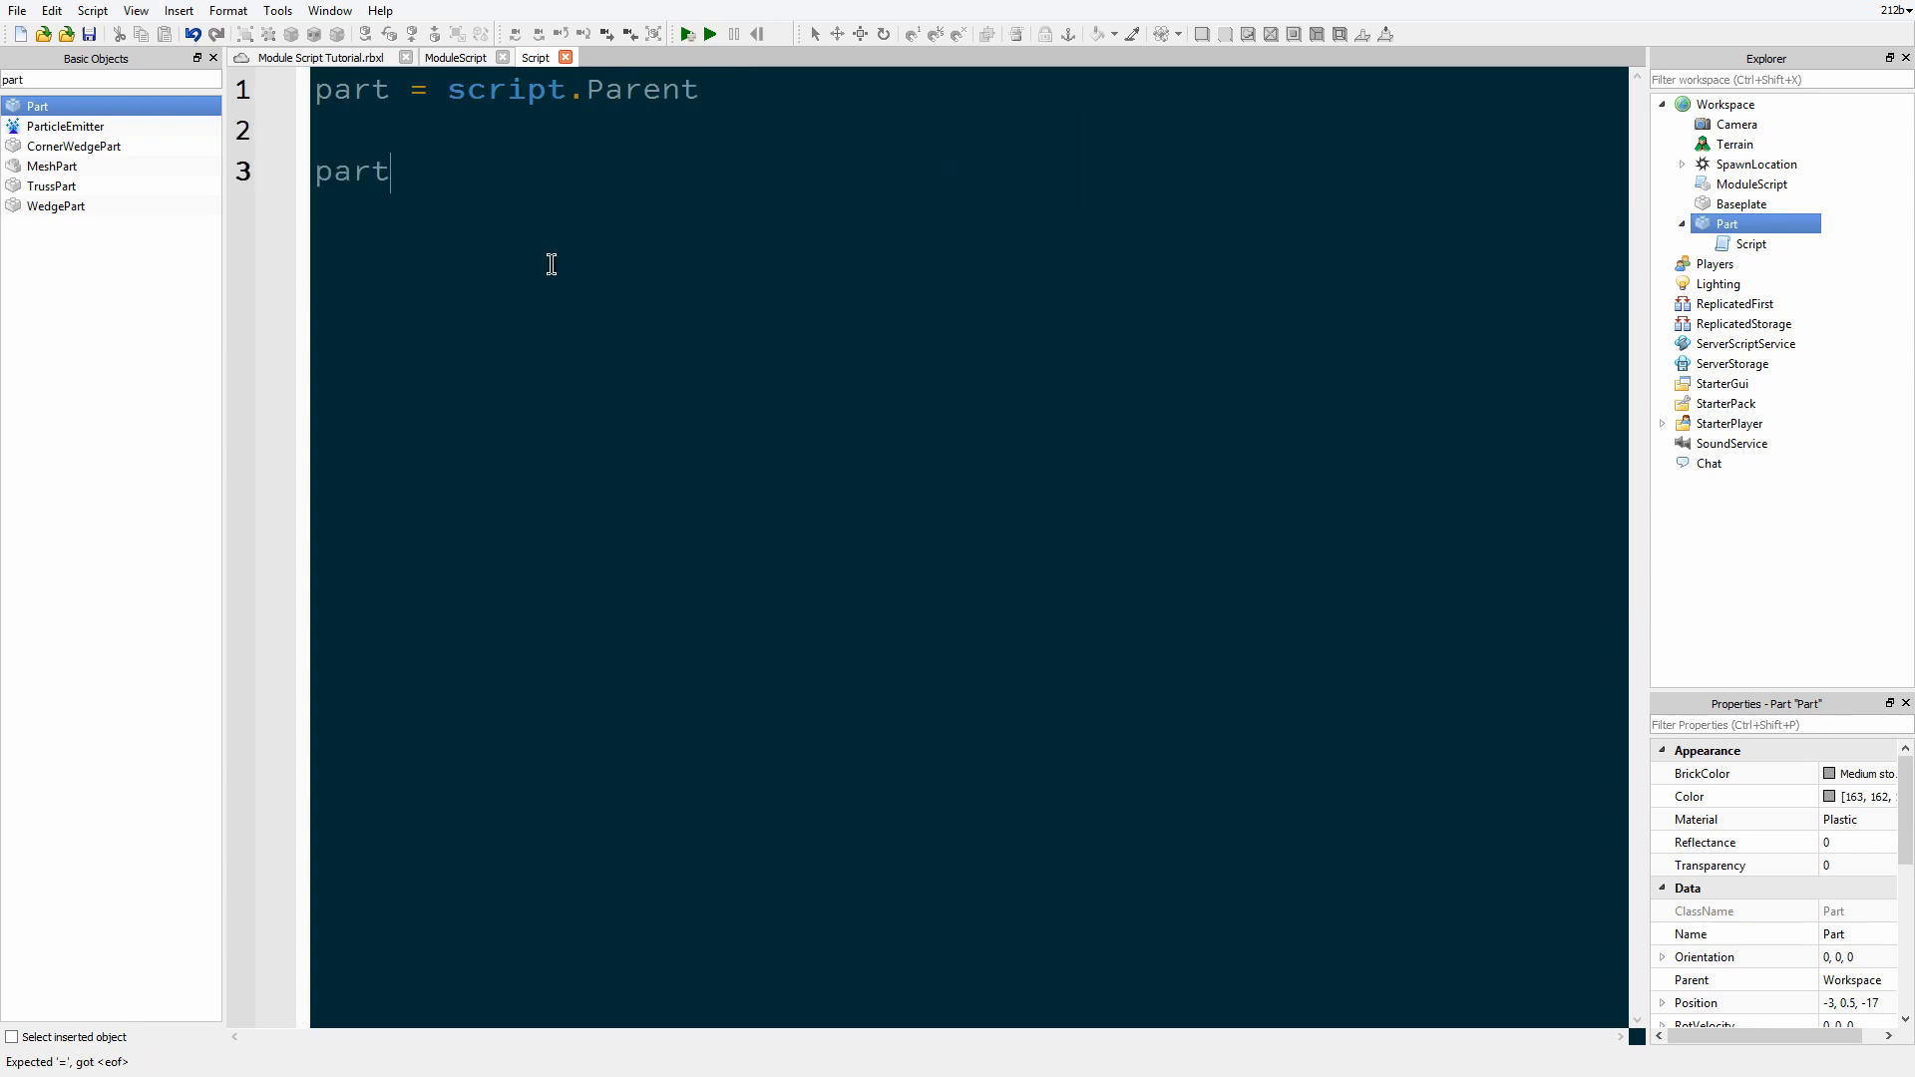
pyautogui.write('.Touched:con')
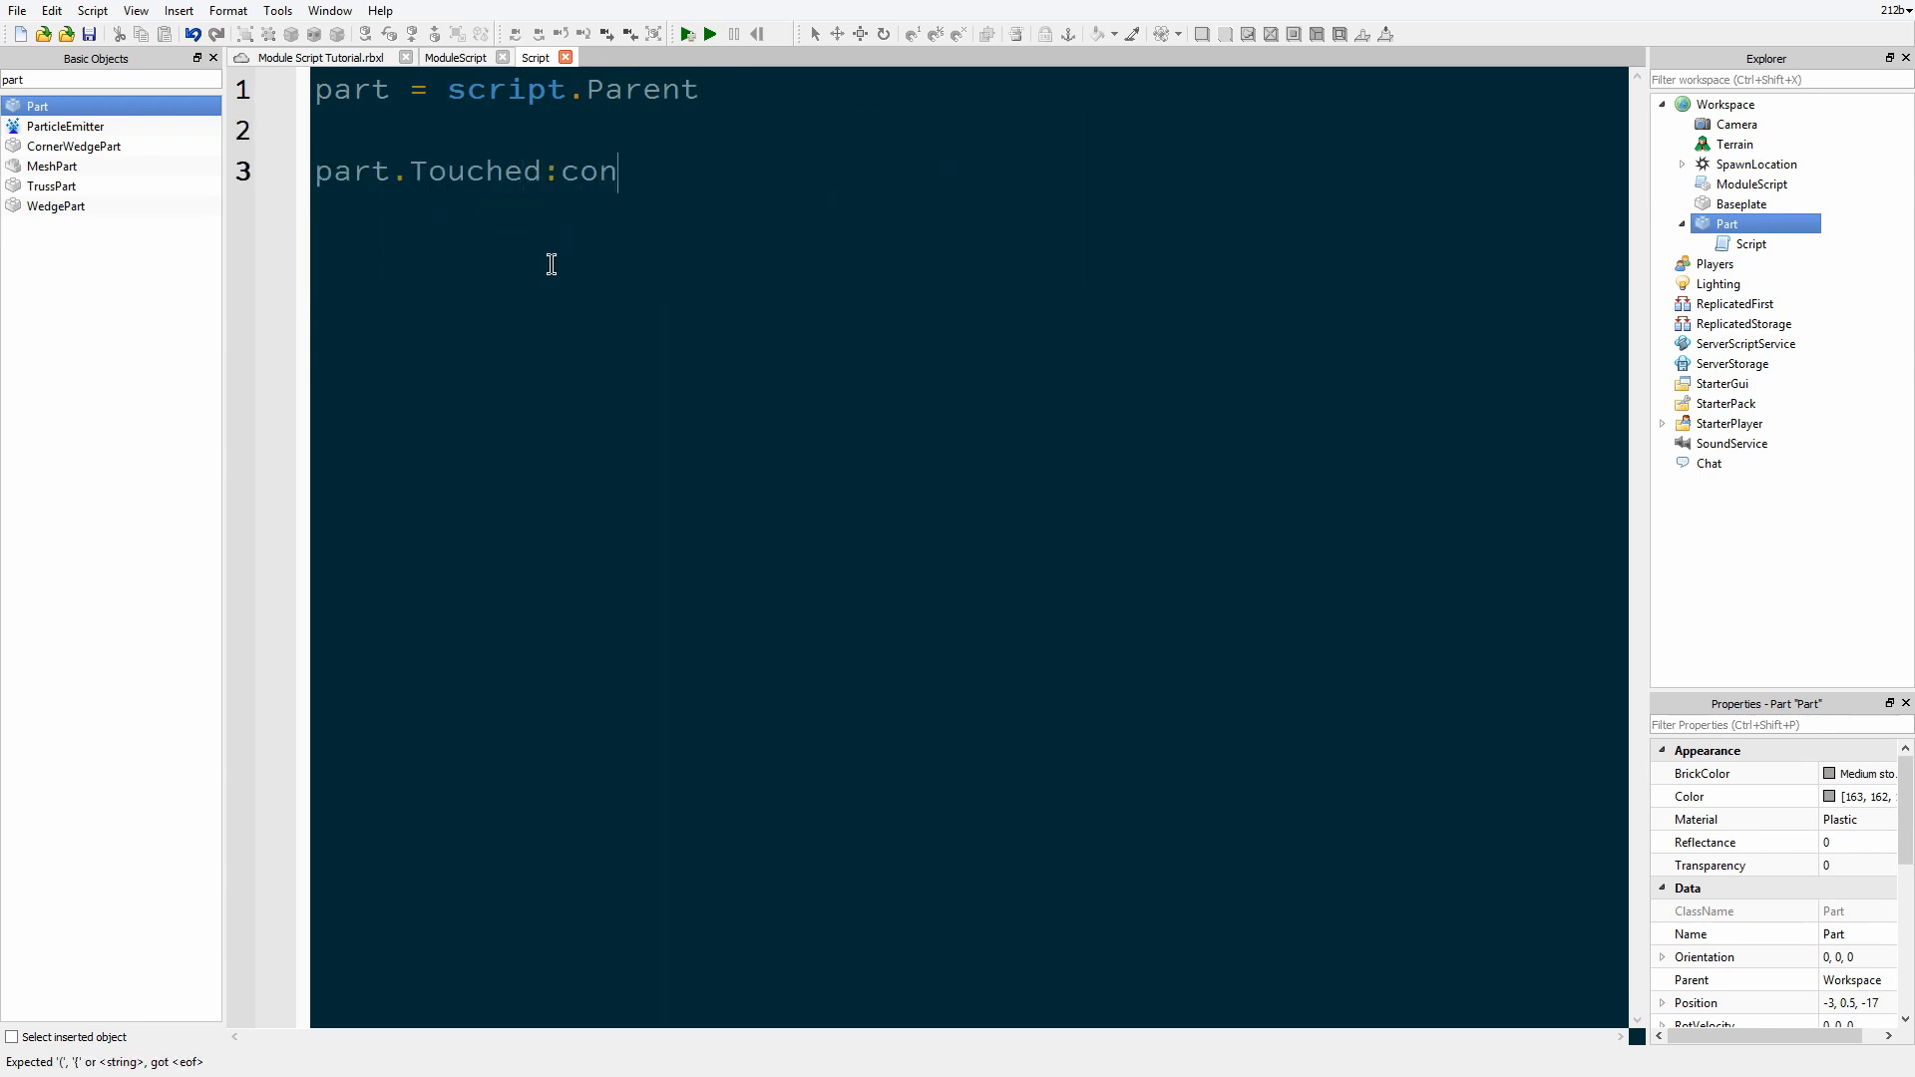
pyautogui.write('nect(function()')
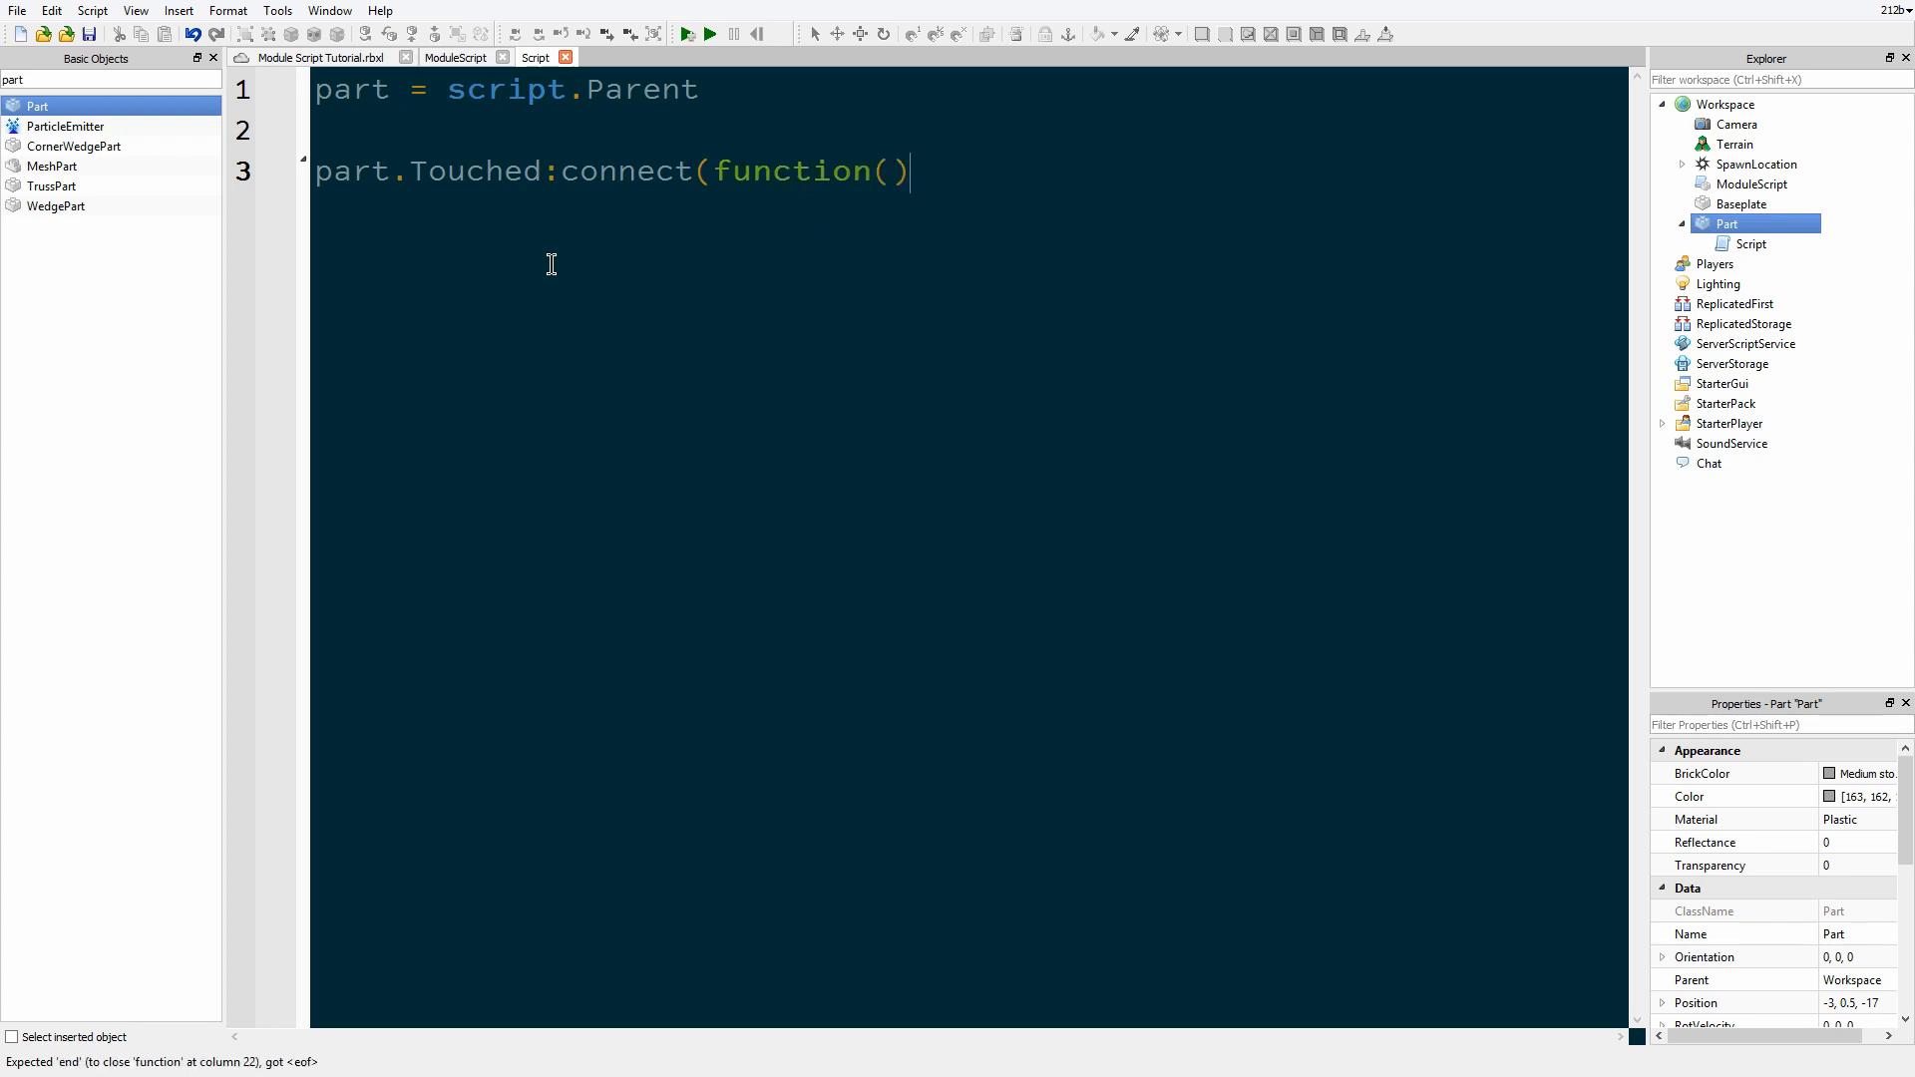
pyautogui.write('otherPart')
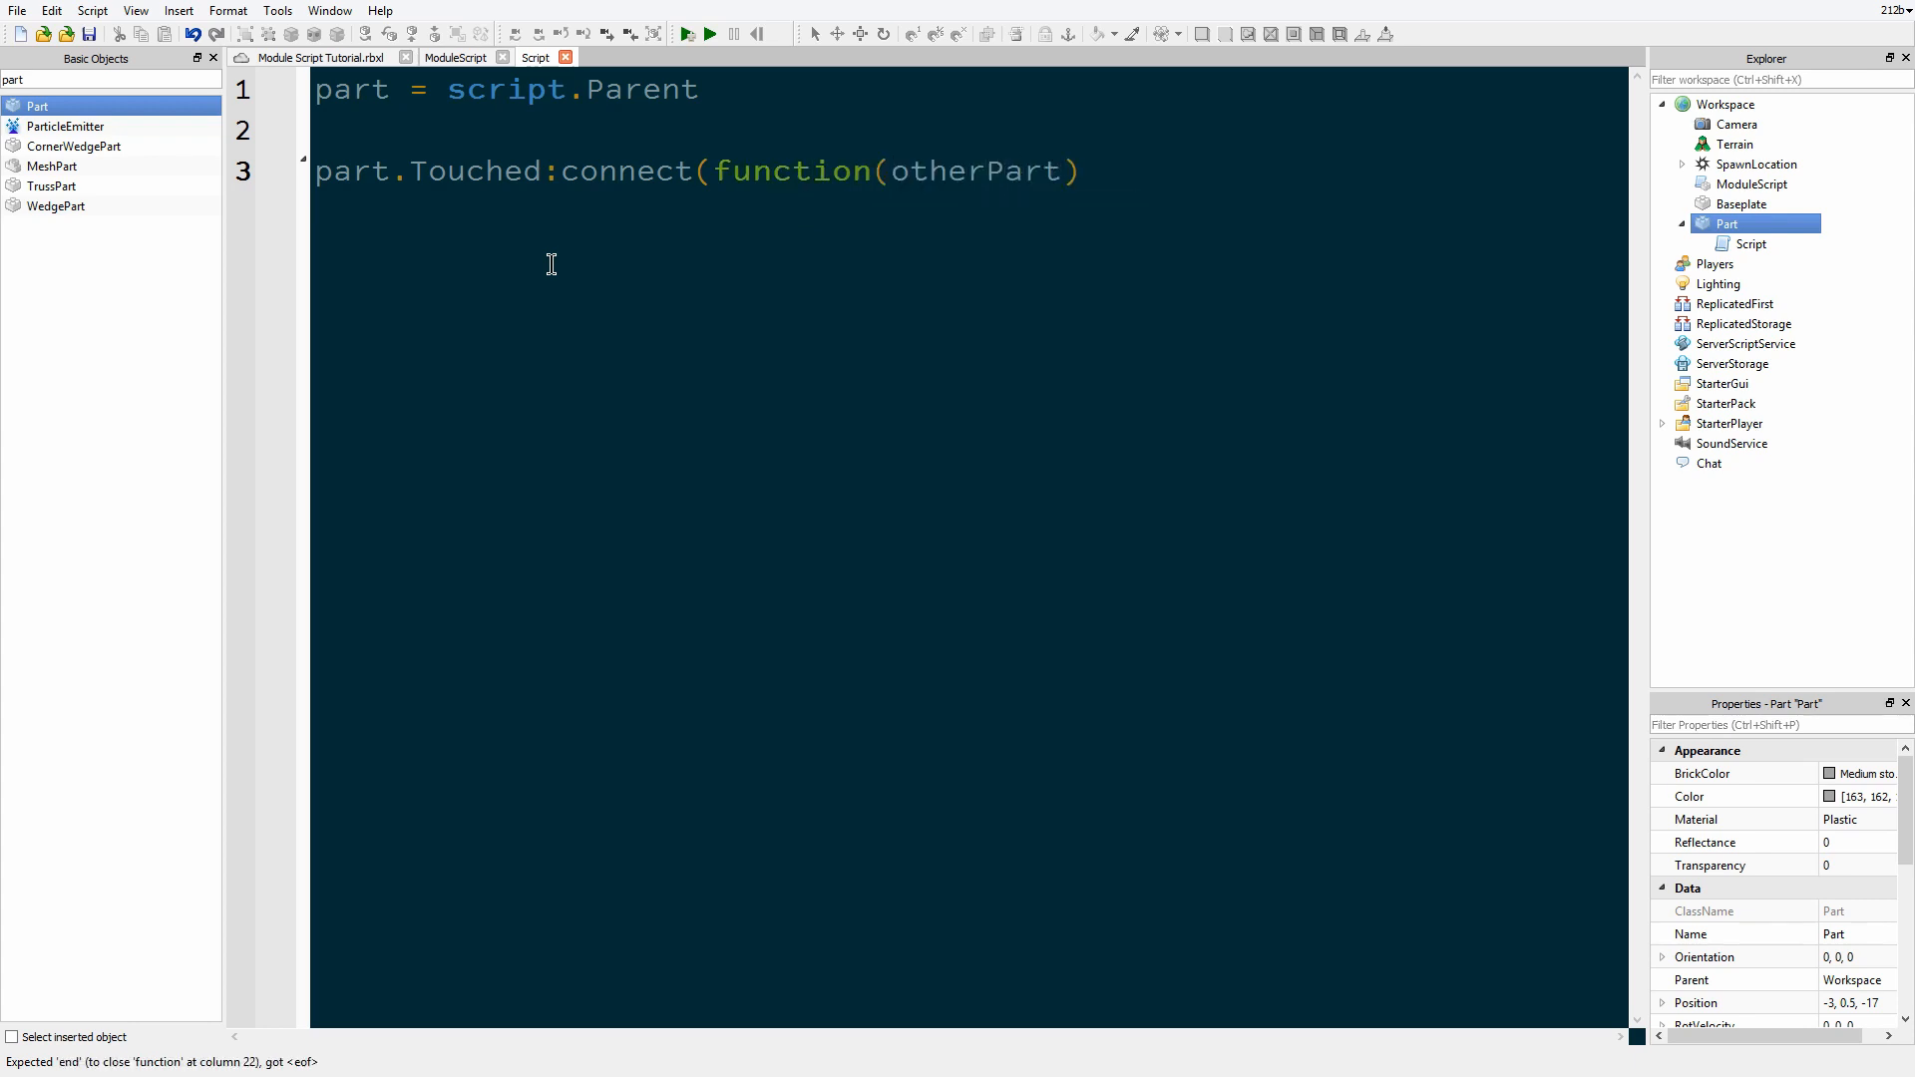
pyautogui.write('end)')
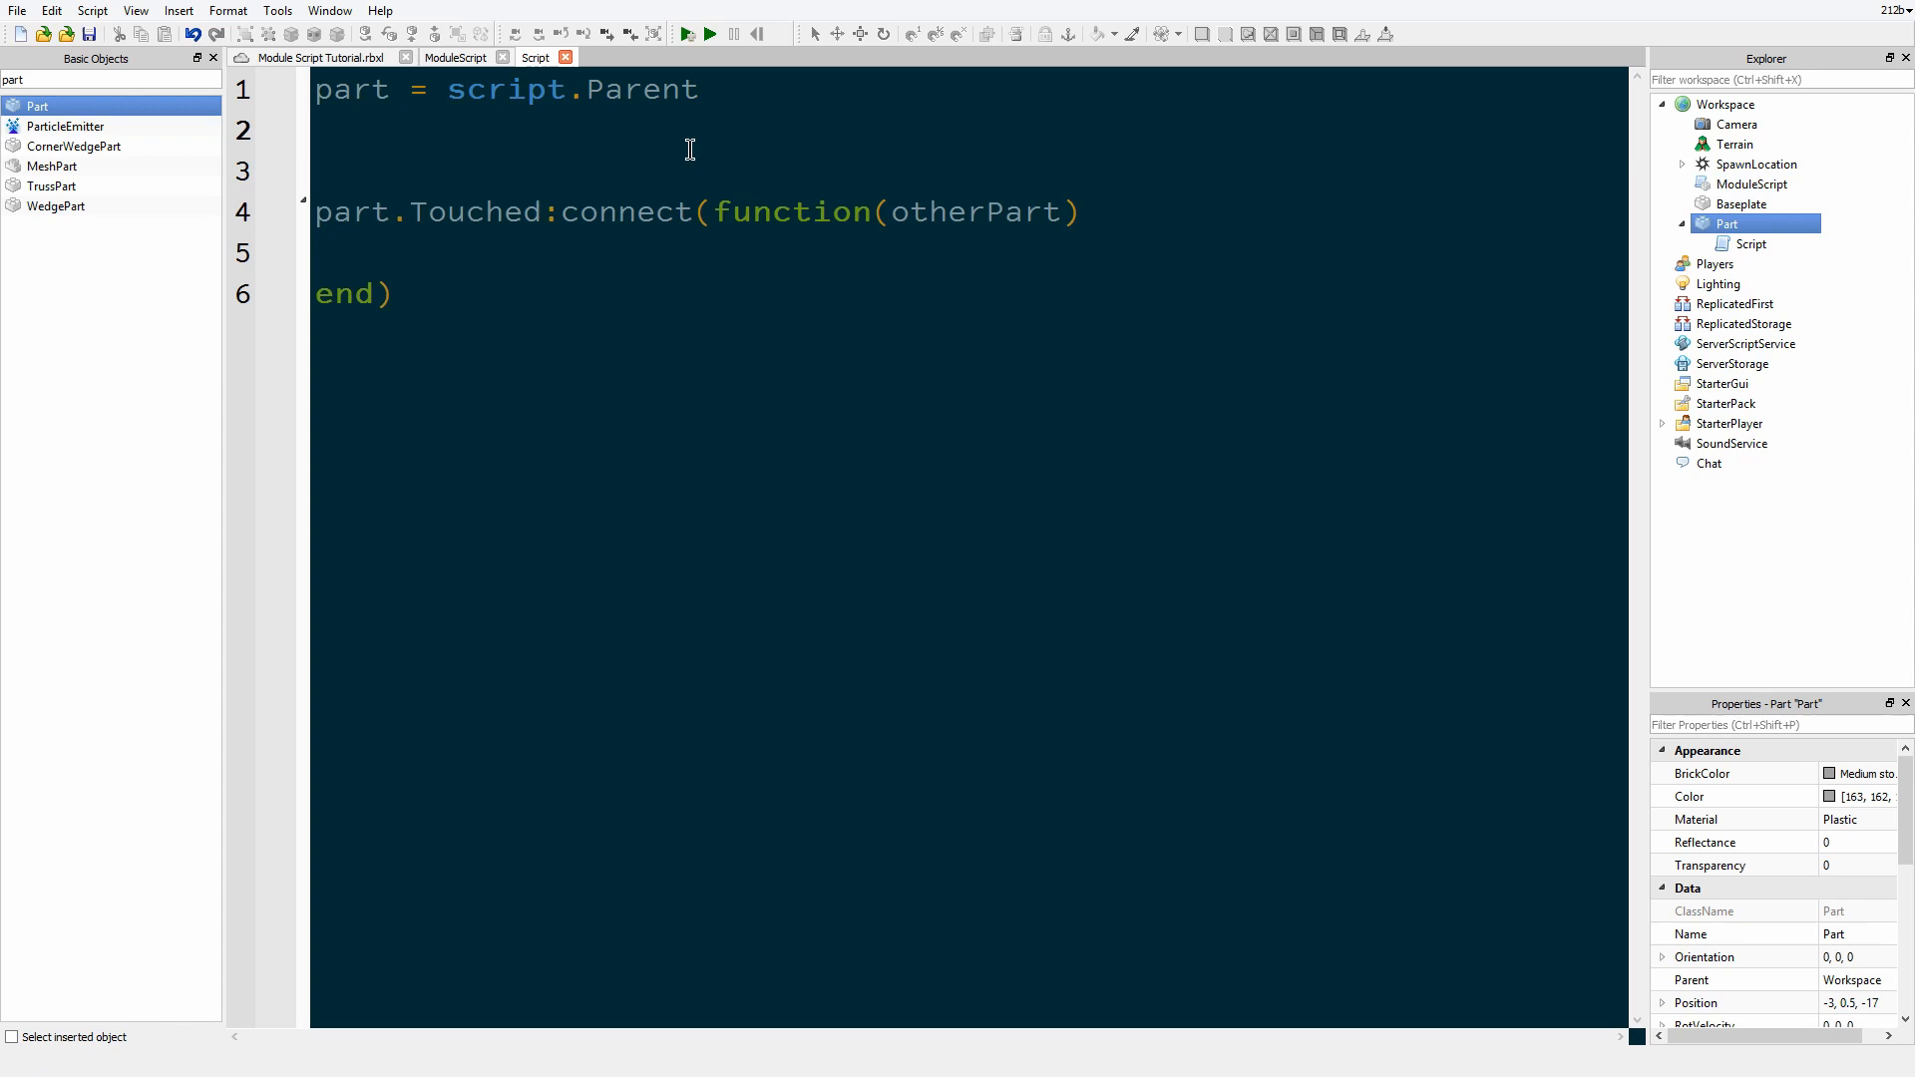
# Step: Assign Func = require(workspace.ModuleScript) on line 2 and highlight that line
pyautogui.write('func =')
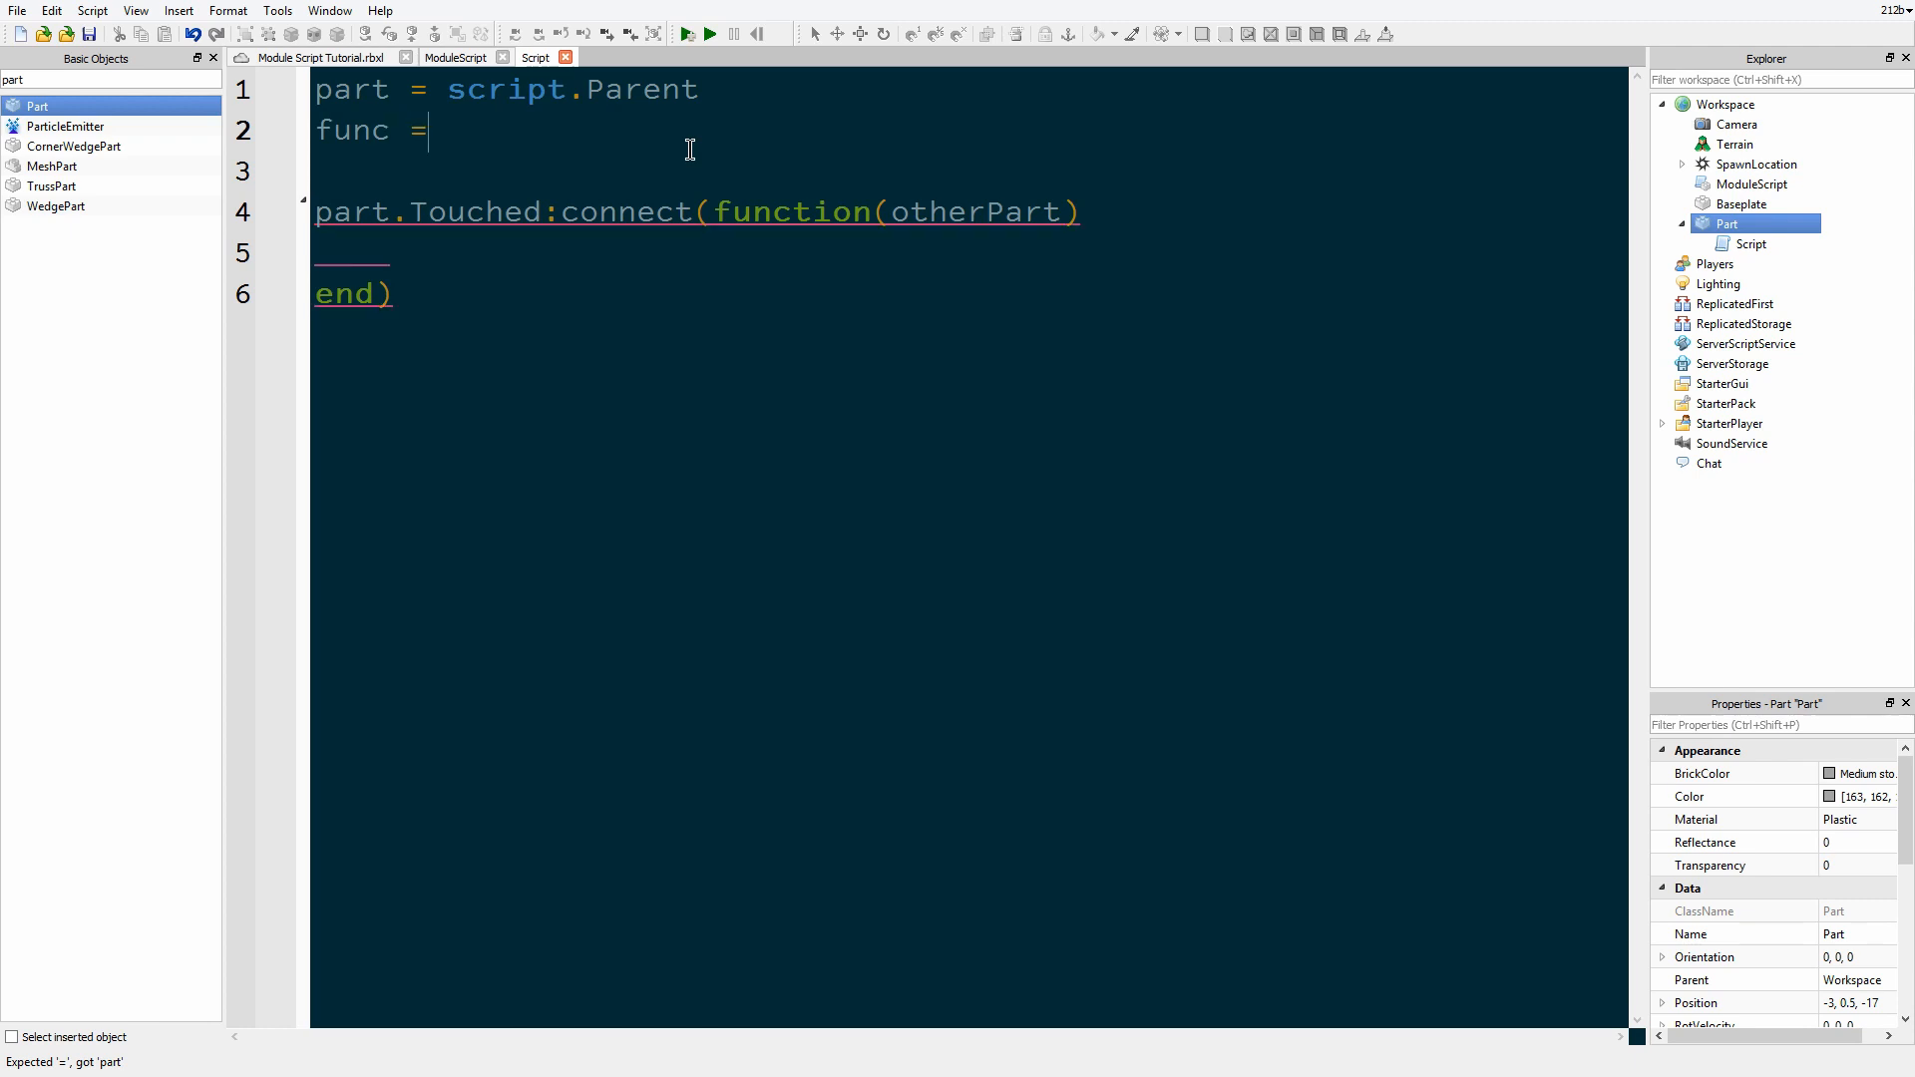
pyautogui.write('Fu')
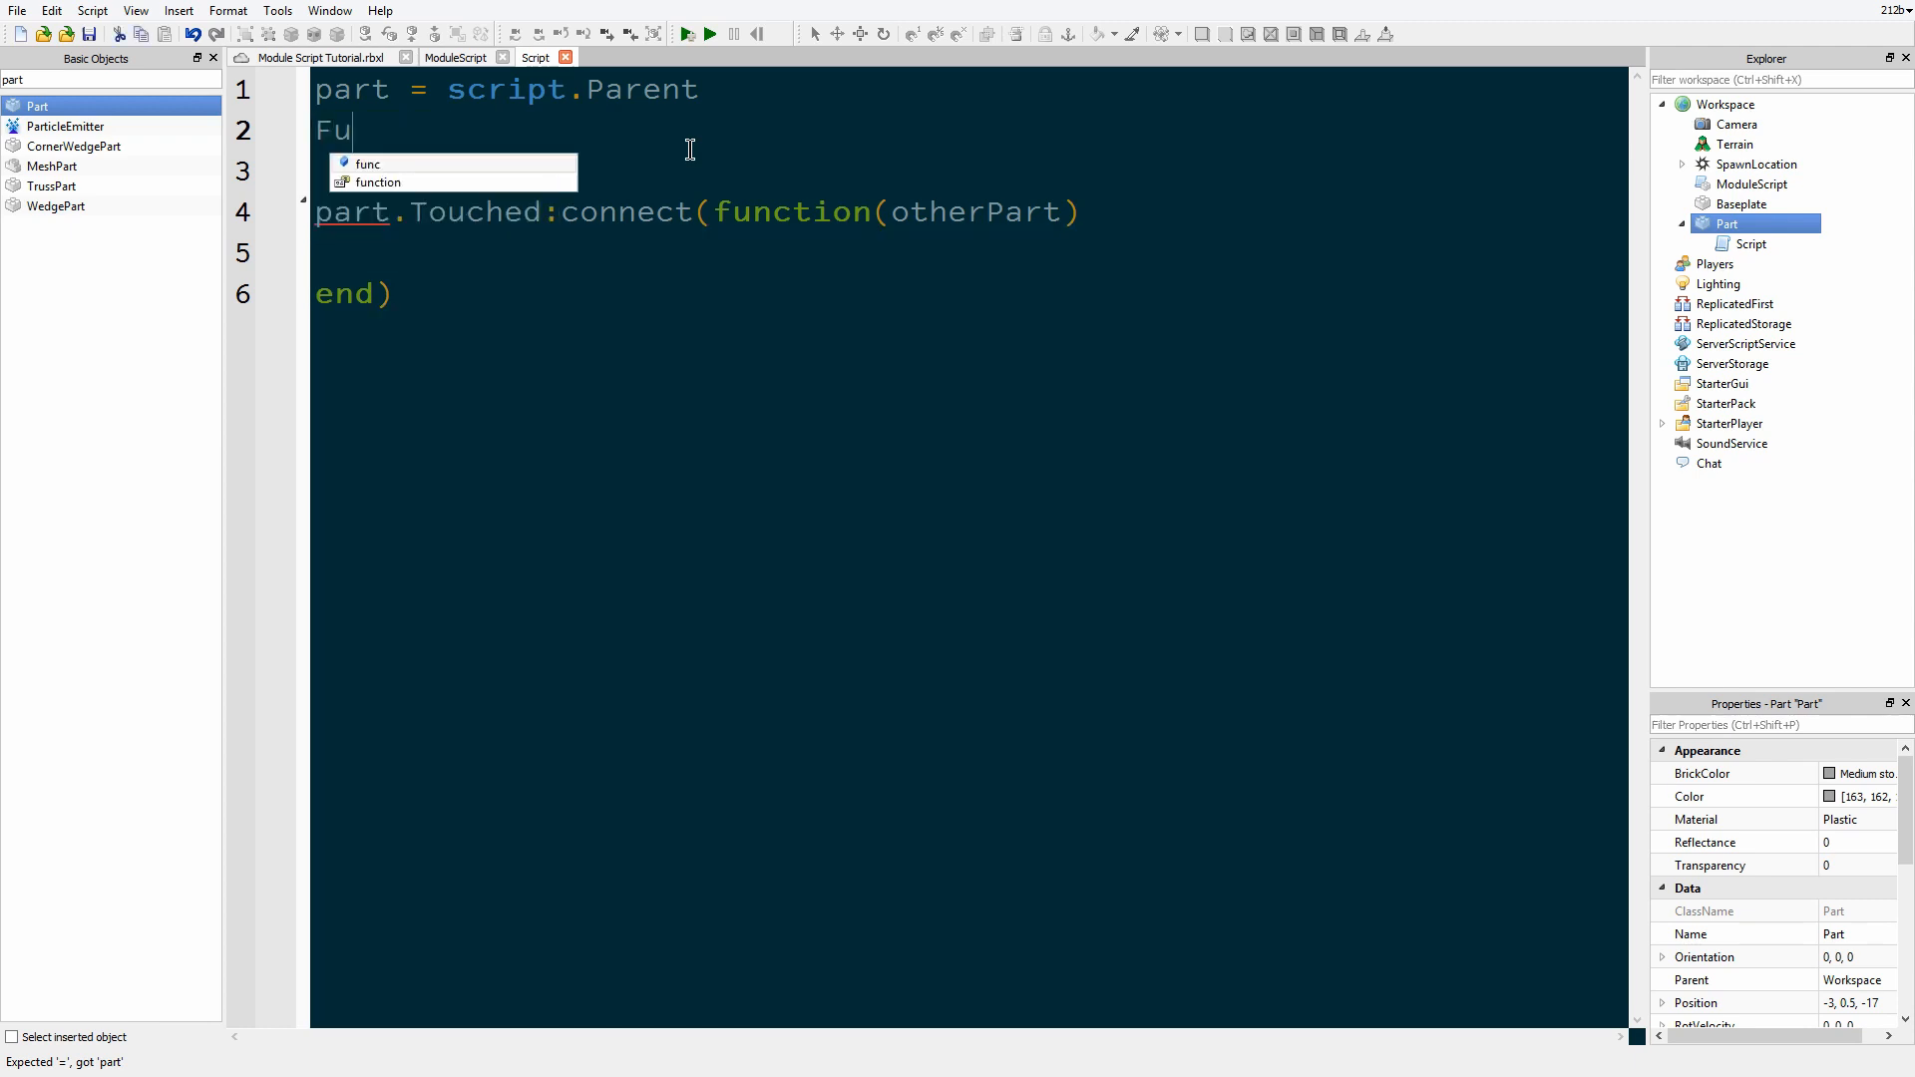
pyautogui.write('nc =')
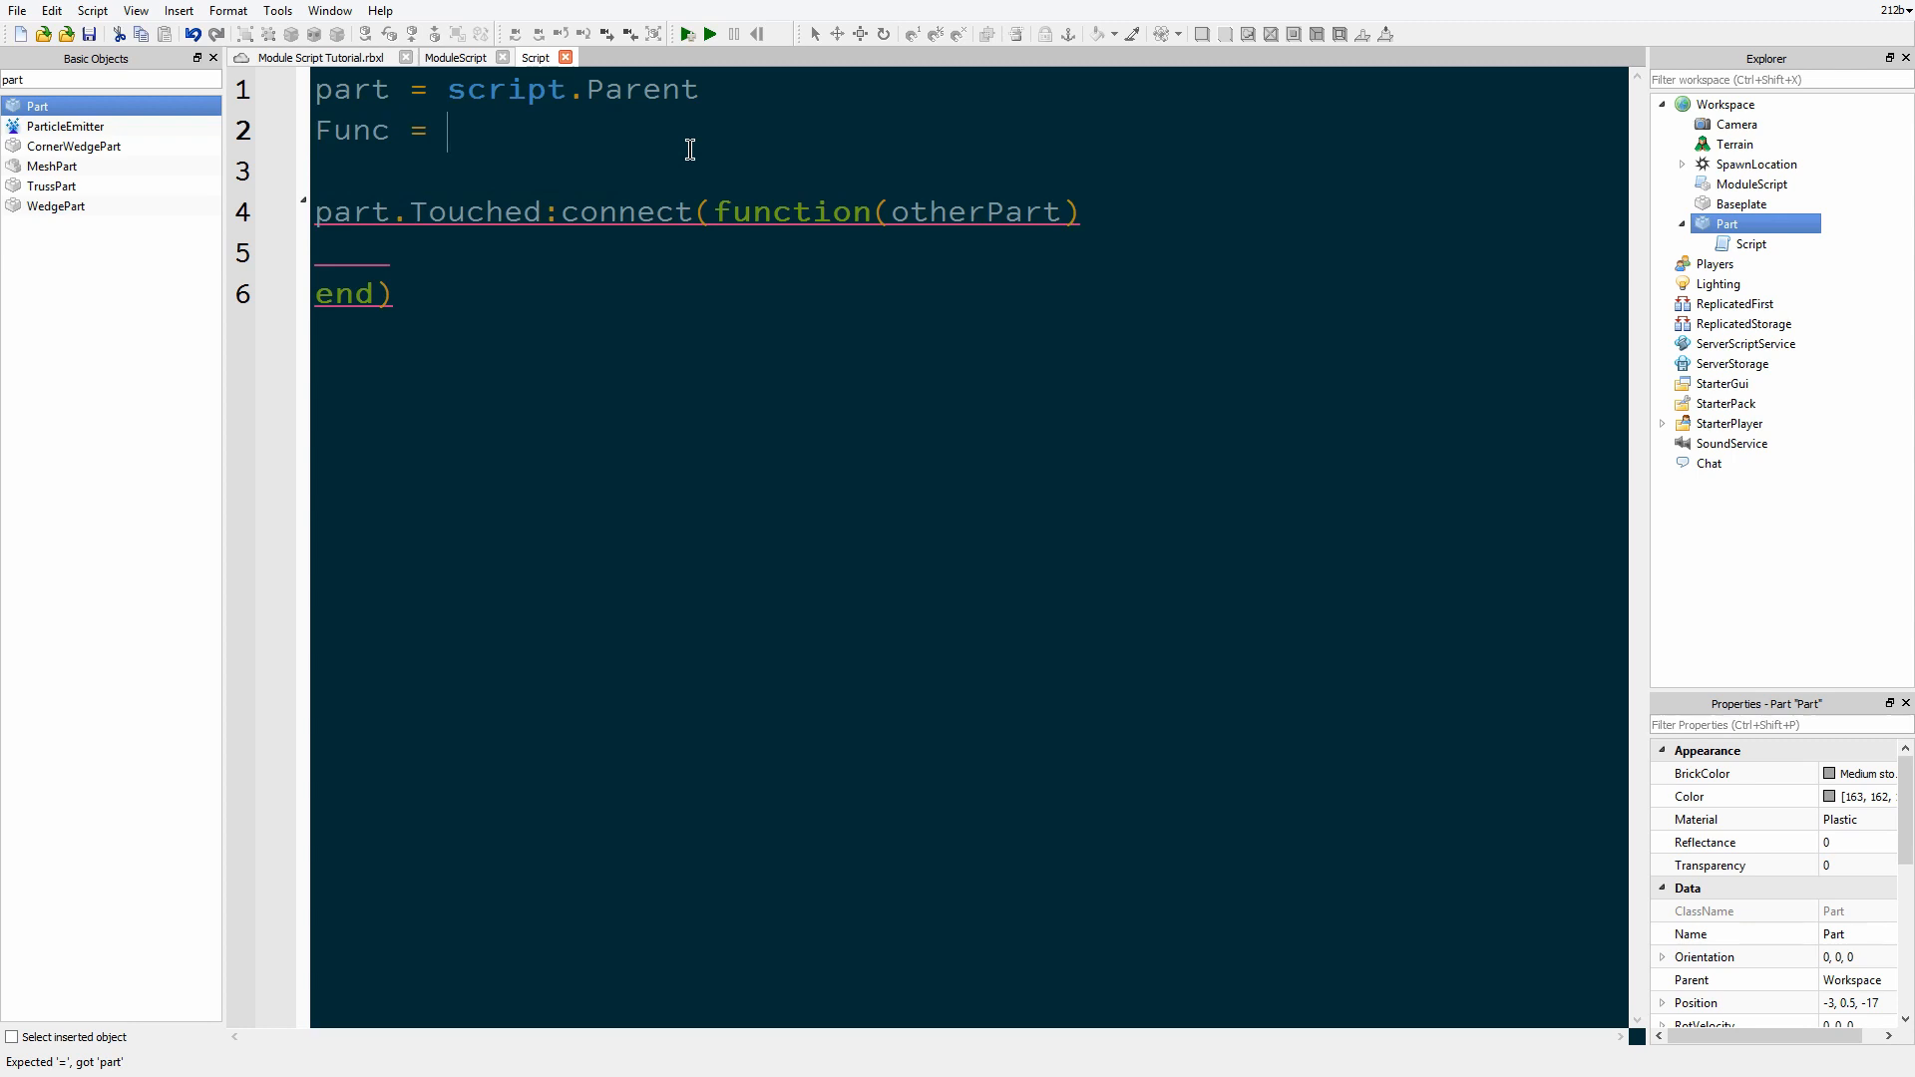
pyautogui.write('Workspace')
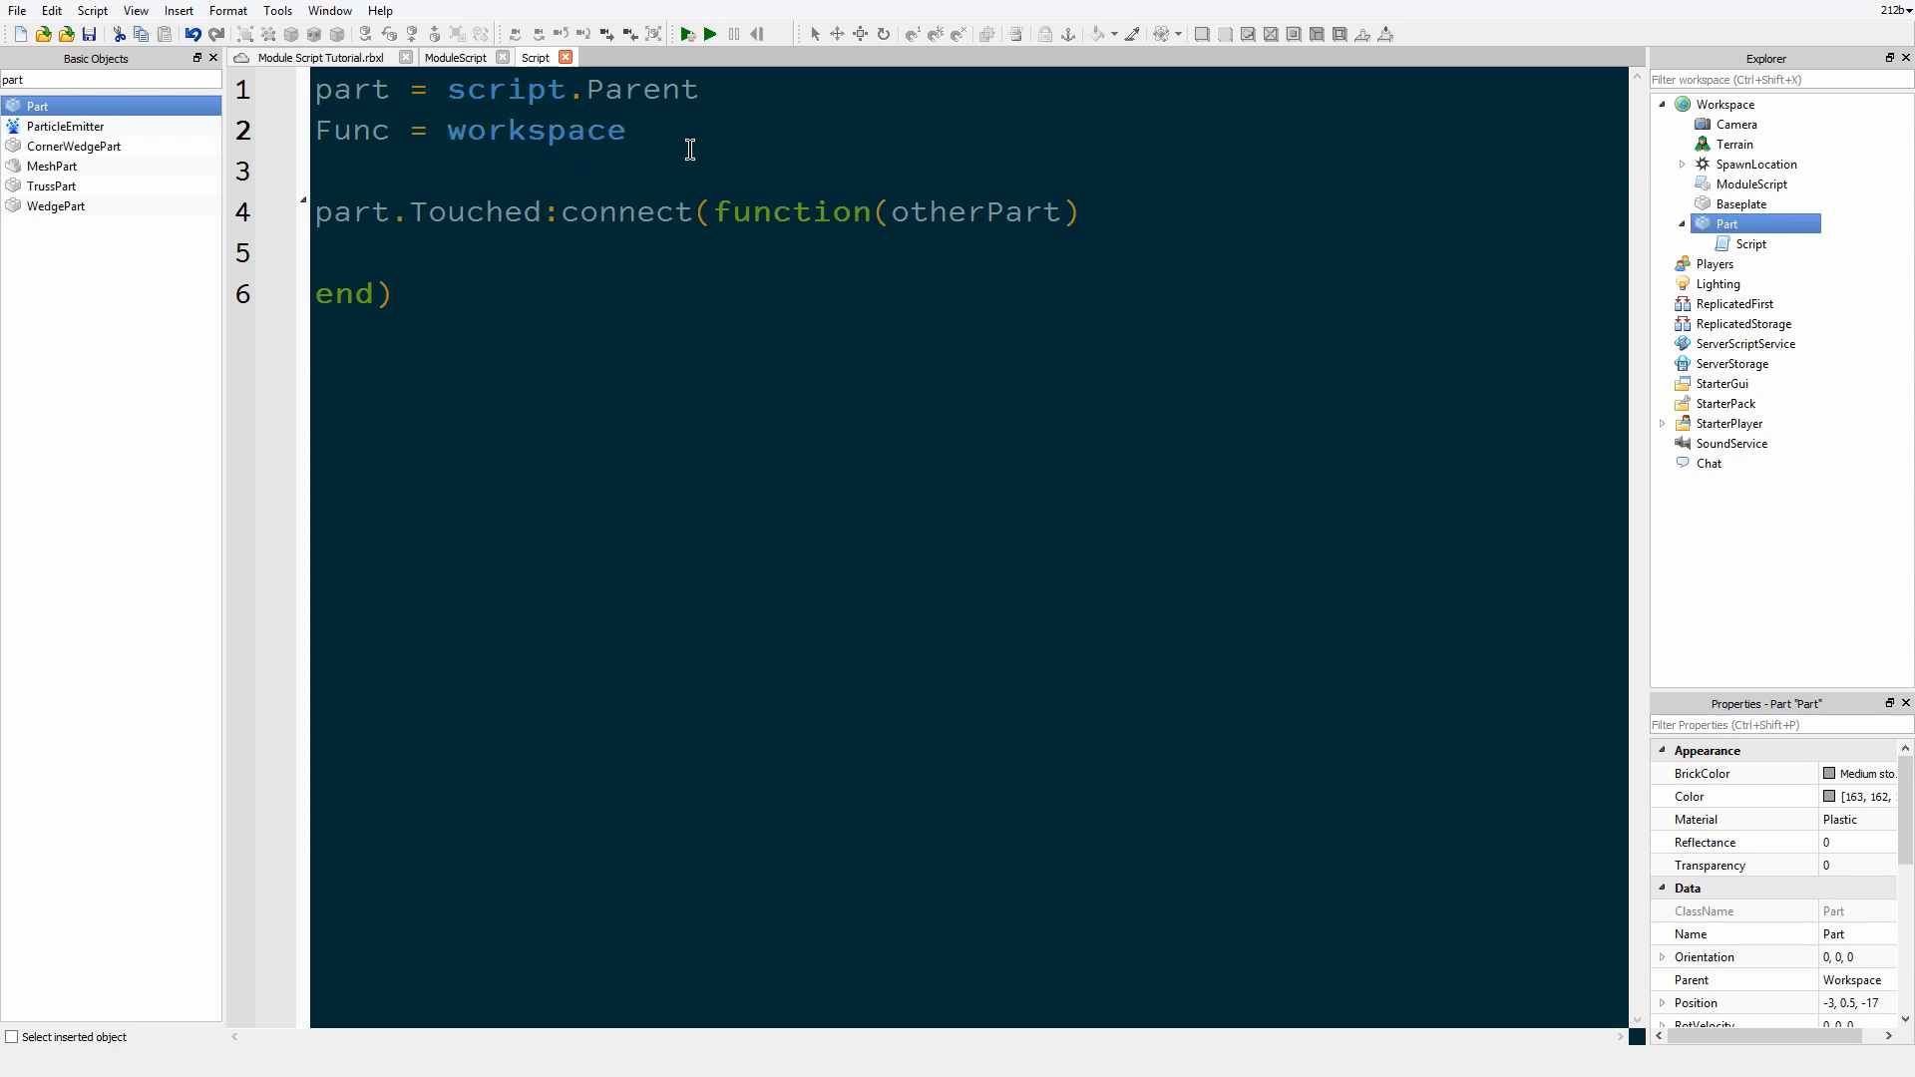
pyautogui.write('.')
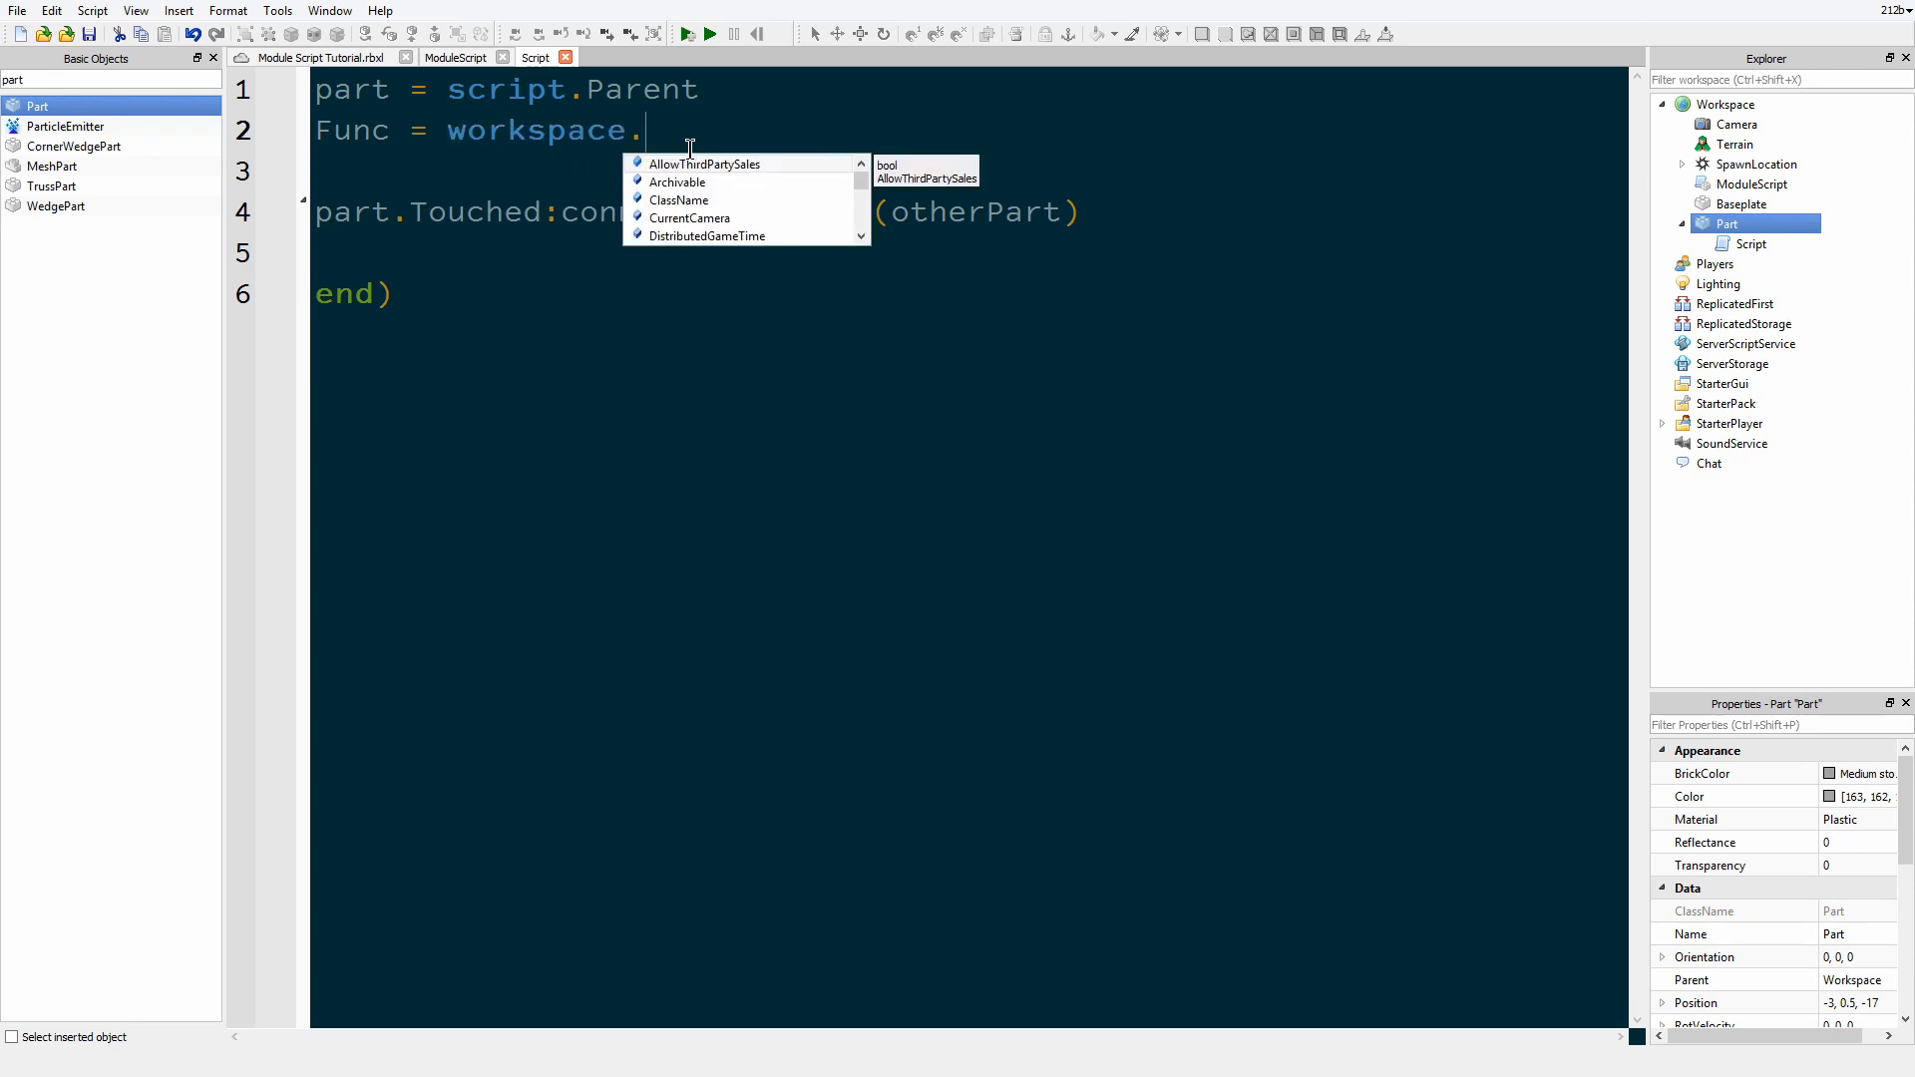
pyautogui.write('ModuleScript)')
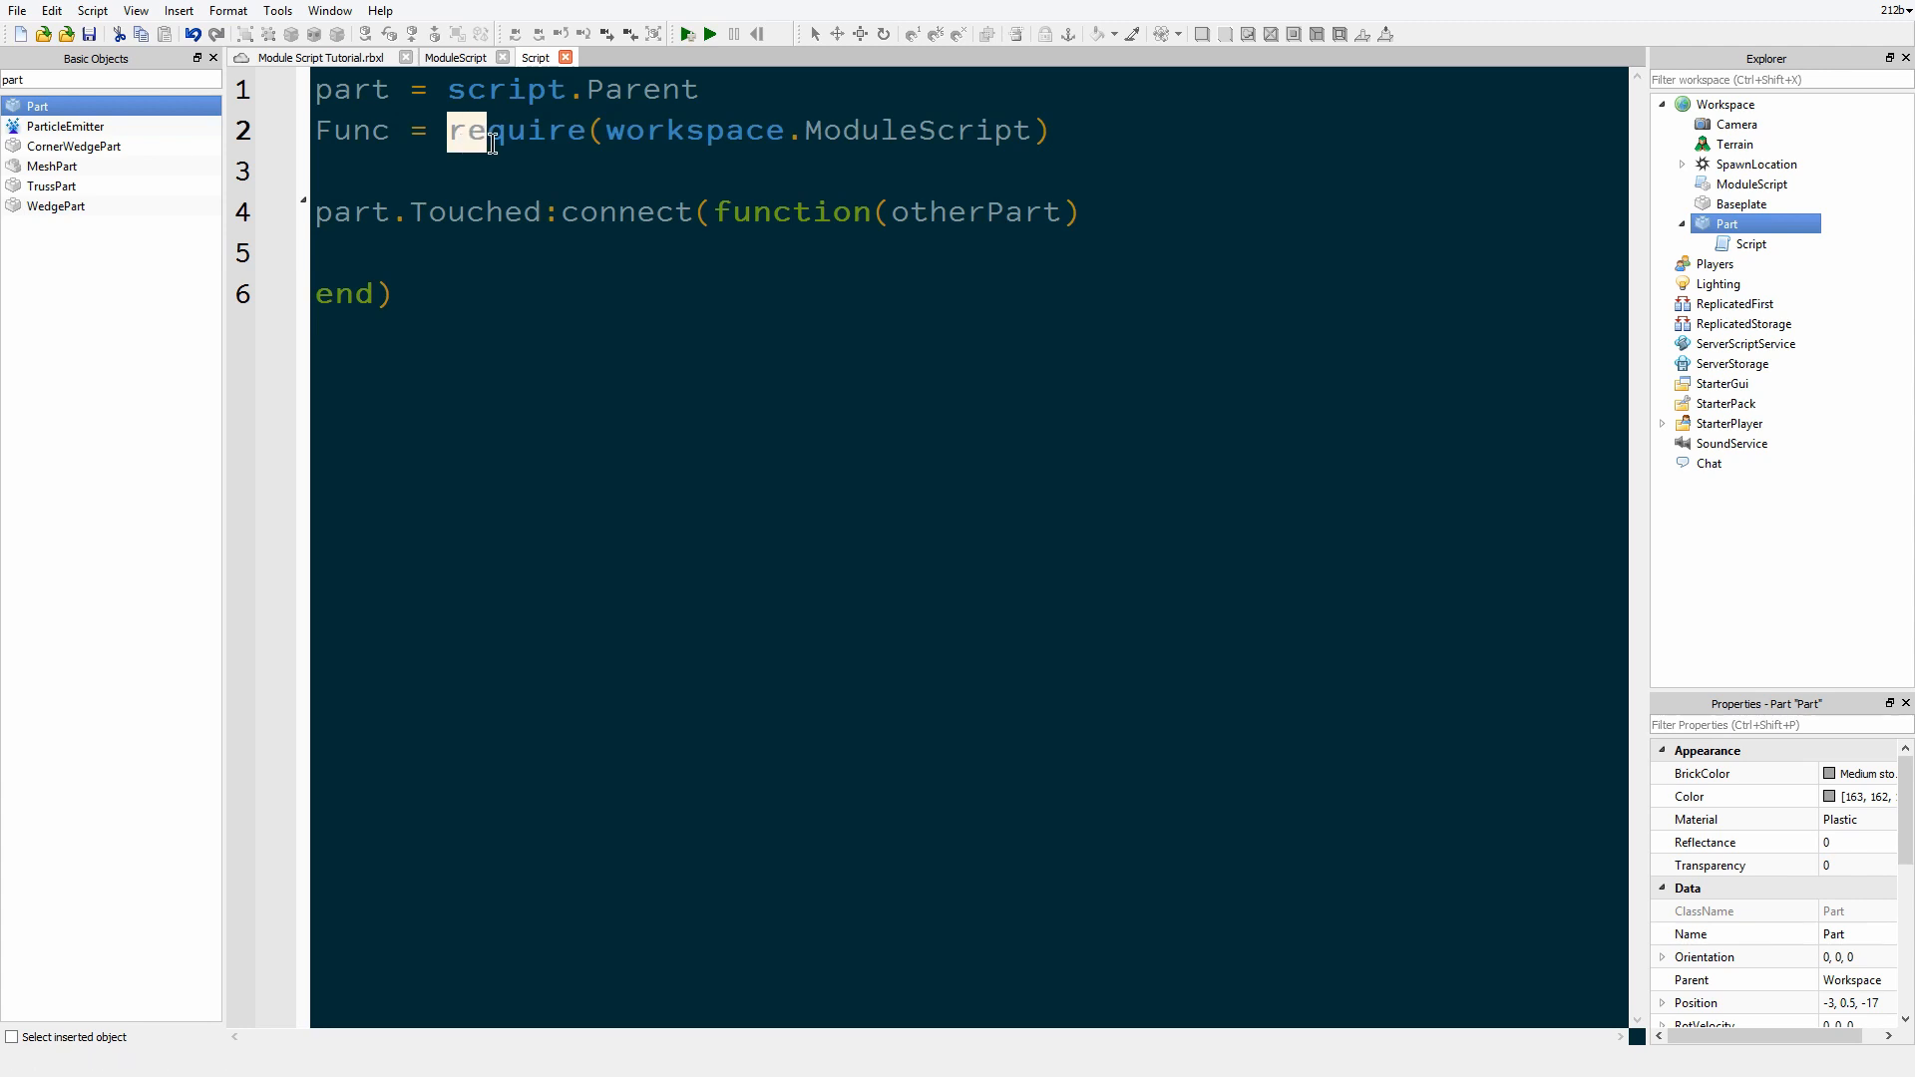
pyautogui.moveTo(452, 131); pyautogui.dragTo(1049, 130)
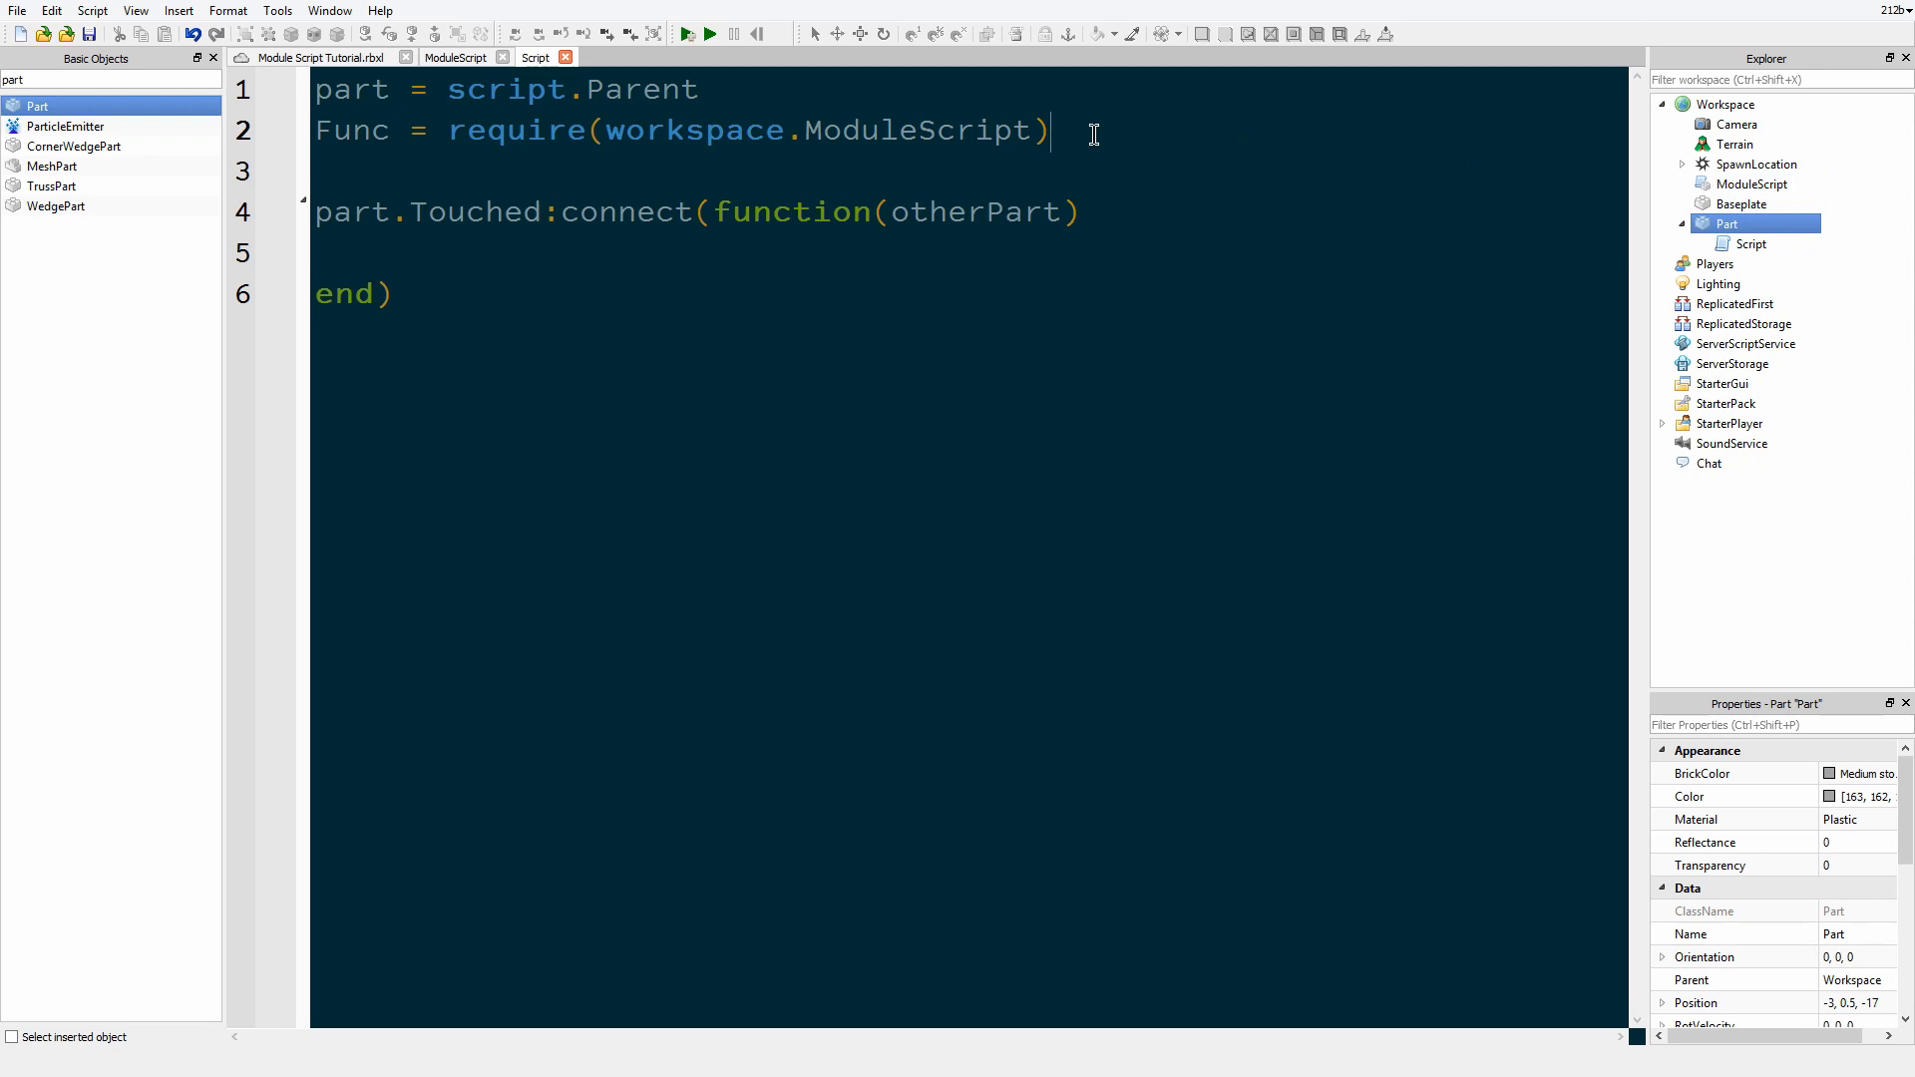
pyautogui.moveTo(428, 129)
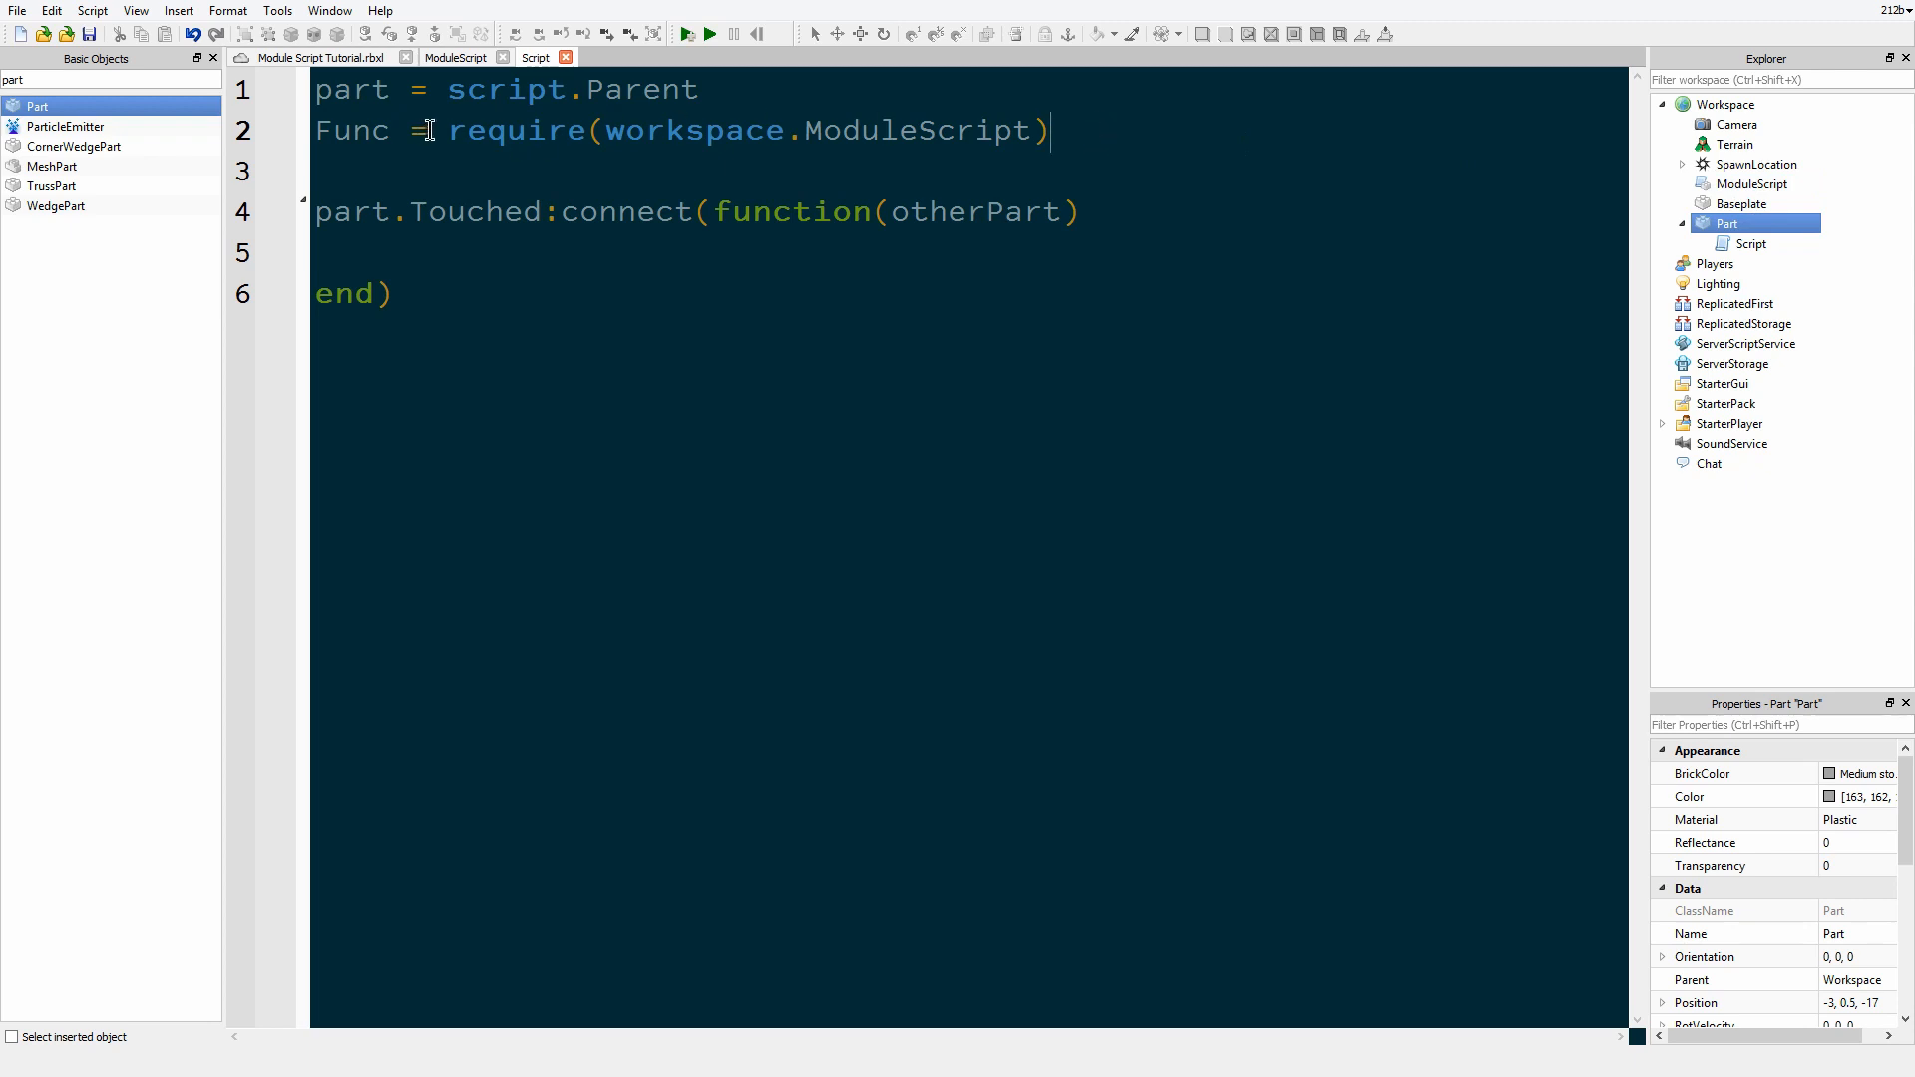
pyautogui.moveTo(447, 131); pyautogui.dragTo(1048, 131)
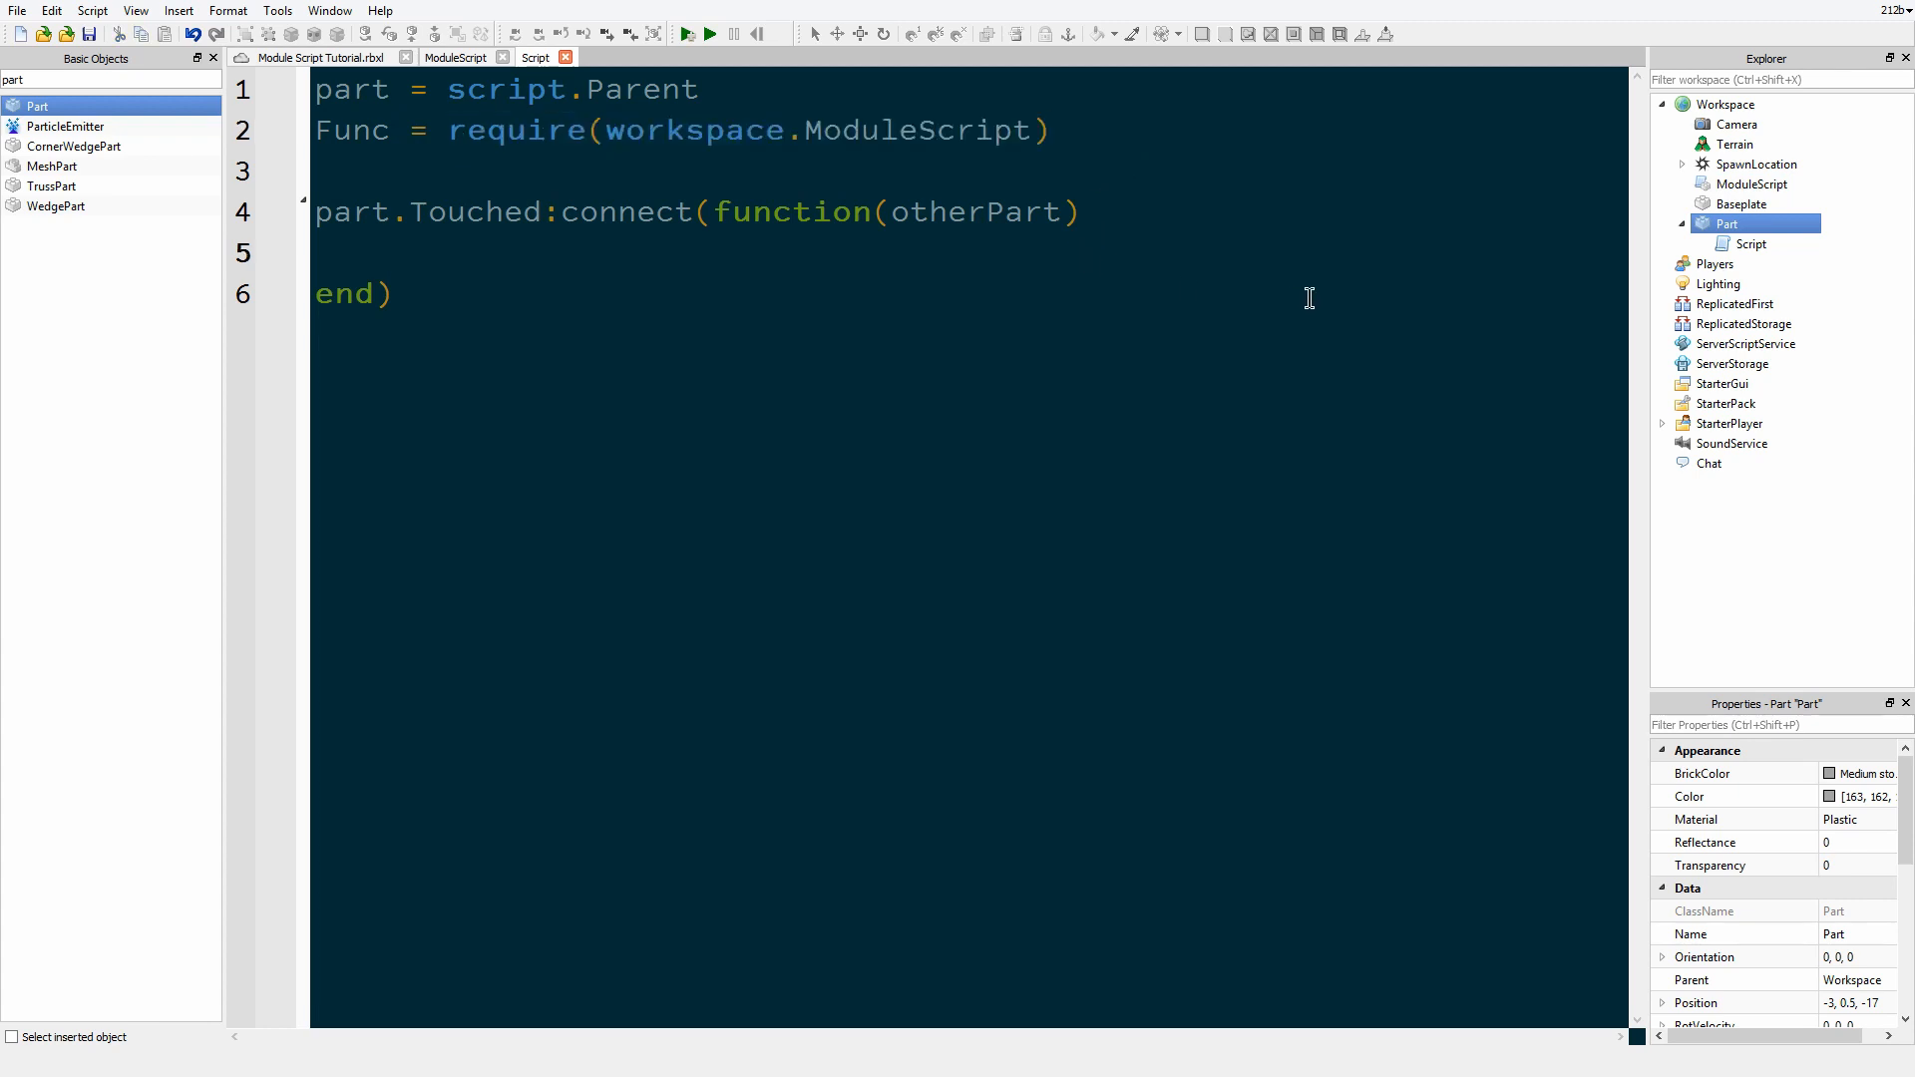
# Step: Set human = Func.GetHumanoid(otherPart); if human, set part.BrickColor to BrickColor.Red()
pyautogui.write('Func.GetHumanoid(')
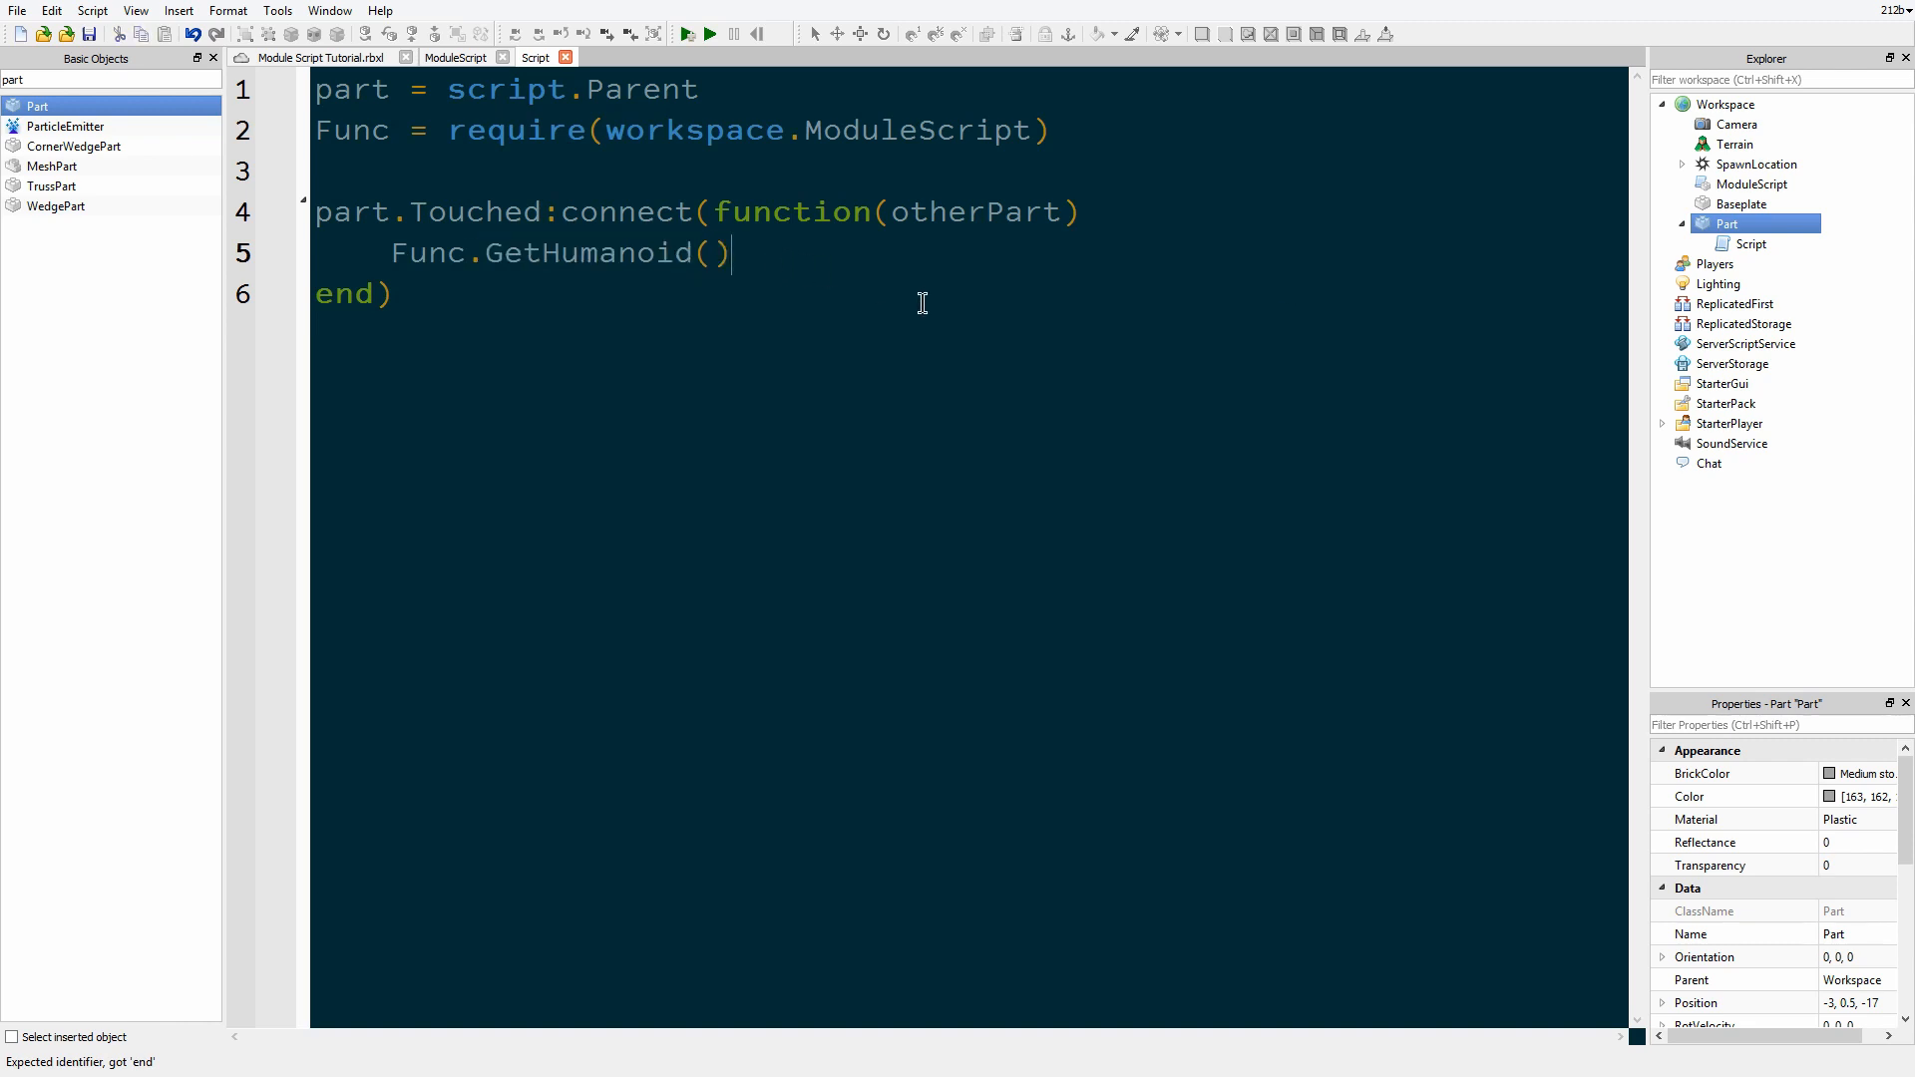
pyautogui.write('otherPart')
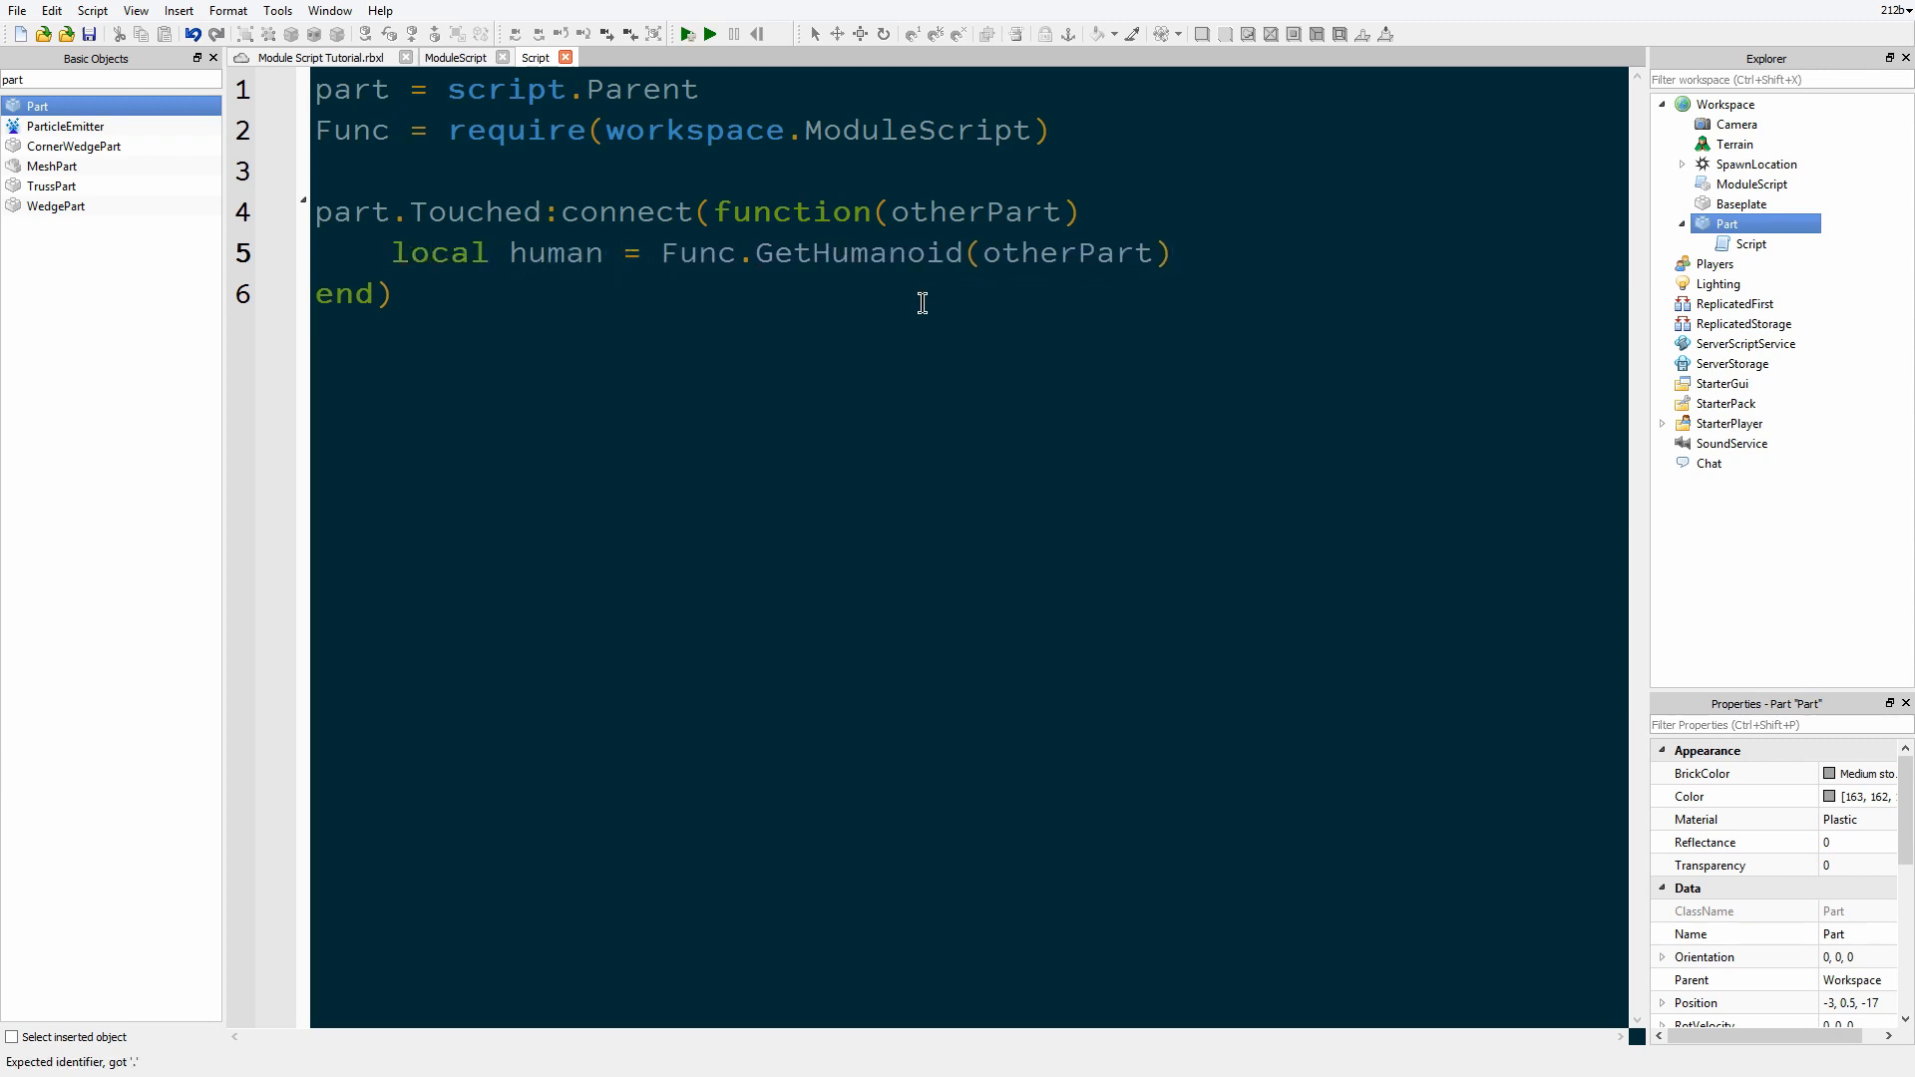
pyautogui.press('enter')
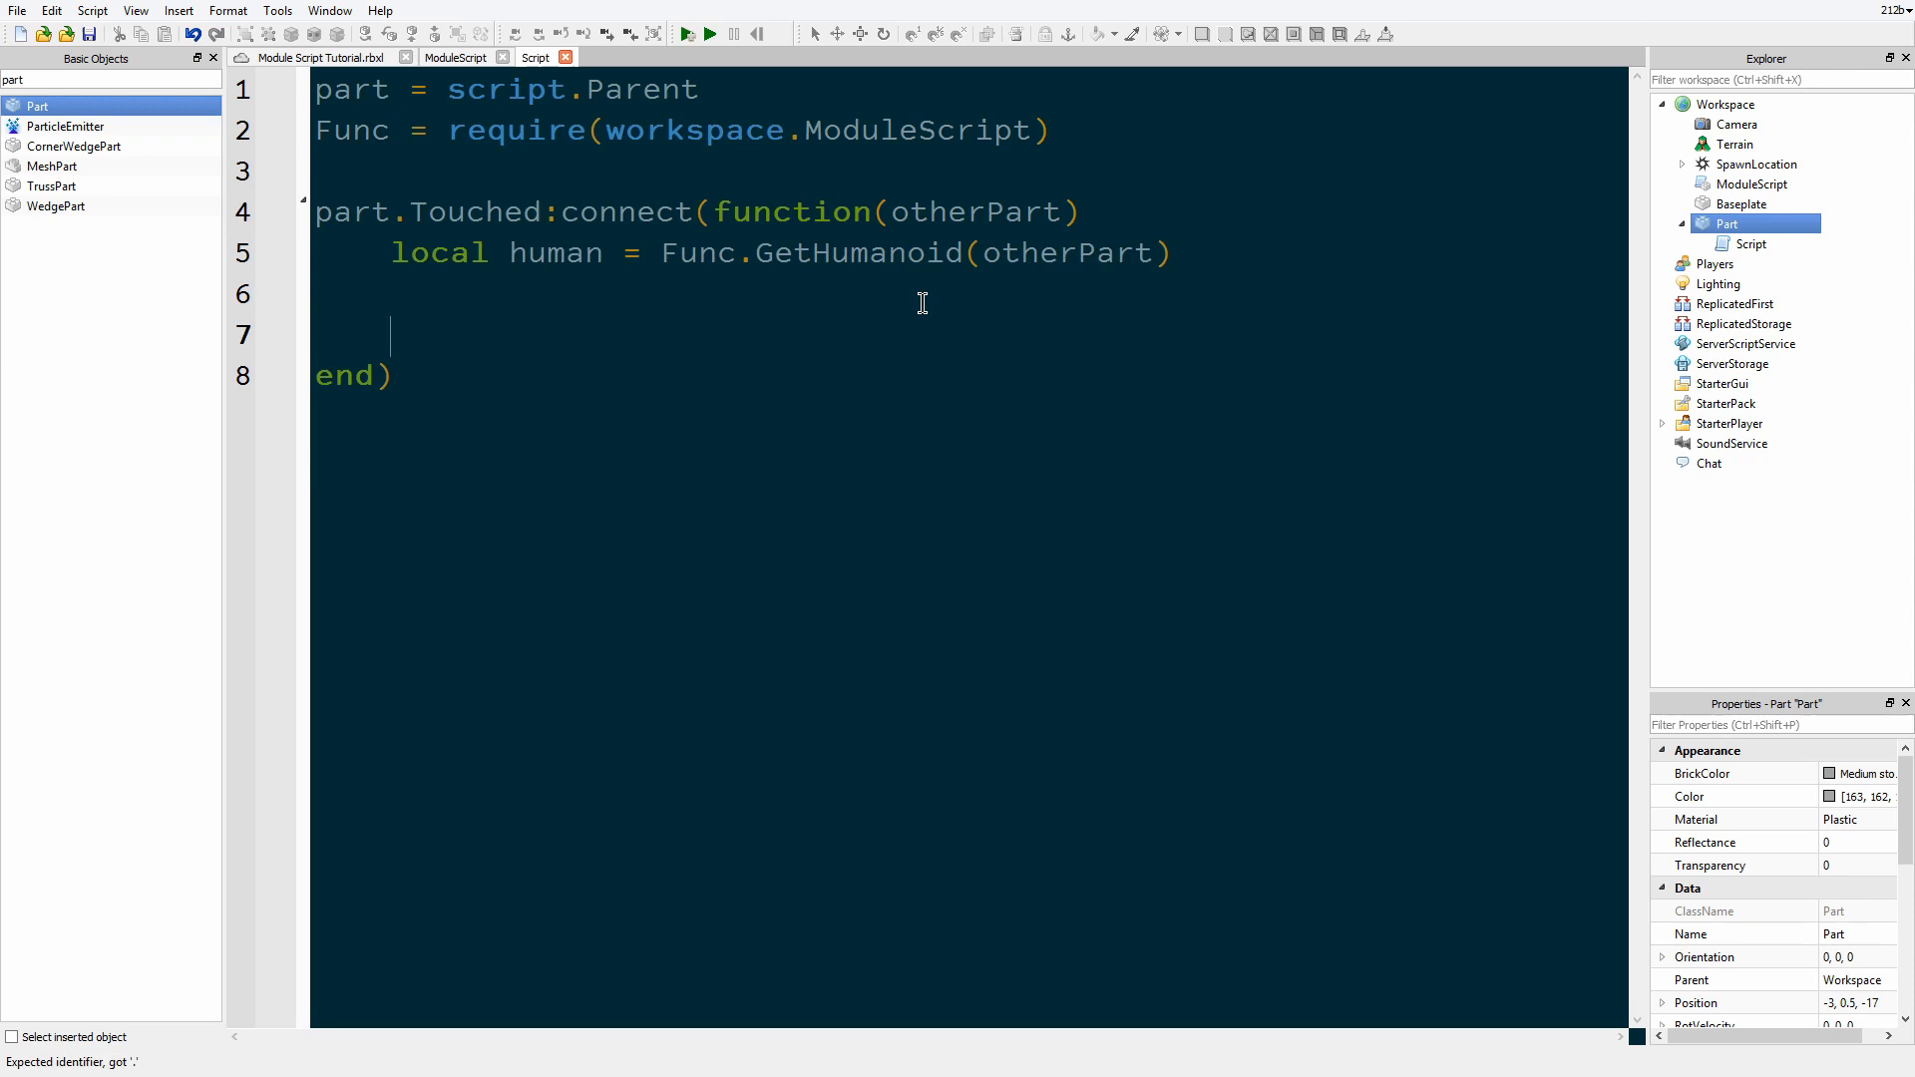
pyautogui.write('if human then')
pyautogui.write('part.')
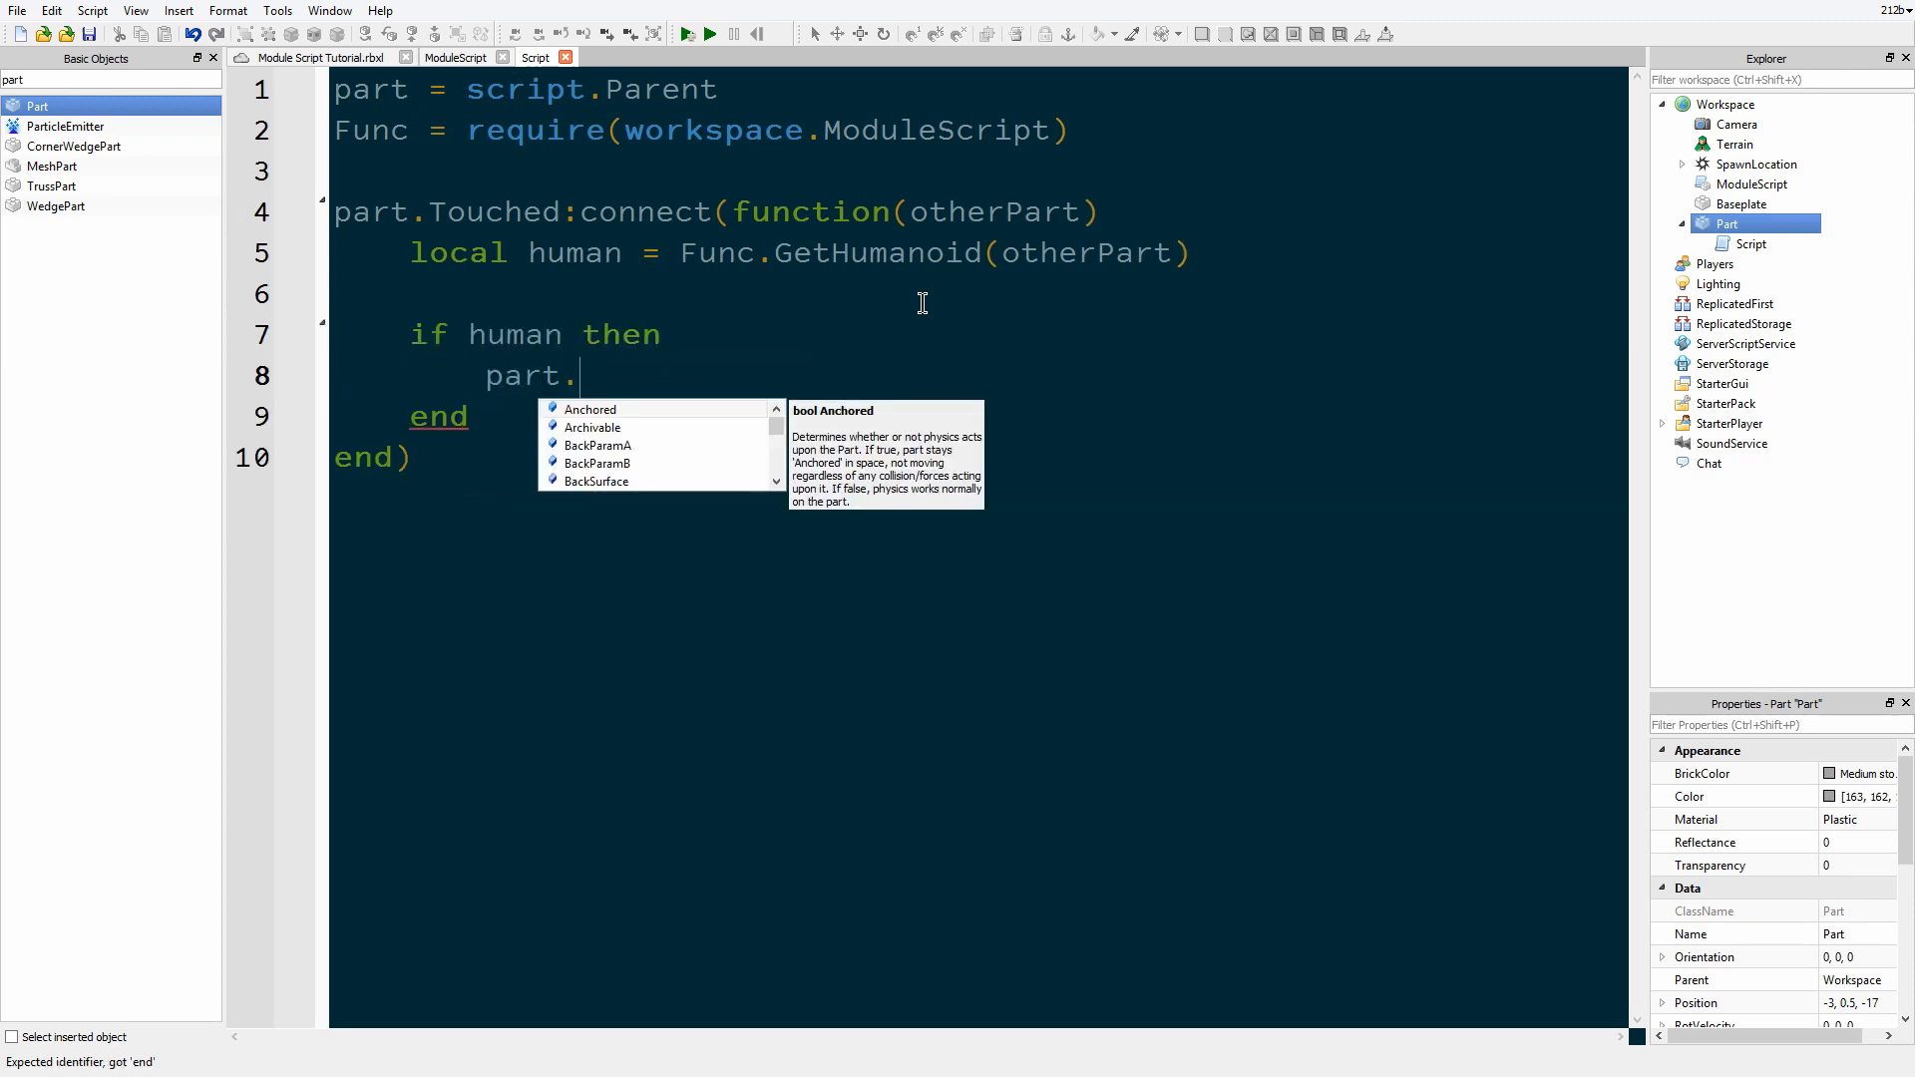
pyautogui.write('BrickColor =')
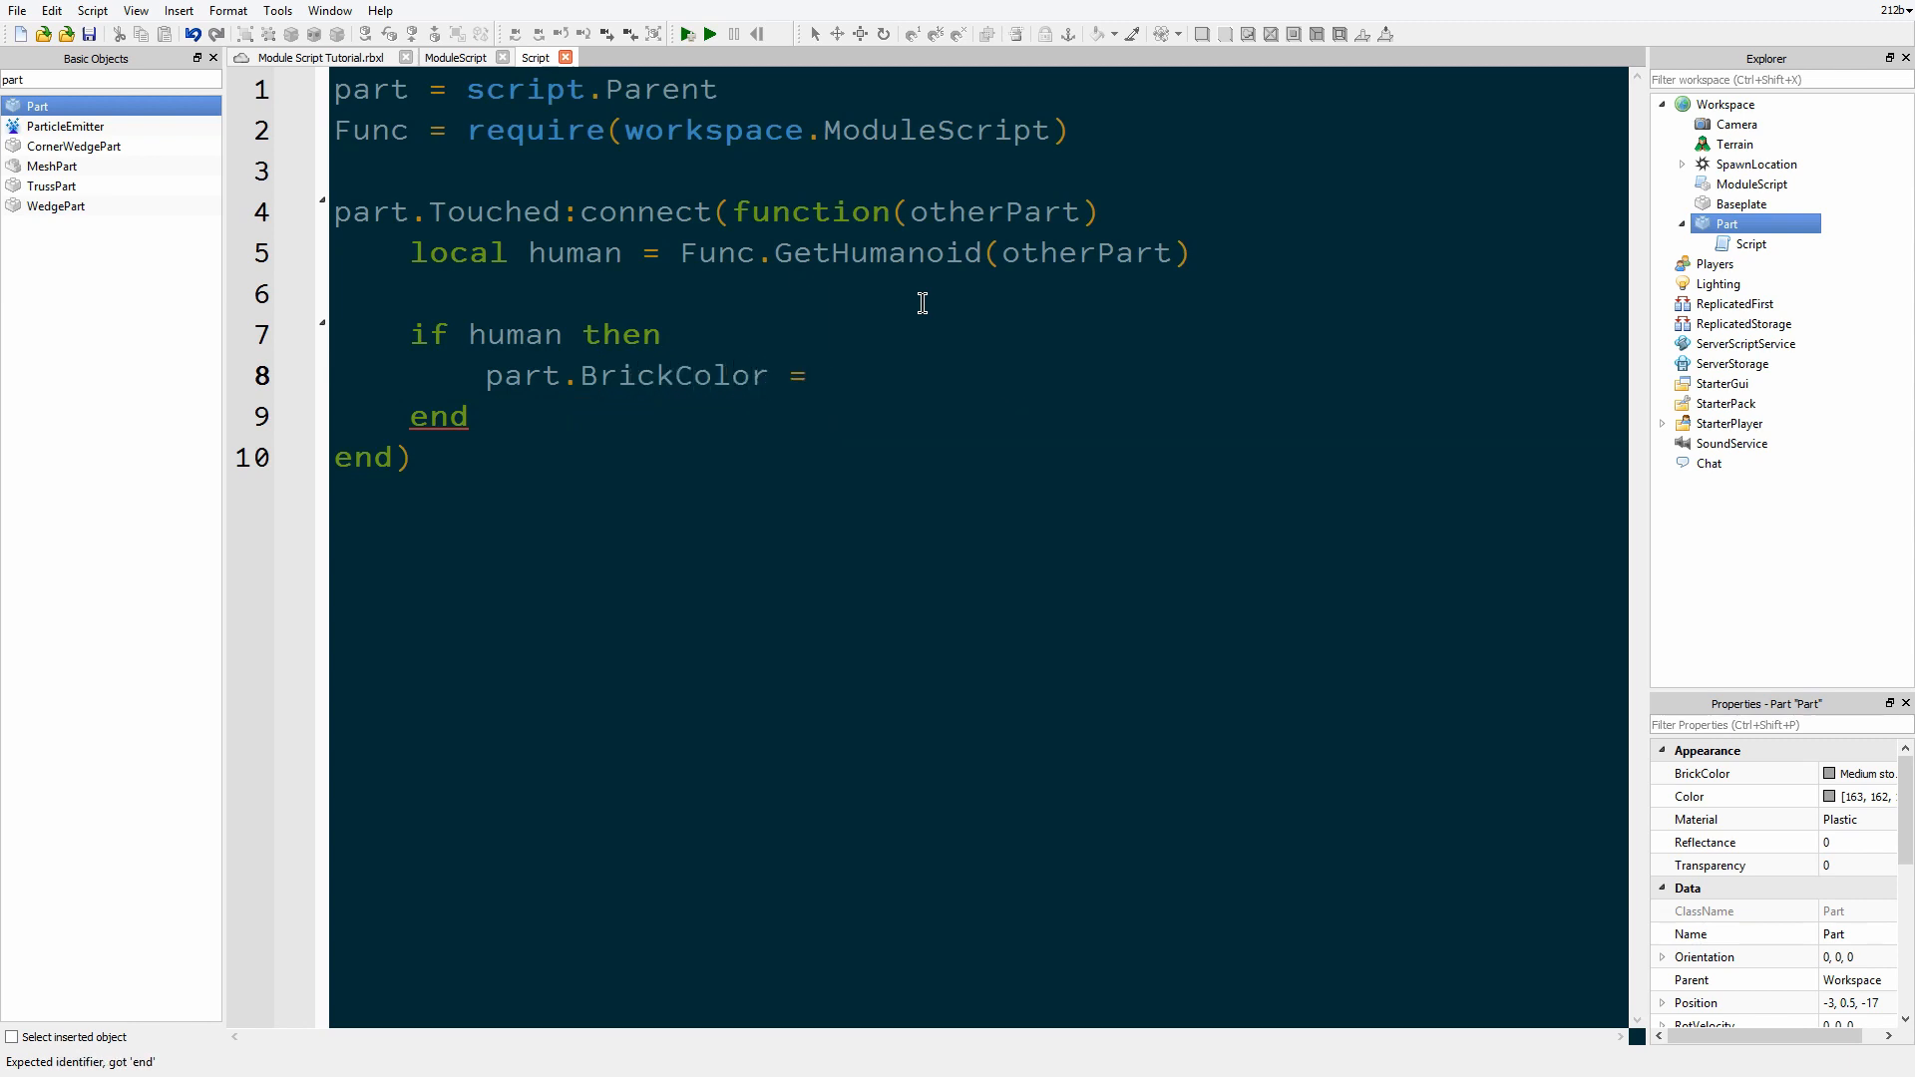
pyautogui.write('BrickColor.')
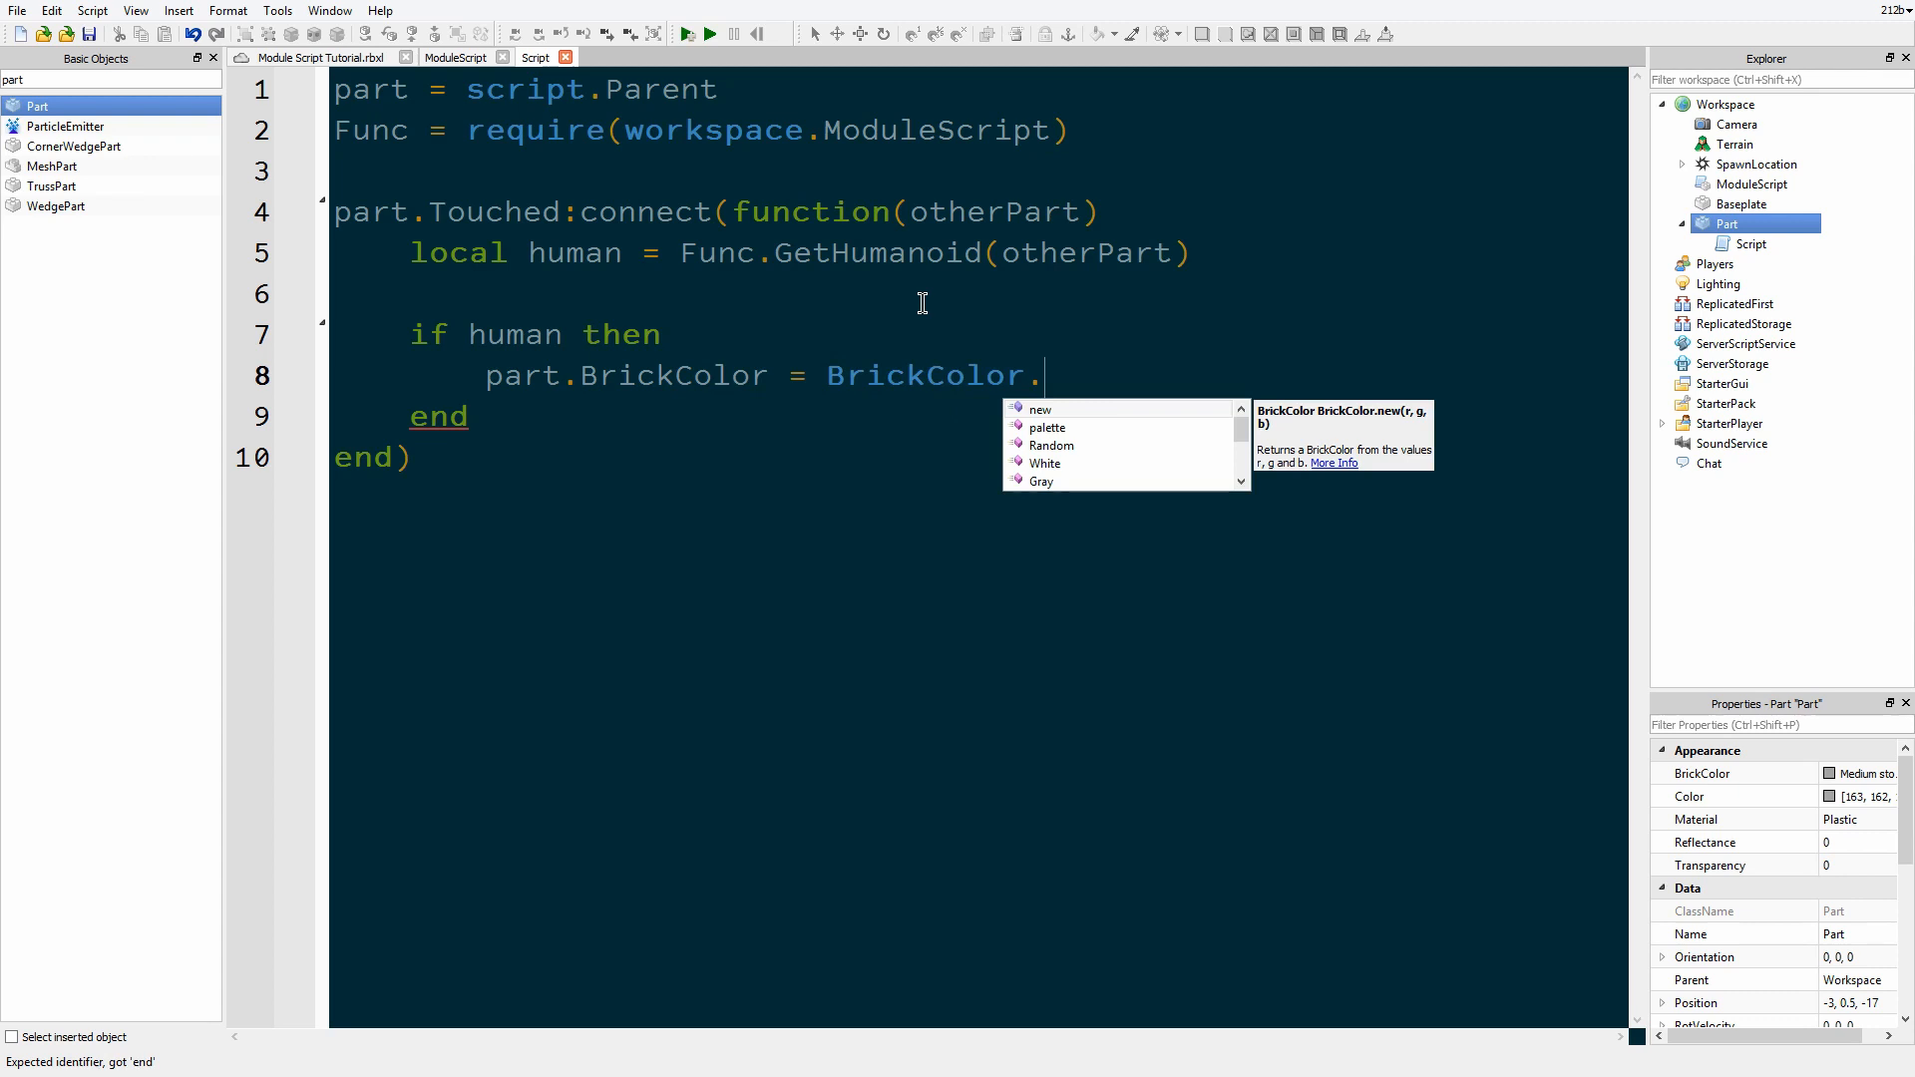
pyautogui.write('Red')
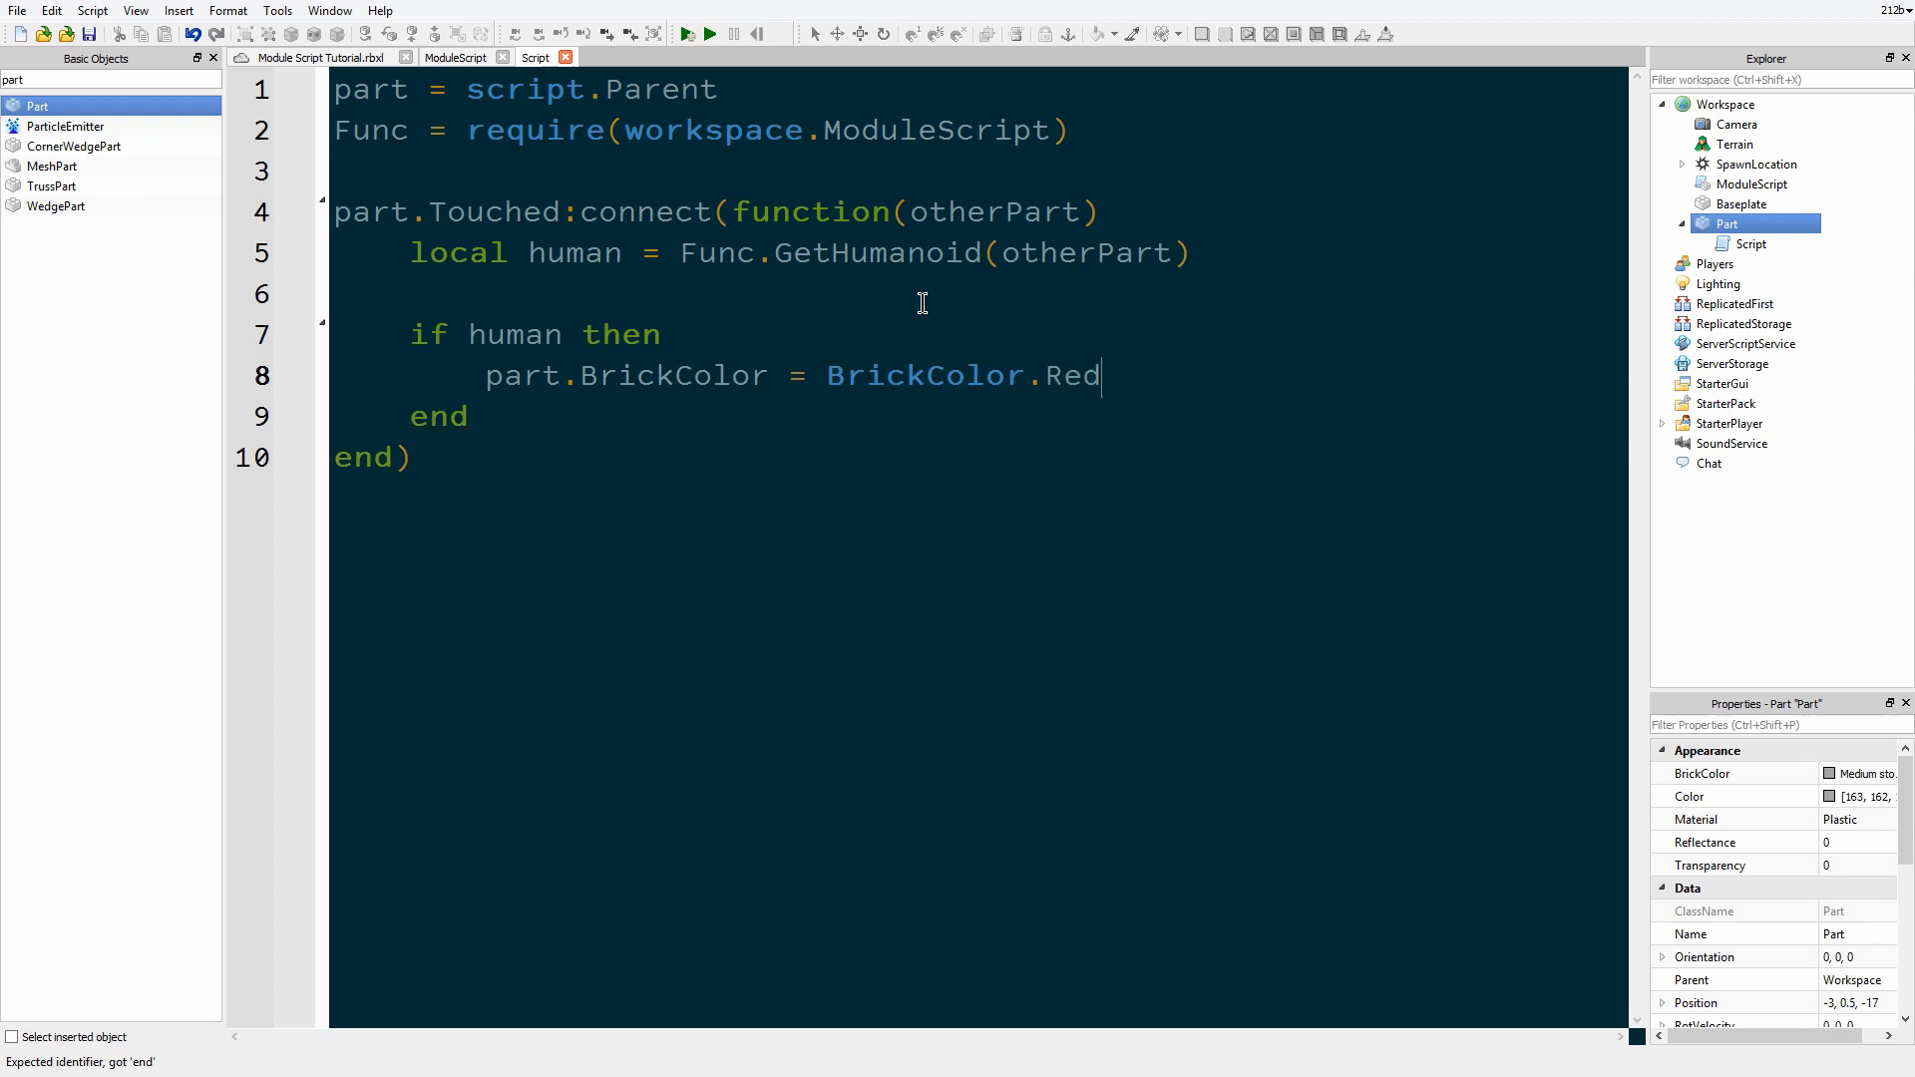
pyautogui.write('()')
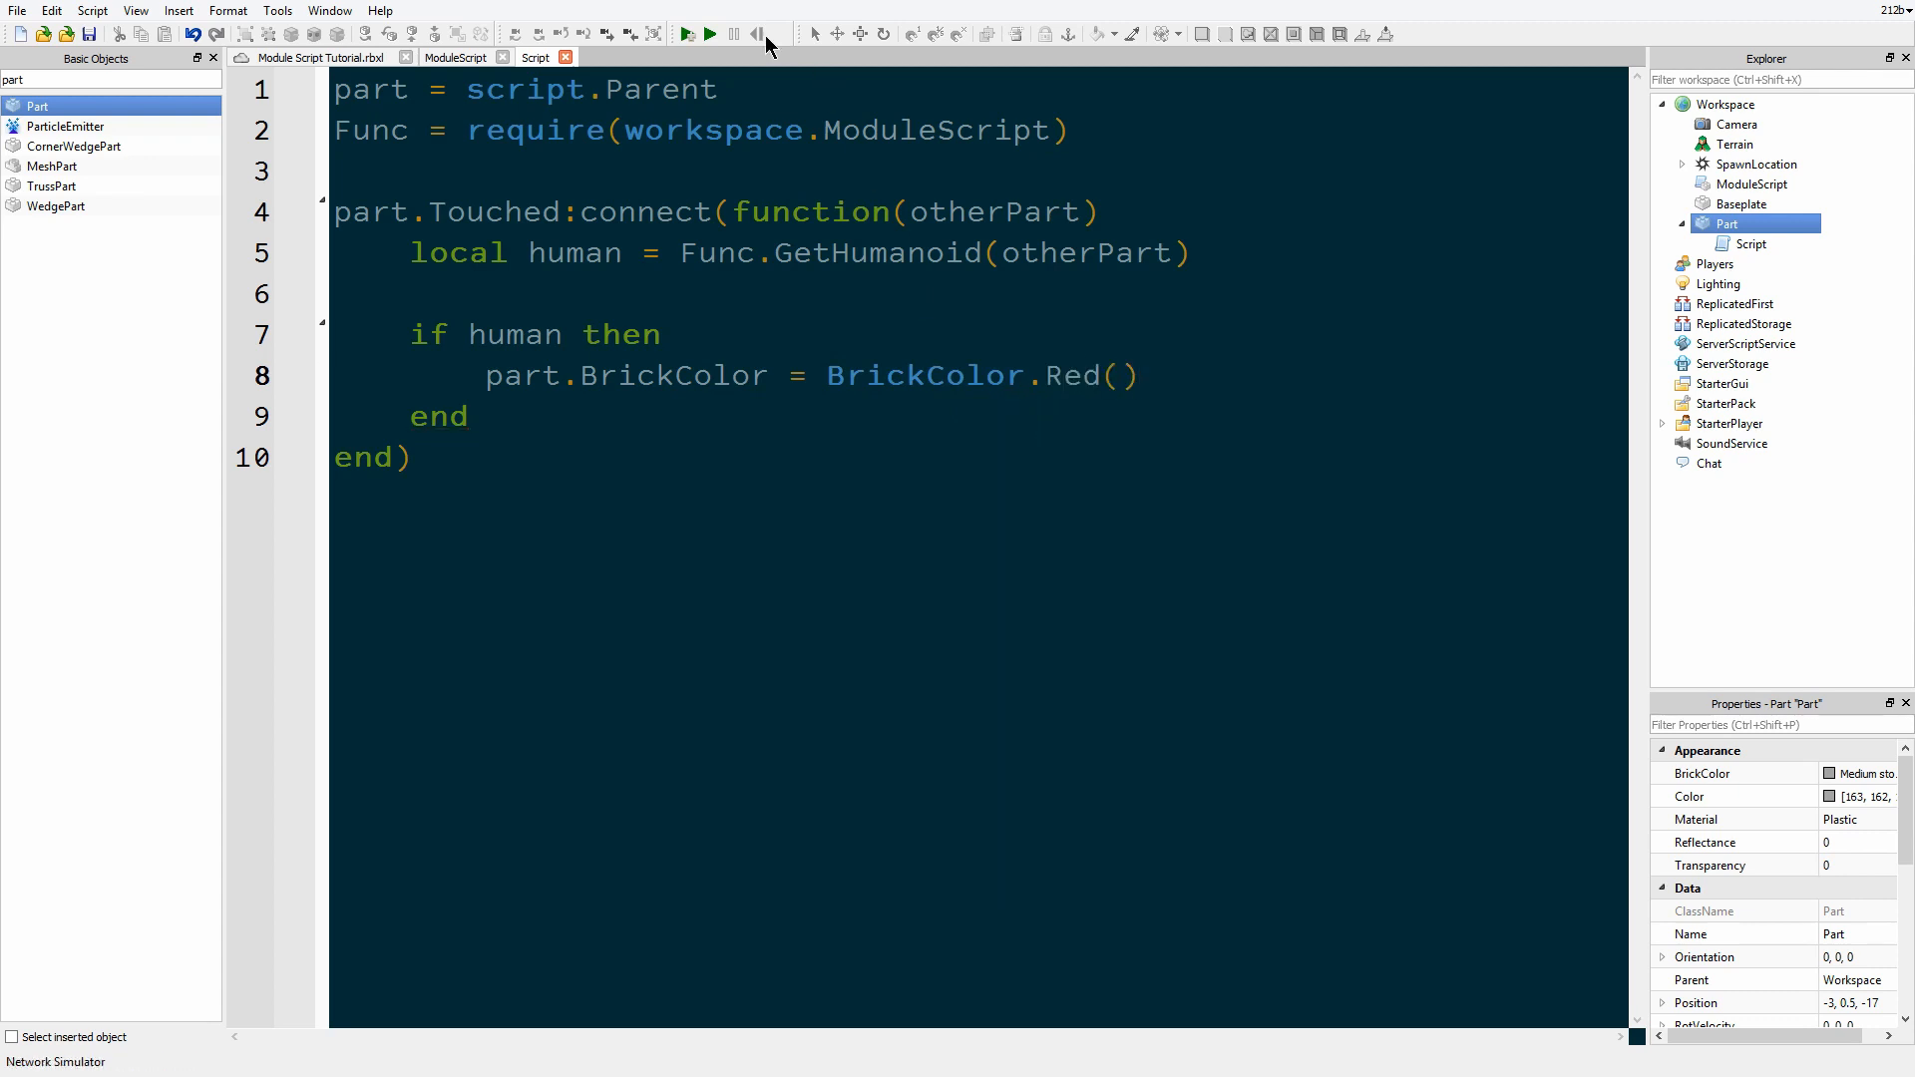
# Step: Play-test and stop, then insert a second Part into Workspace
pyautogui.click(709, 33)
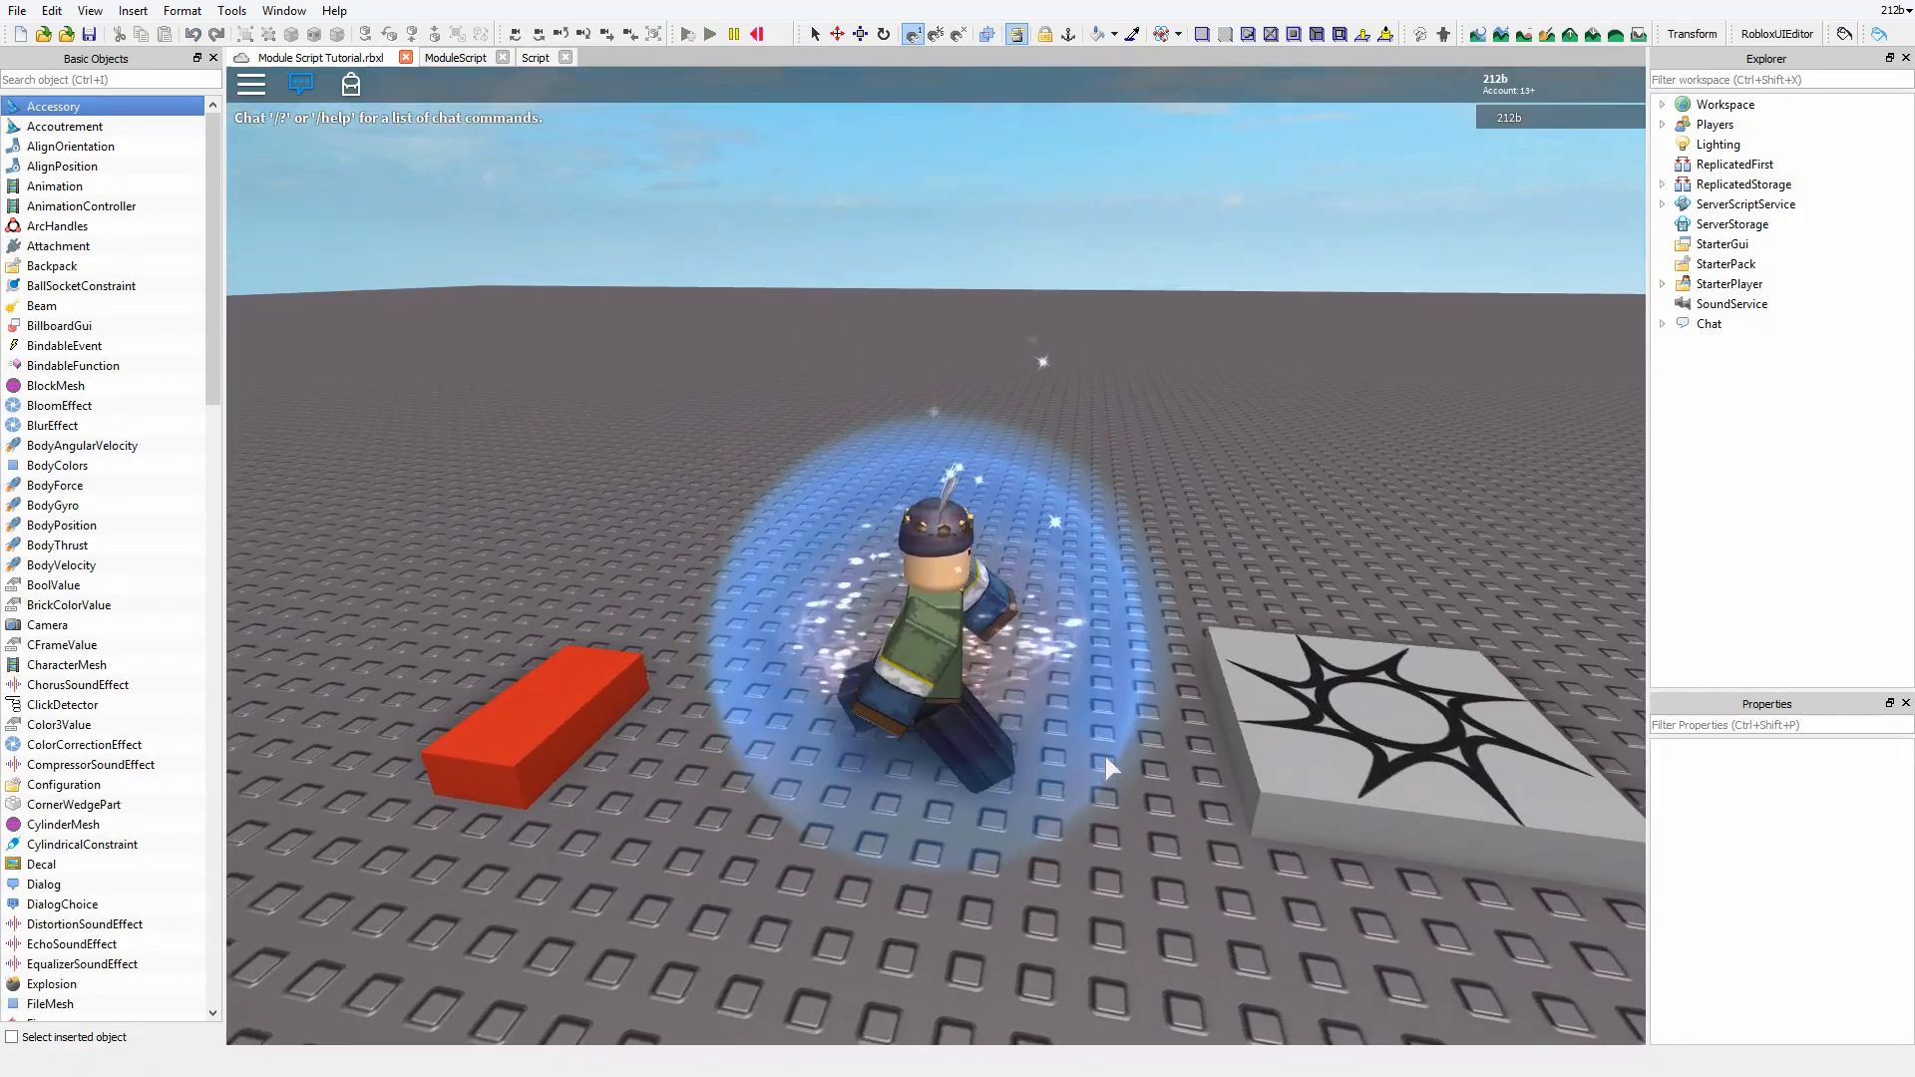
pyautogui.click(733, 33)
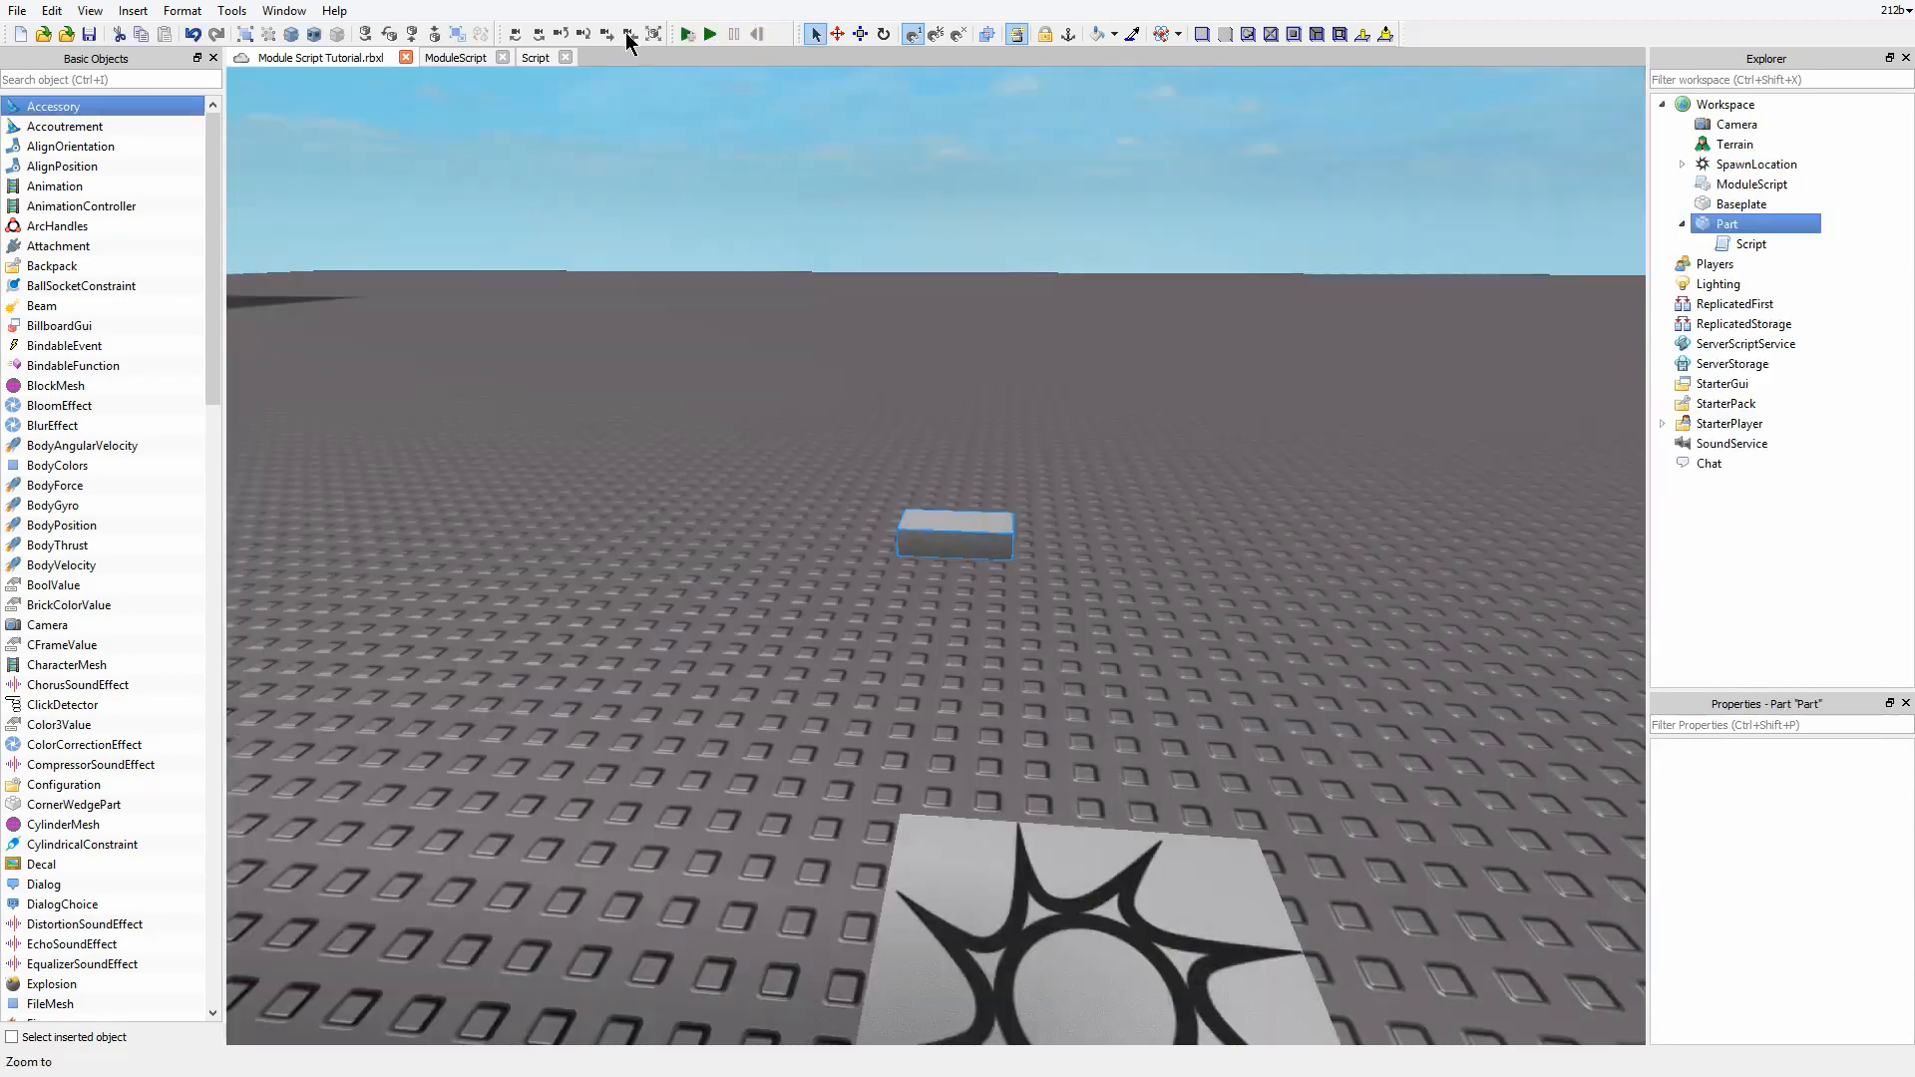
pyautogui.click(954, 535)
pyautogui.write('part')
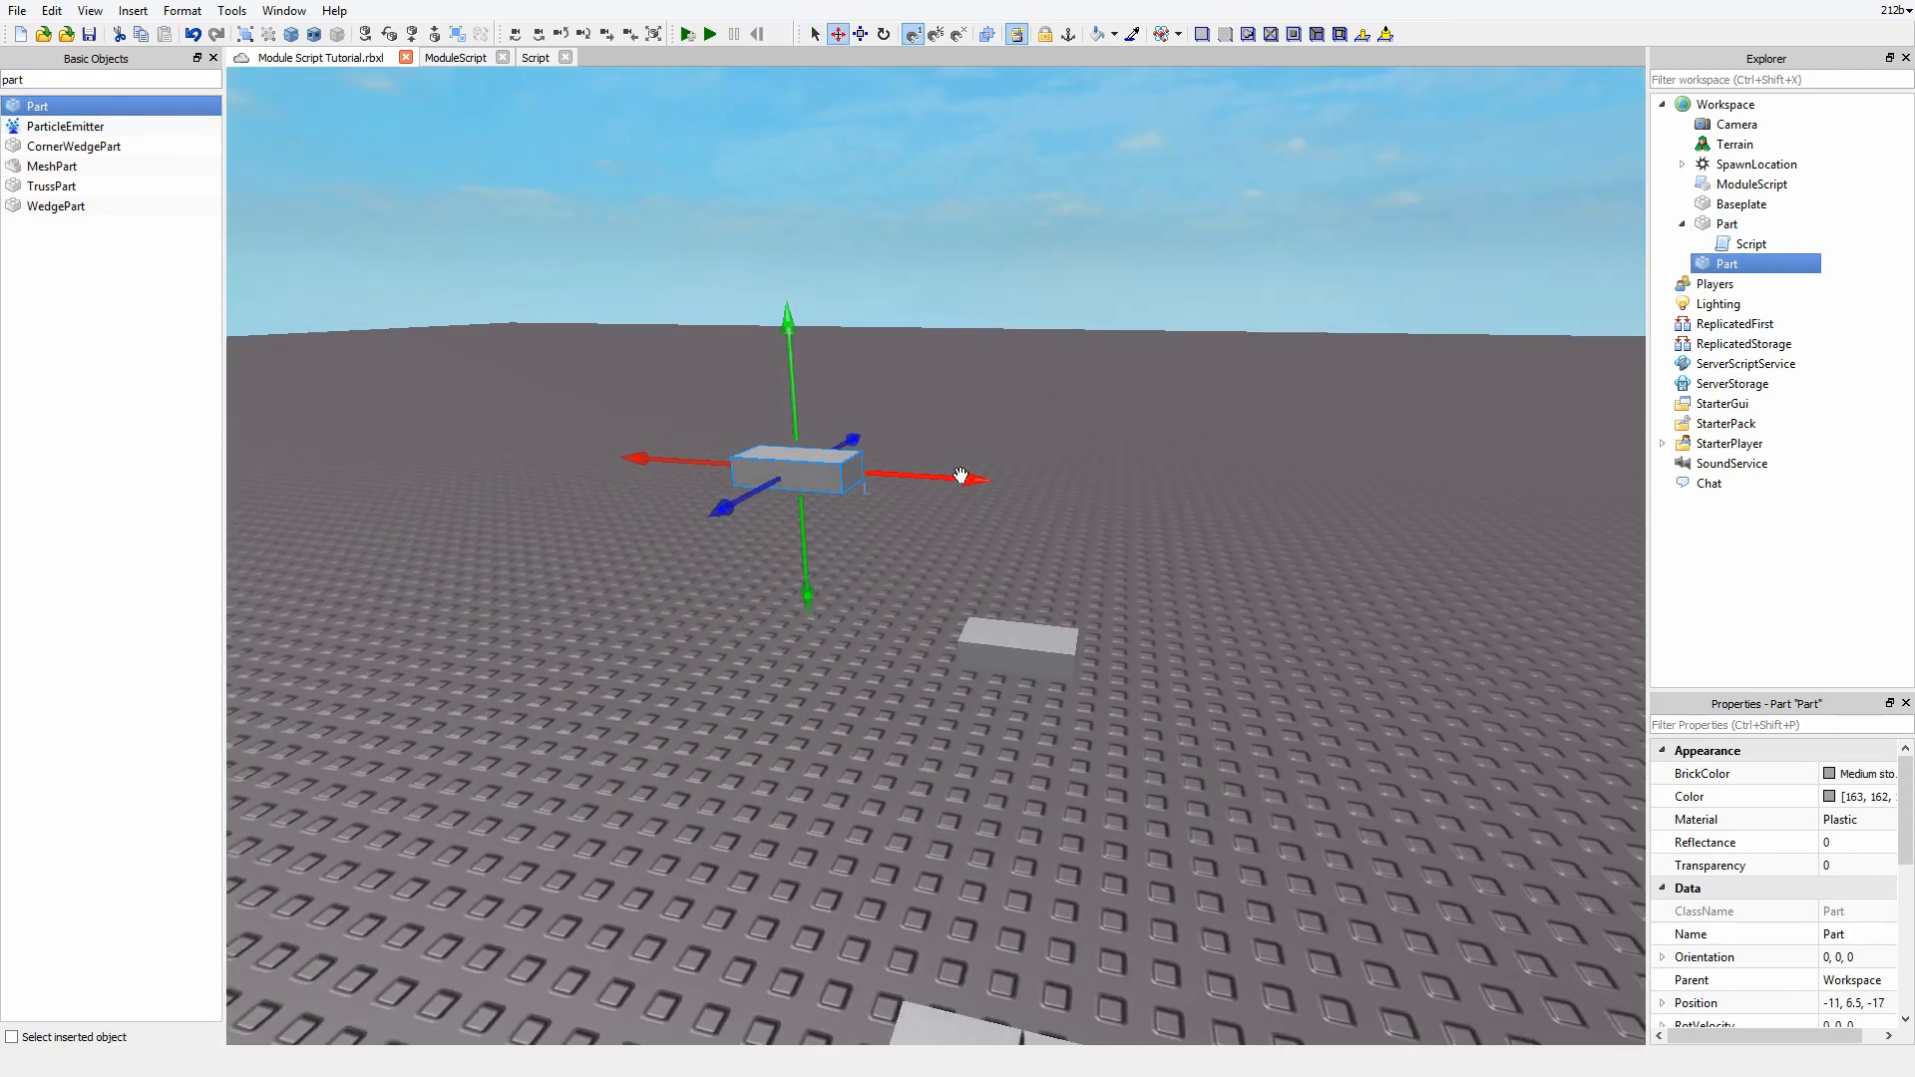
# Step: Add a Humanoid to the second Part and start a playtest
pyautogui.click(708, 33)
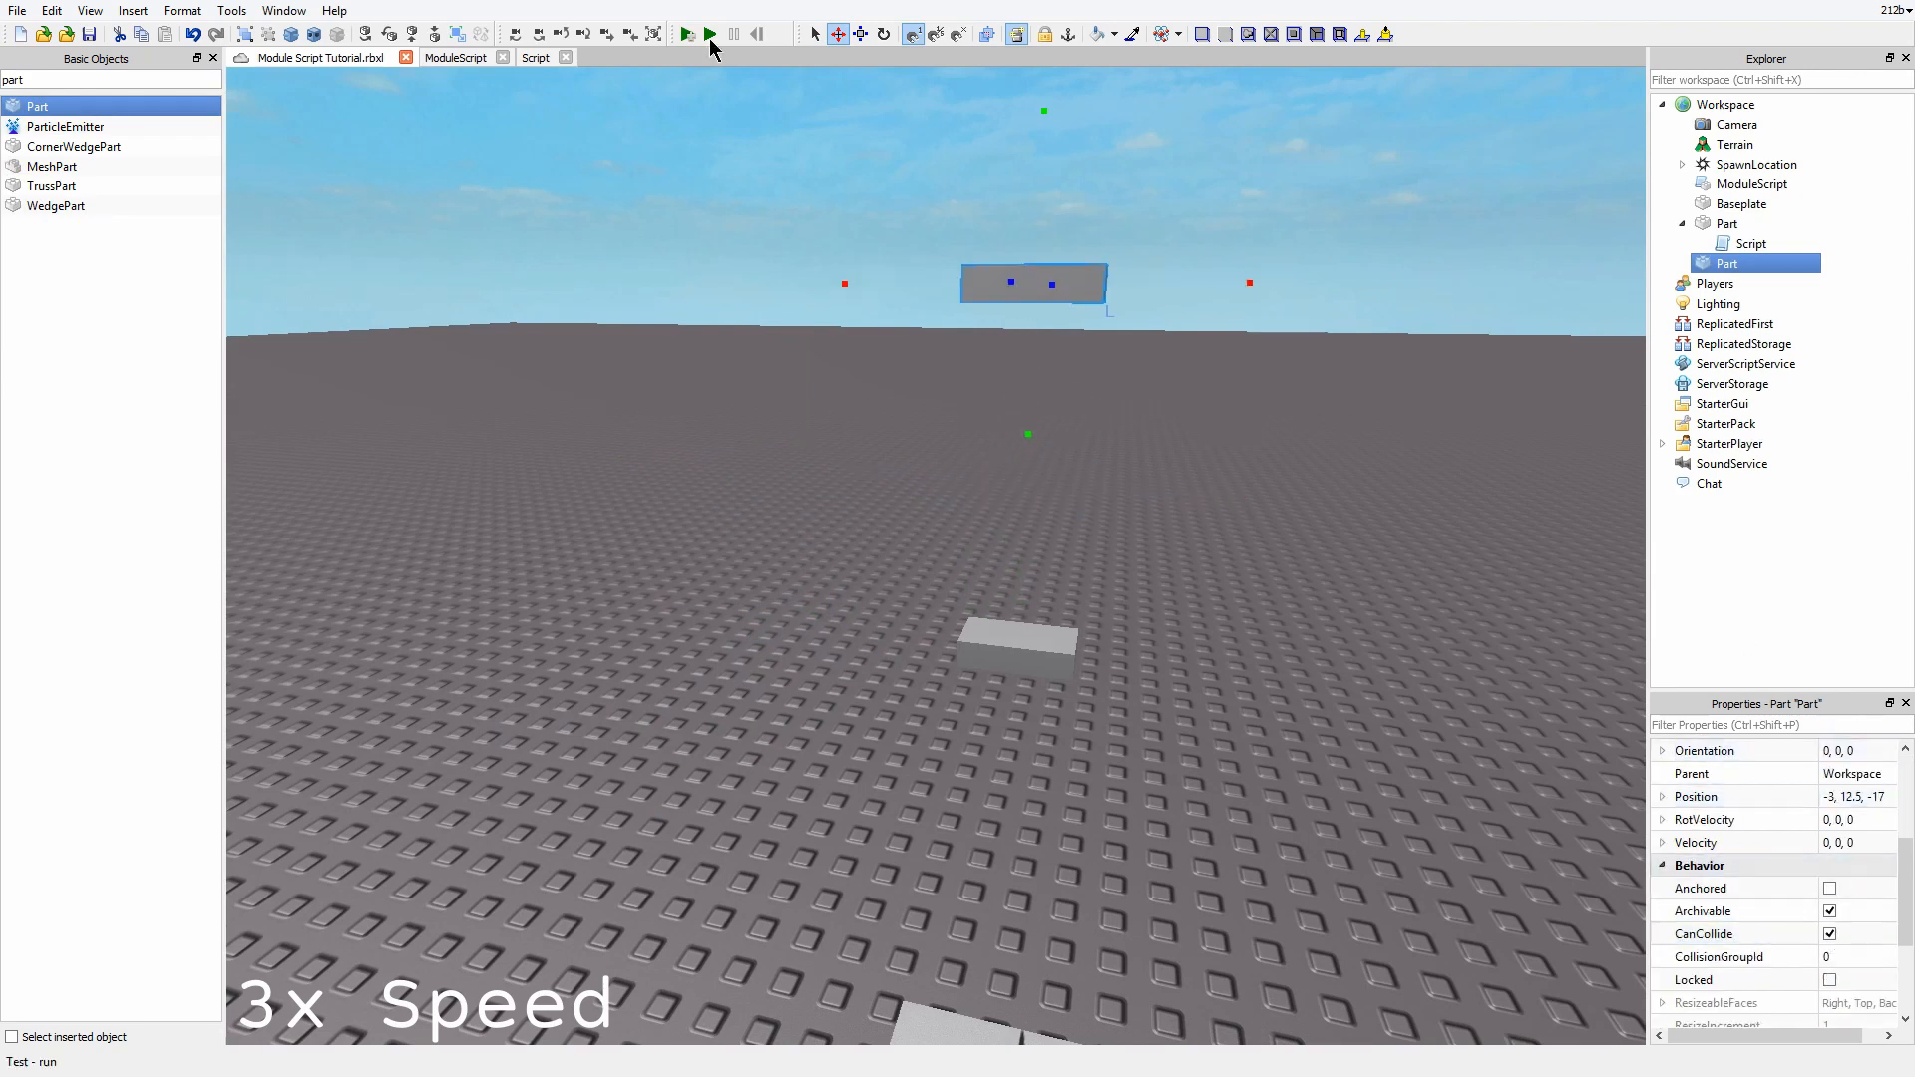
pyautogui.click(710, 33)
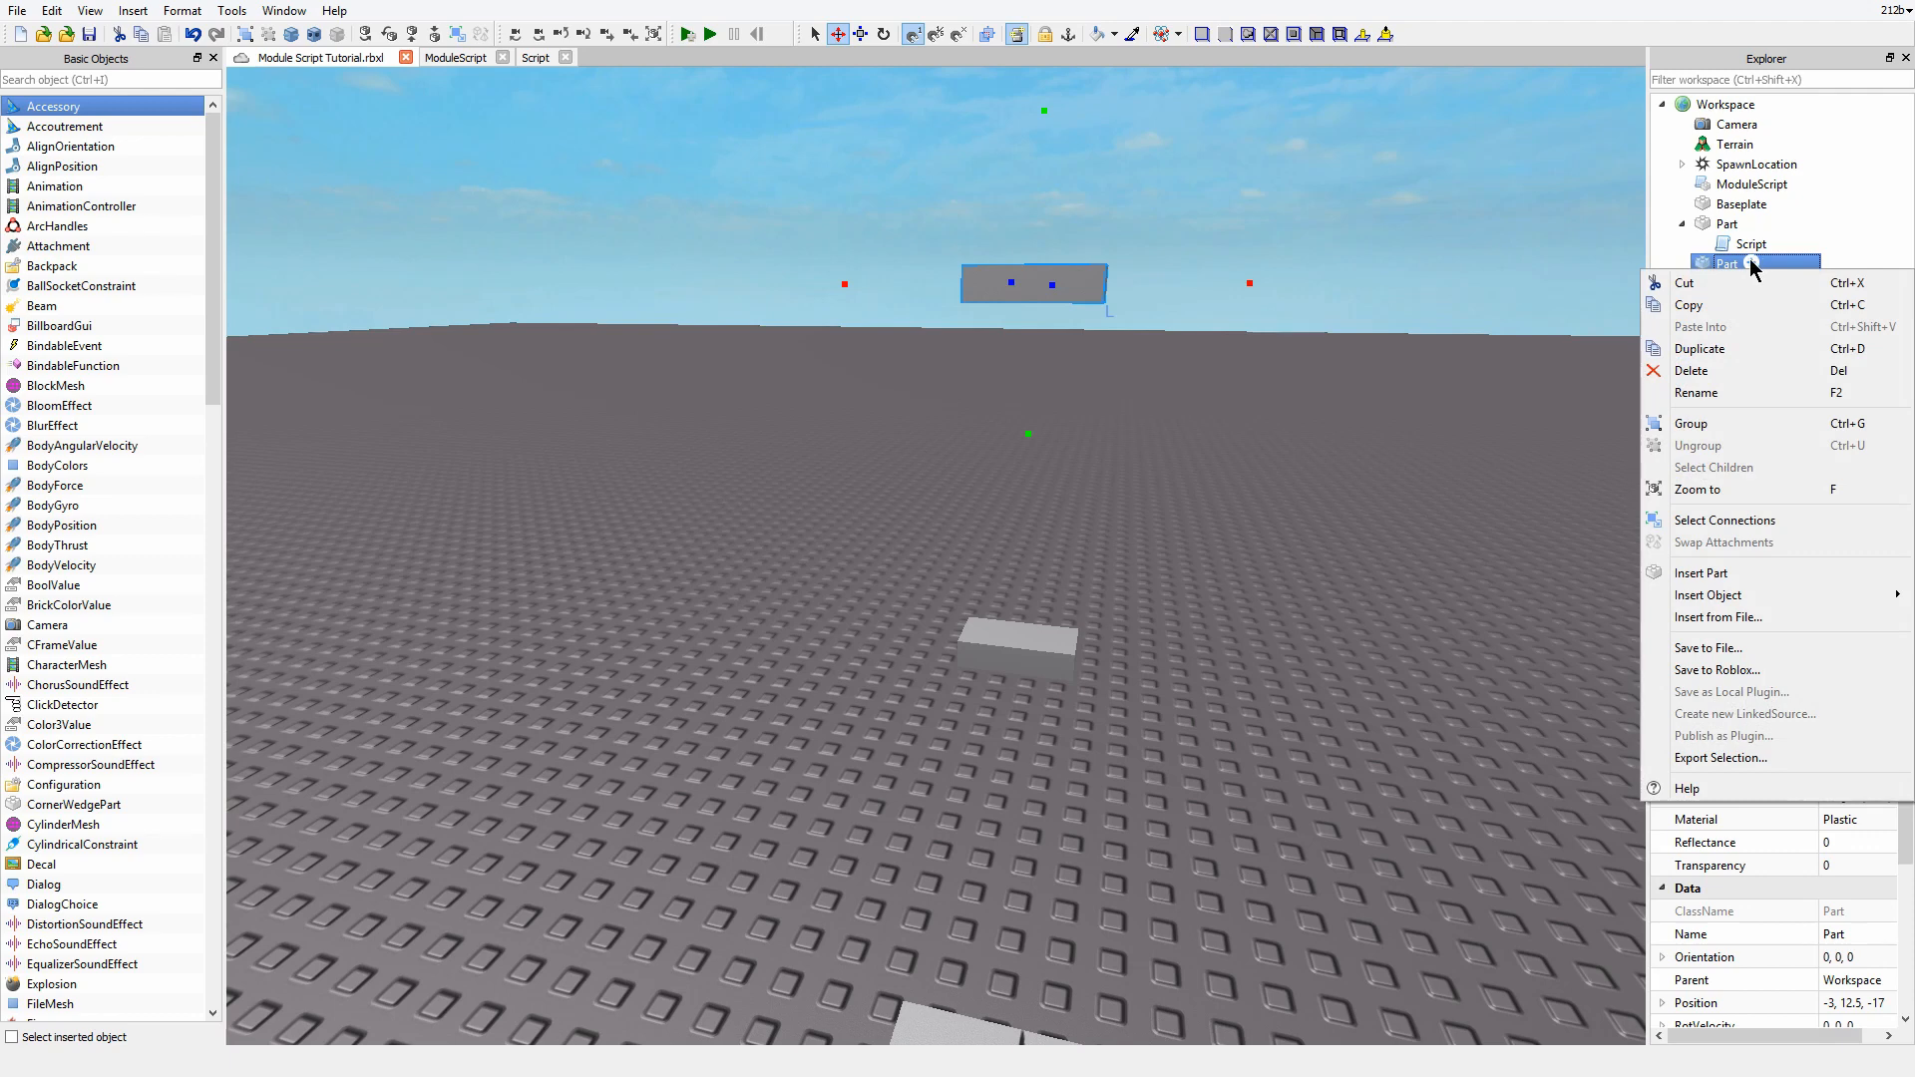
pyautogui.write('humanoid')
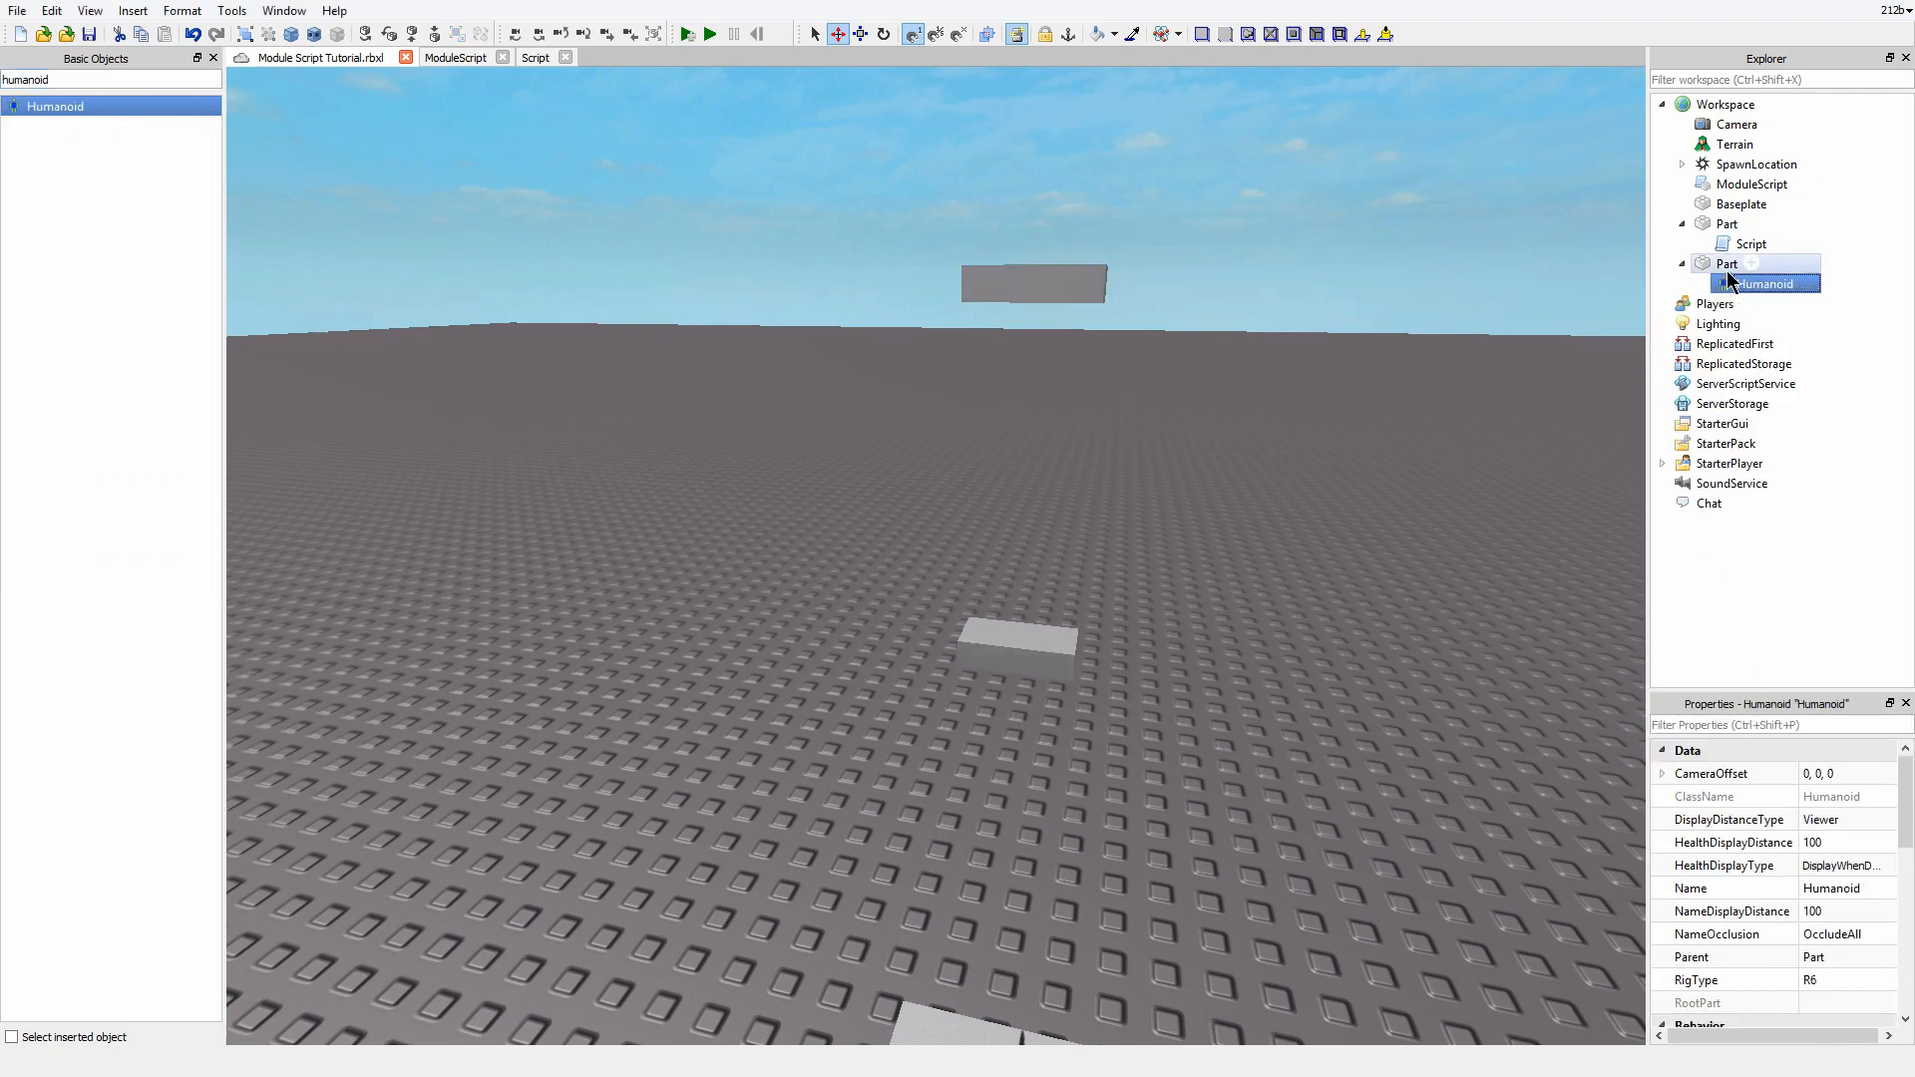
pyautogui.click(709, 33)
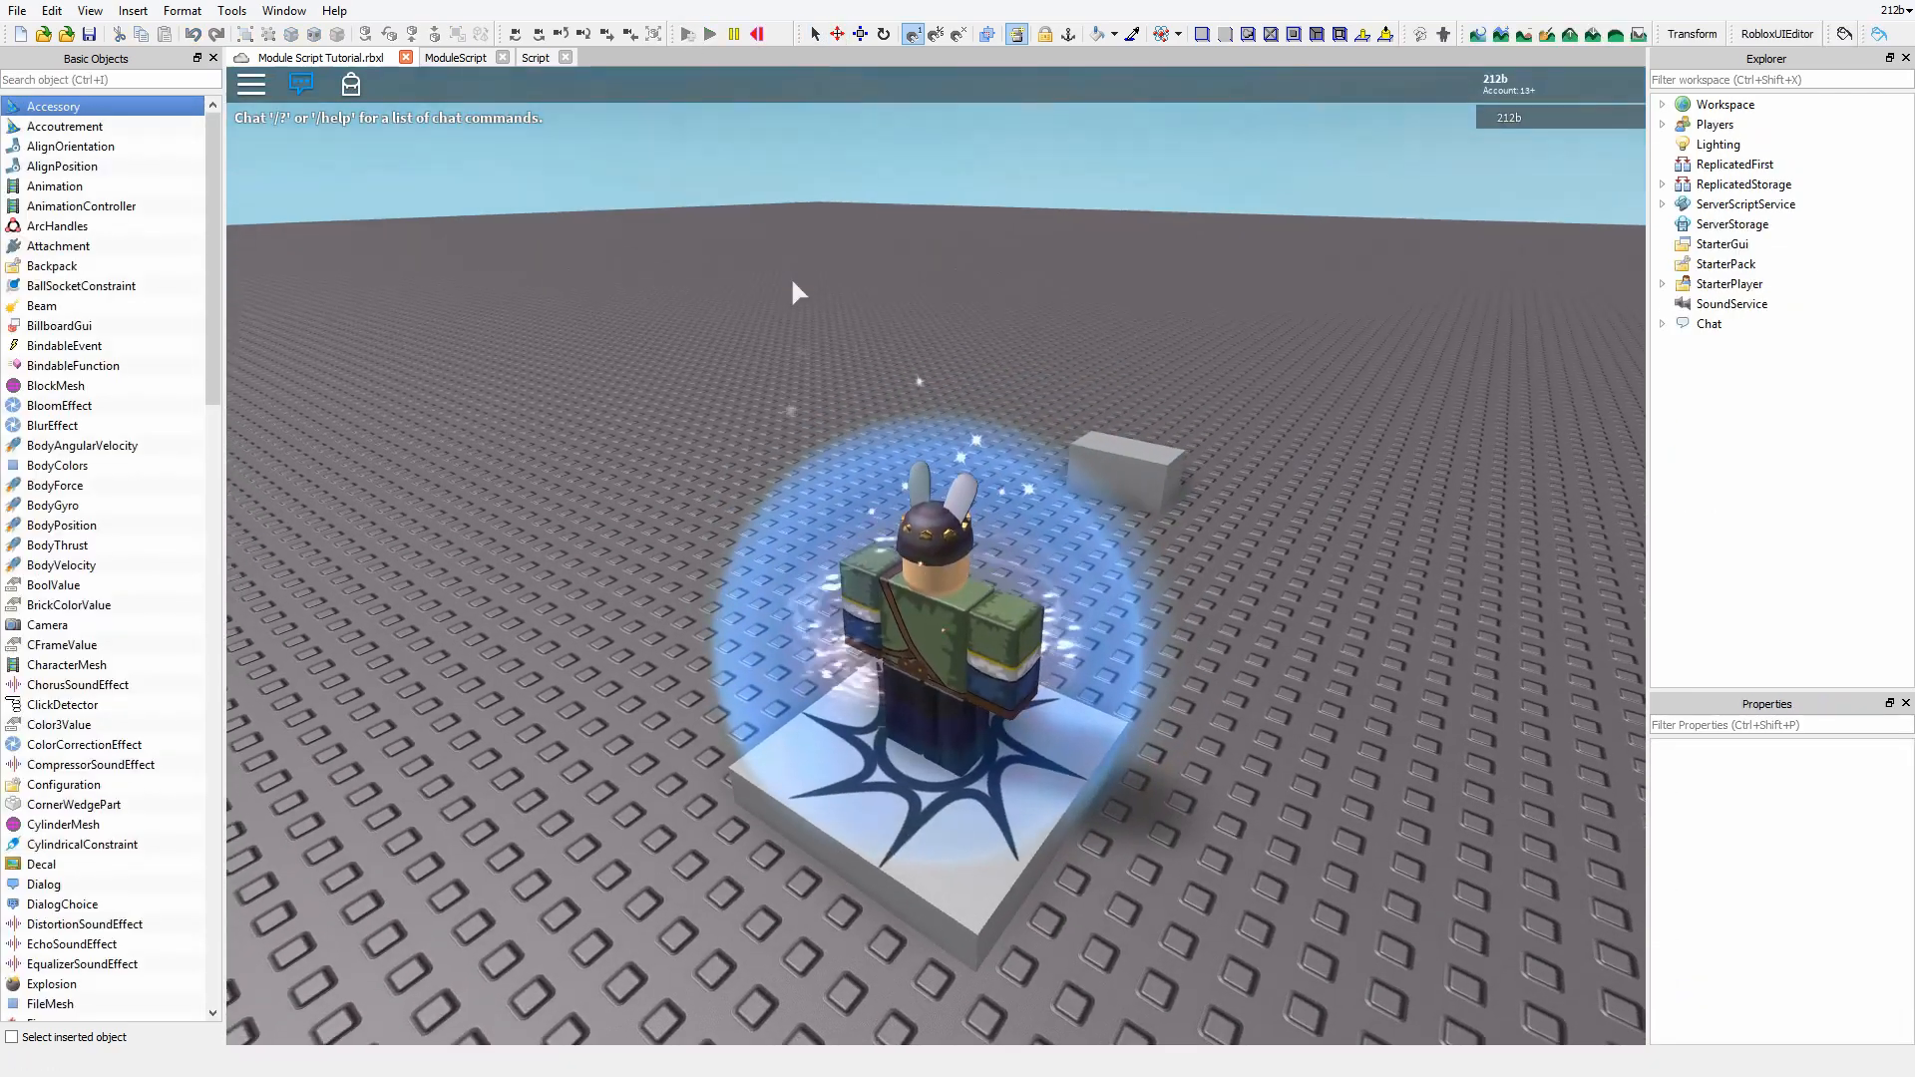
# Step: Run a playtest with the Part and Humanoid grouped as a Model, then stop it
pyautogui.click(735, 33)
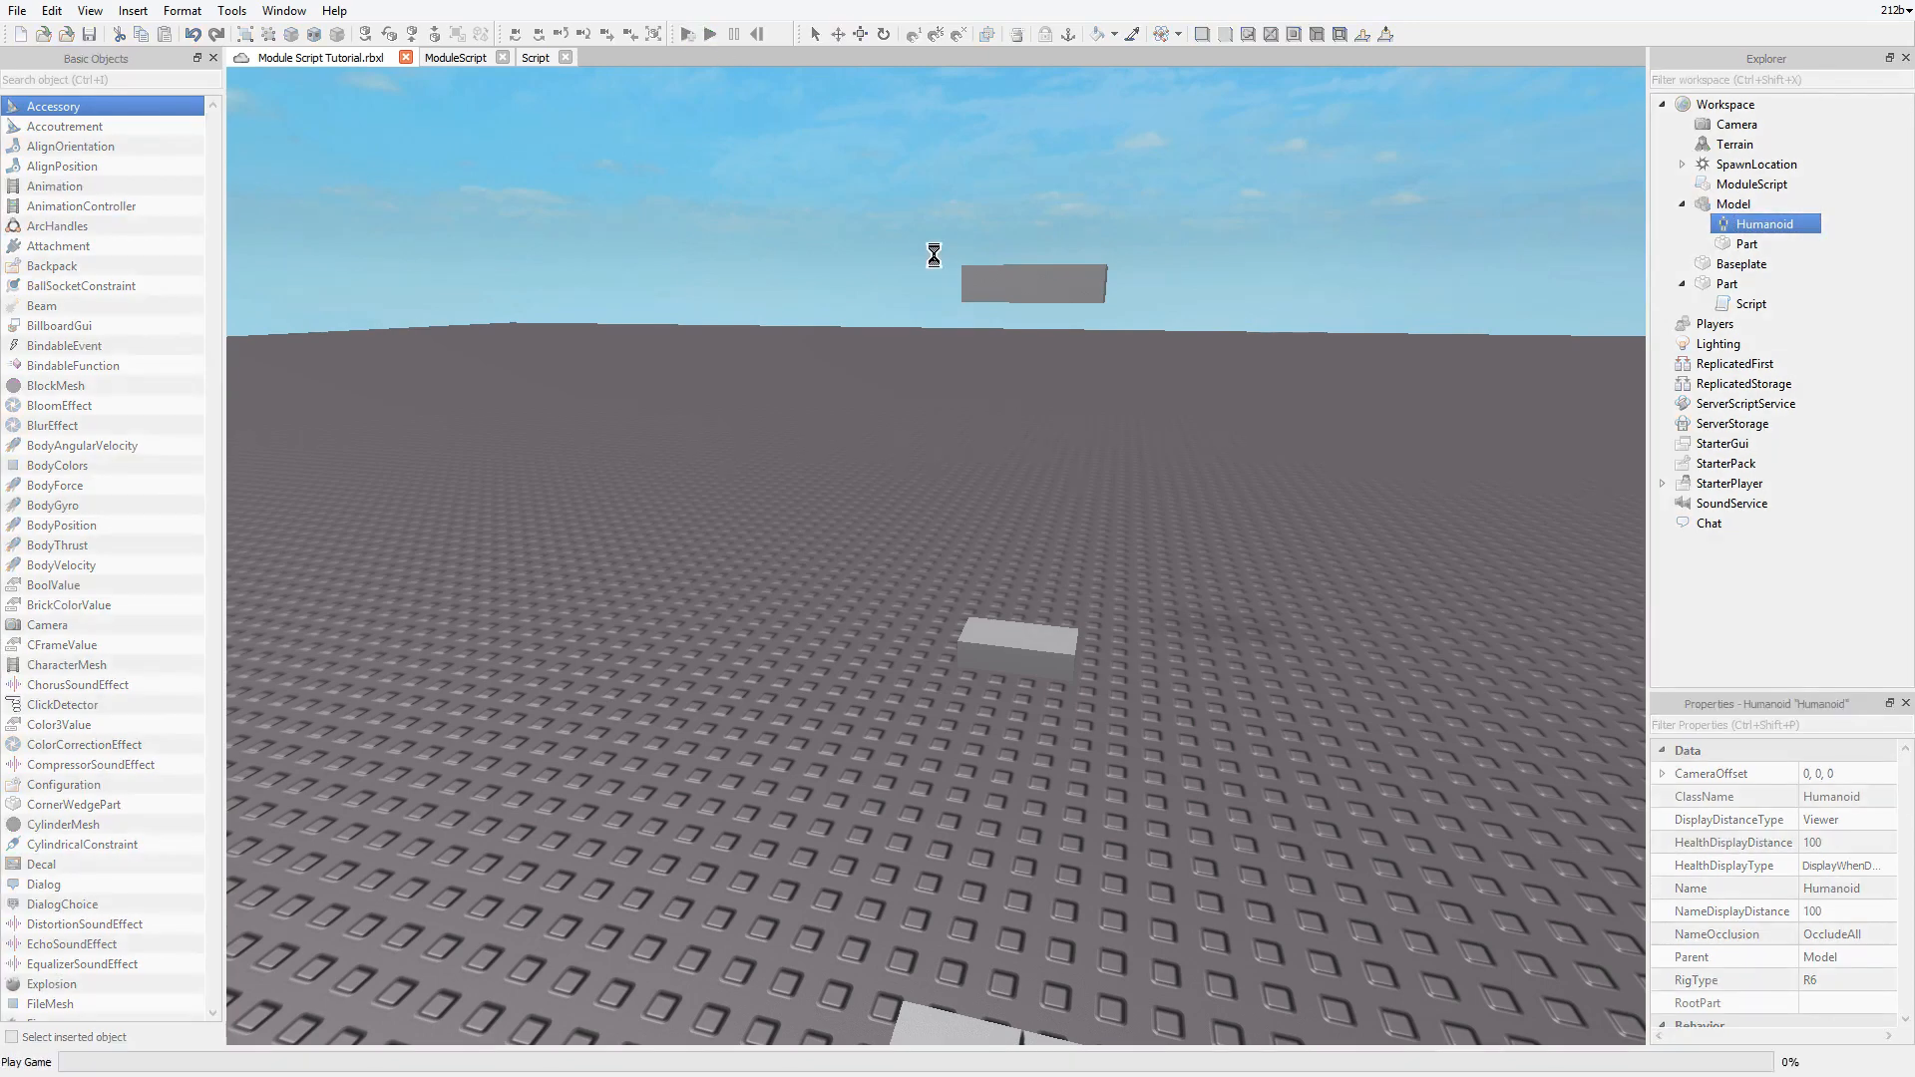
pyautogui.click(709, 33)
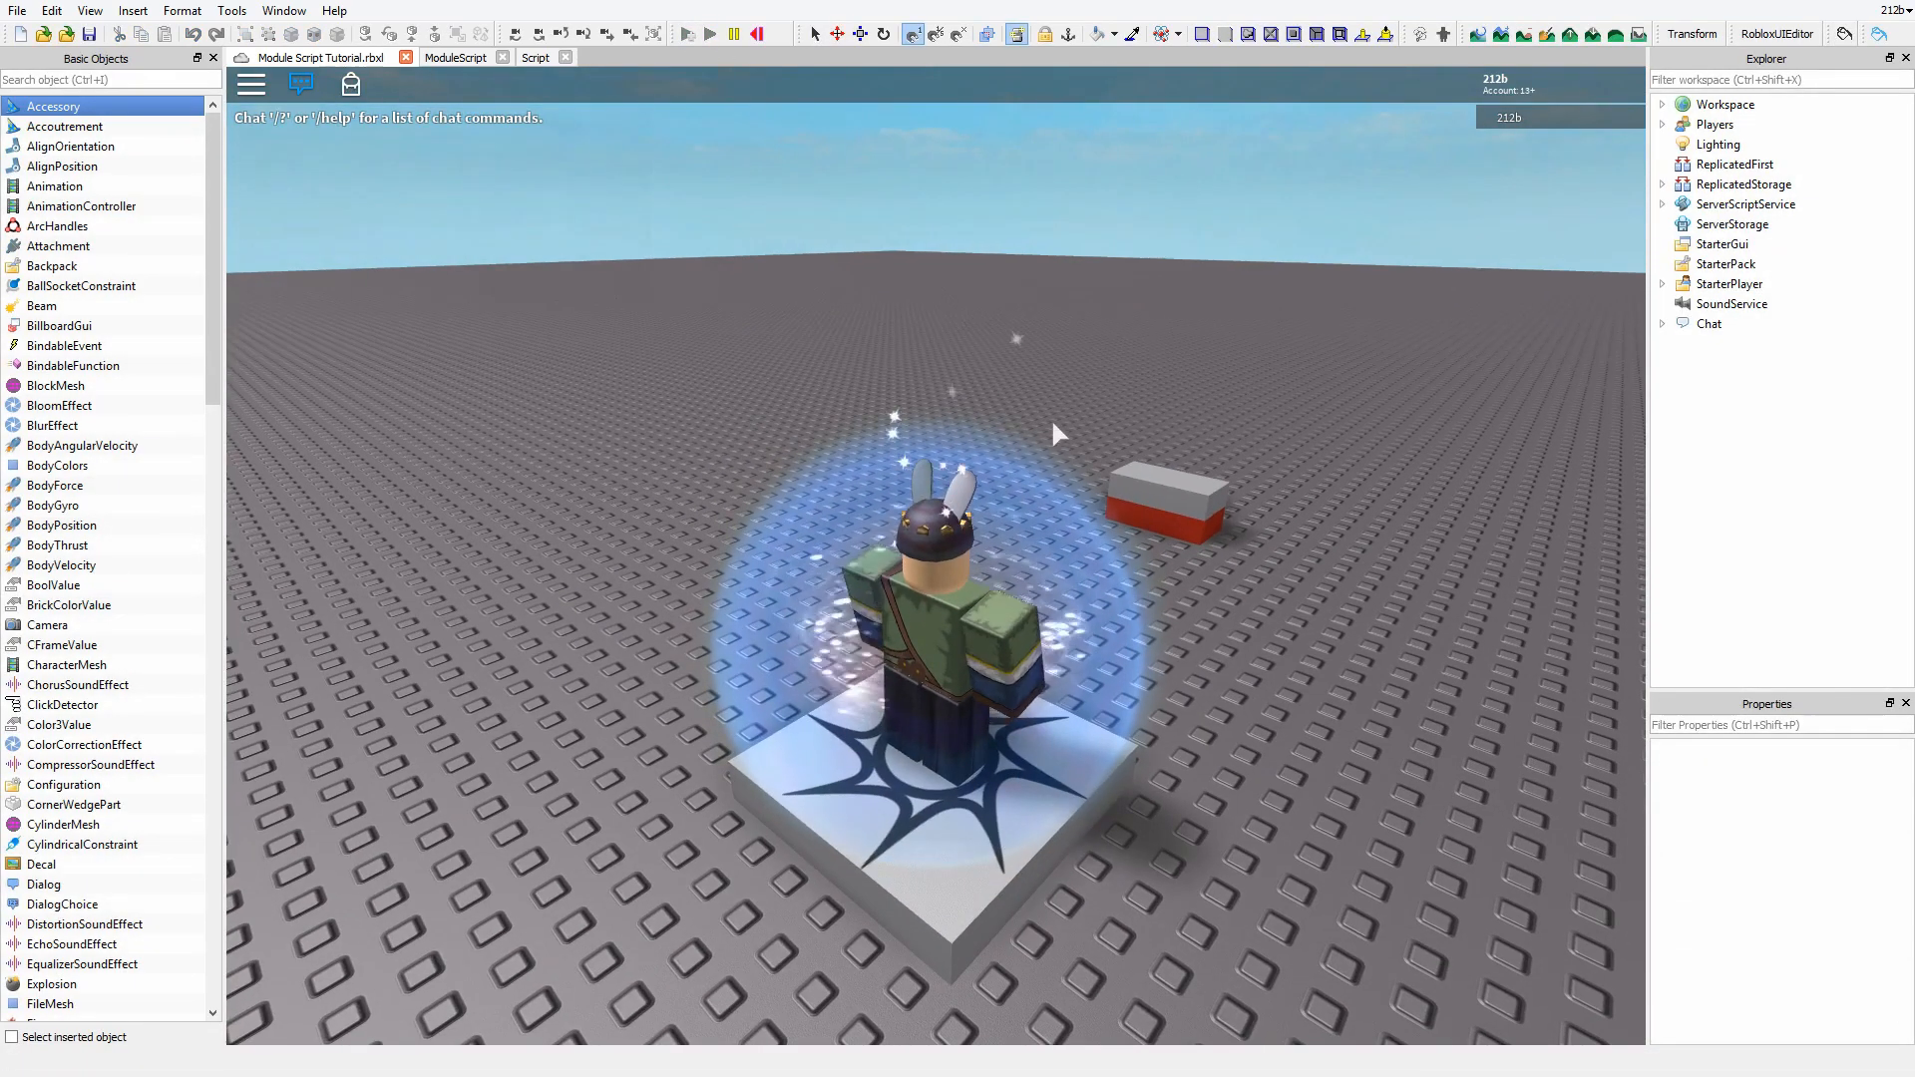
pyautogui.click(731, 33)
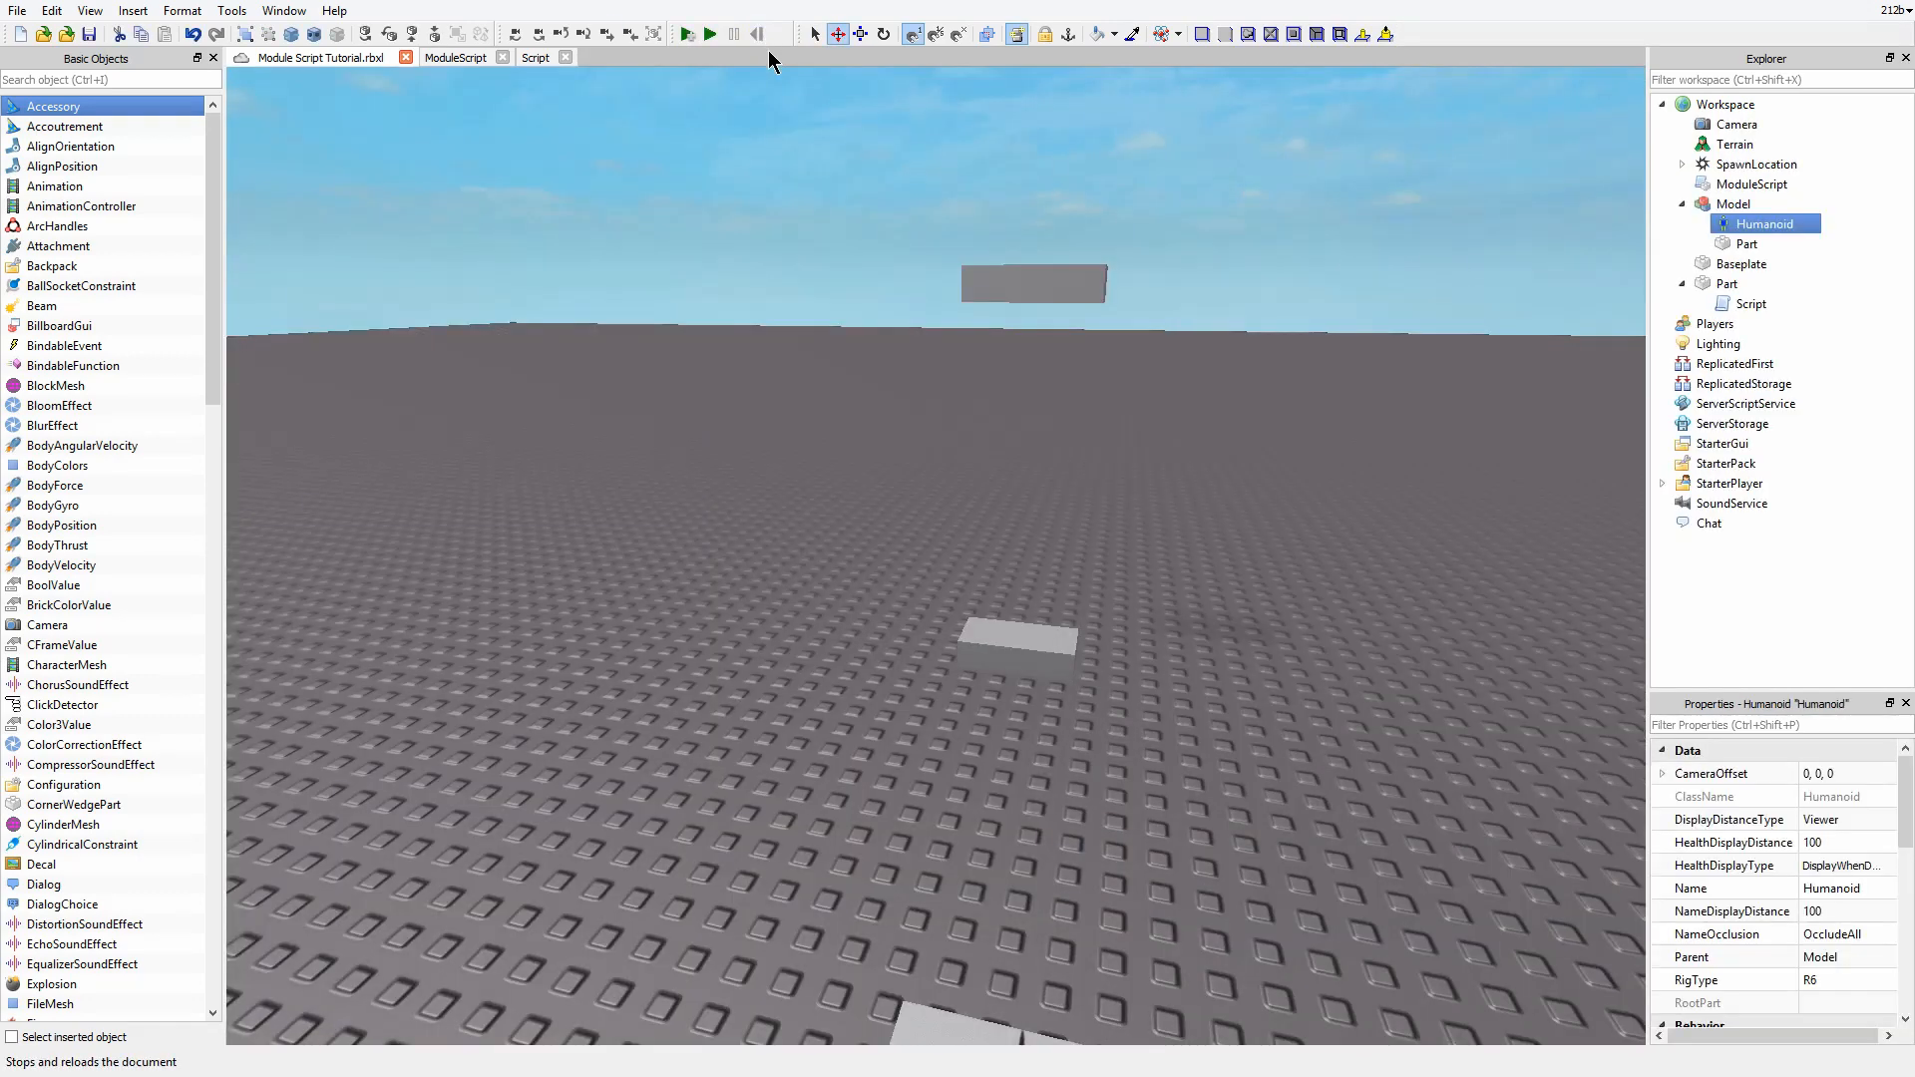
pyautogui.moveTo(582, 195)
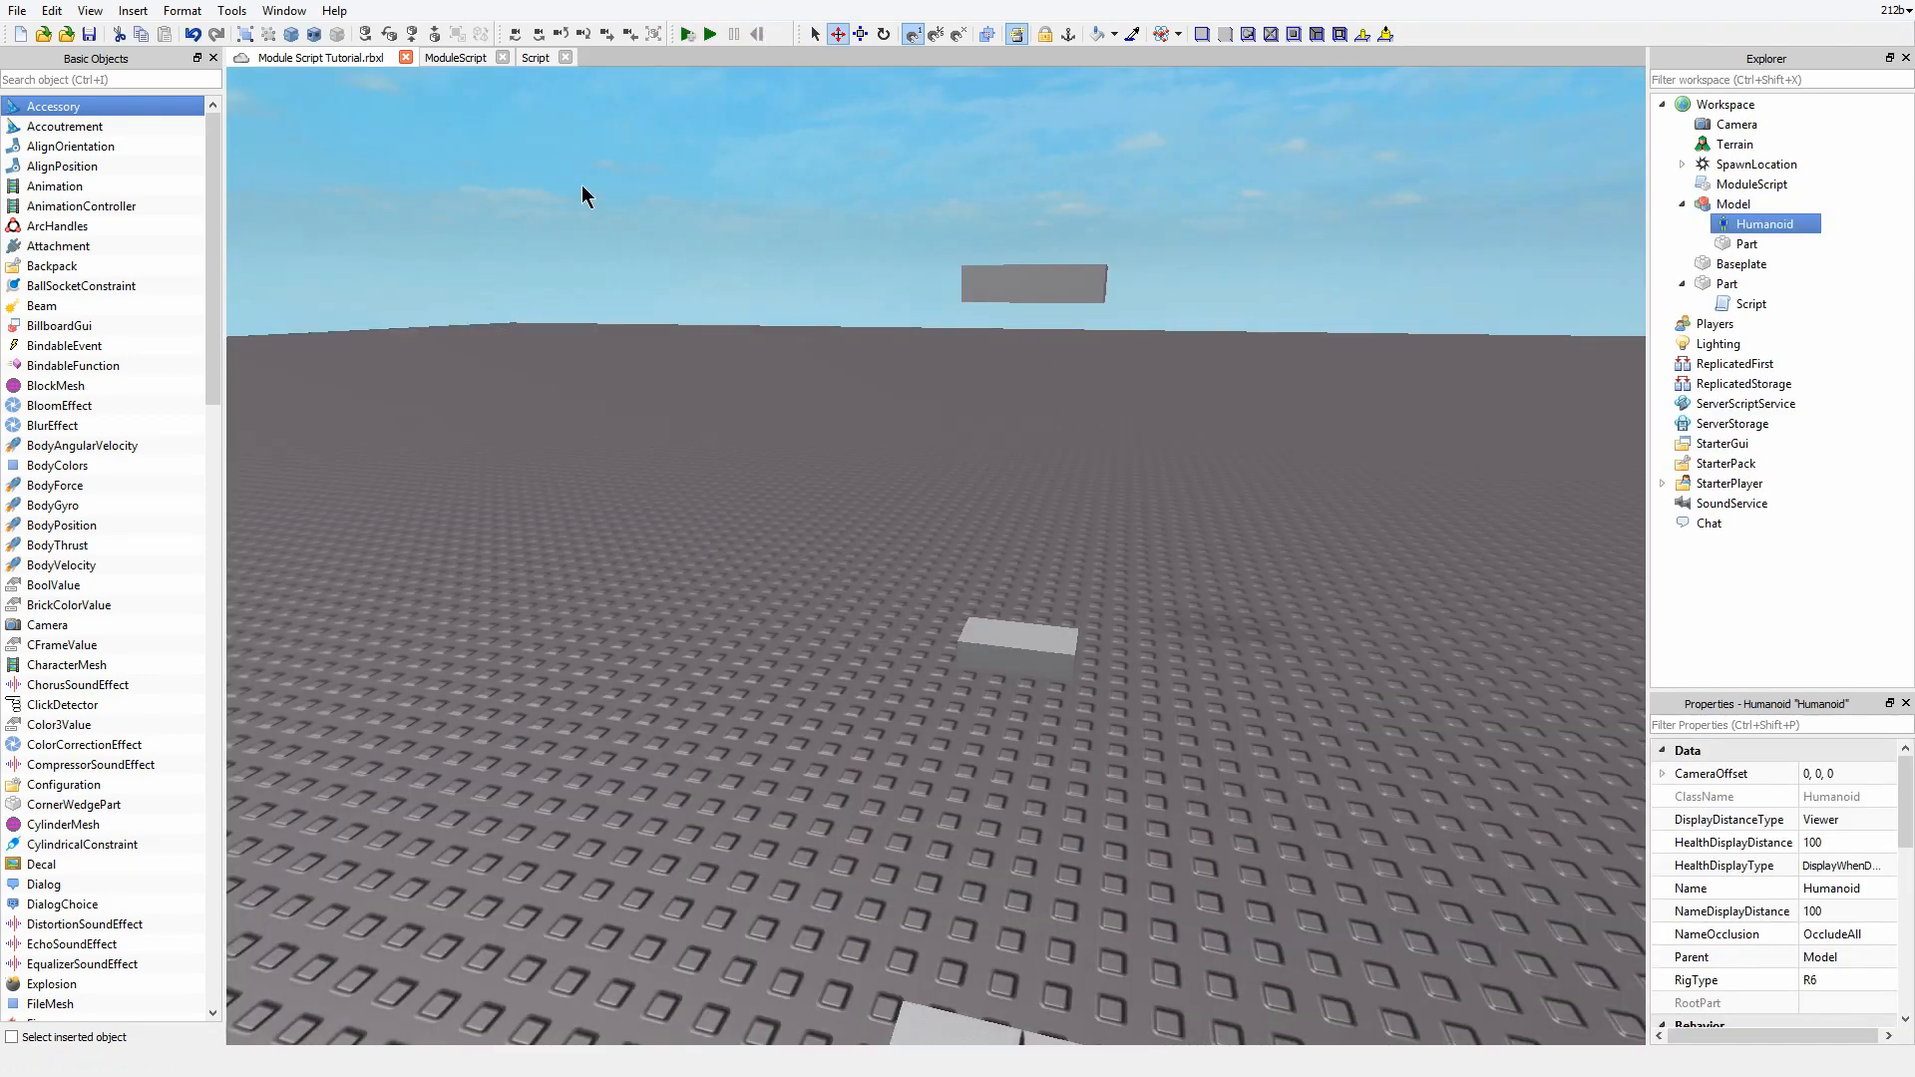